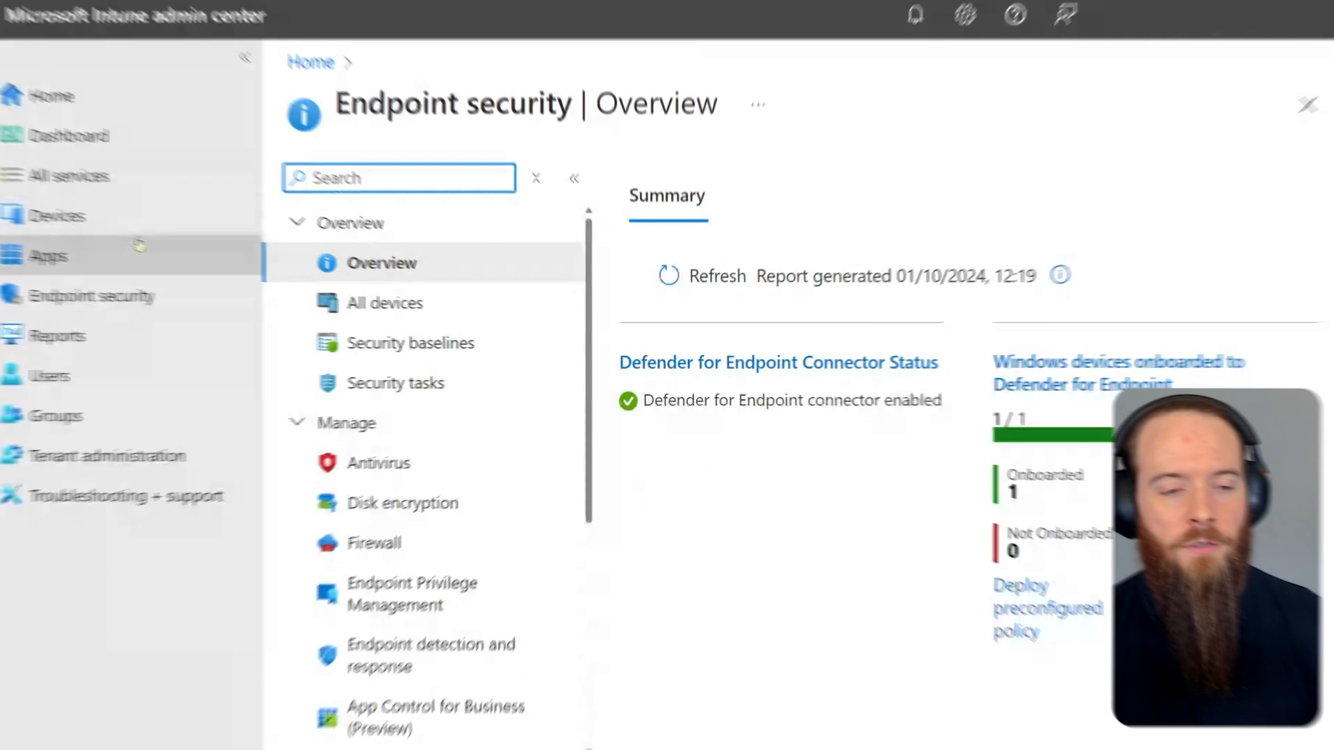
# From All services > Endpoint security, open the BAFS antivirus policy and edit its configuration settings
pyautogui.click(84, 180)
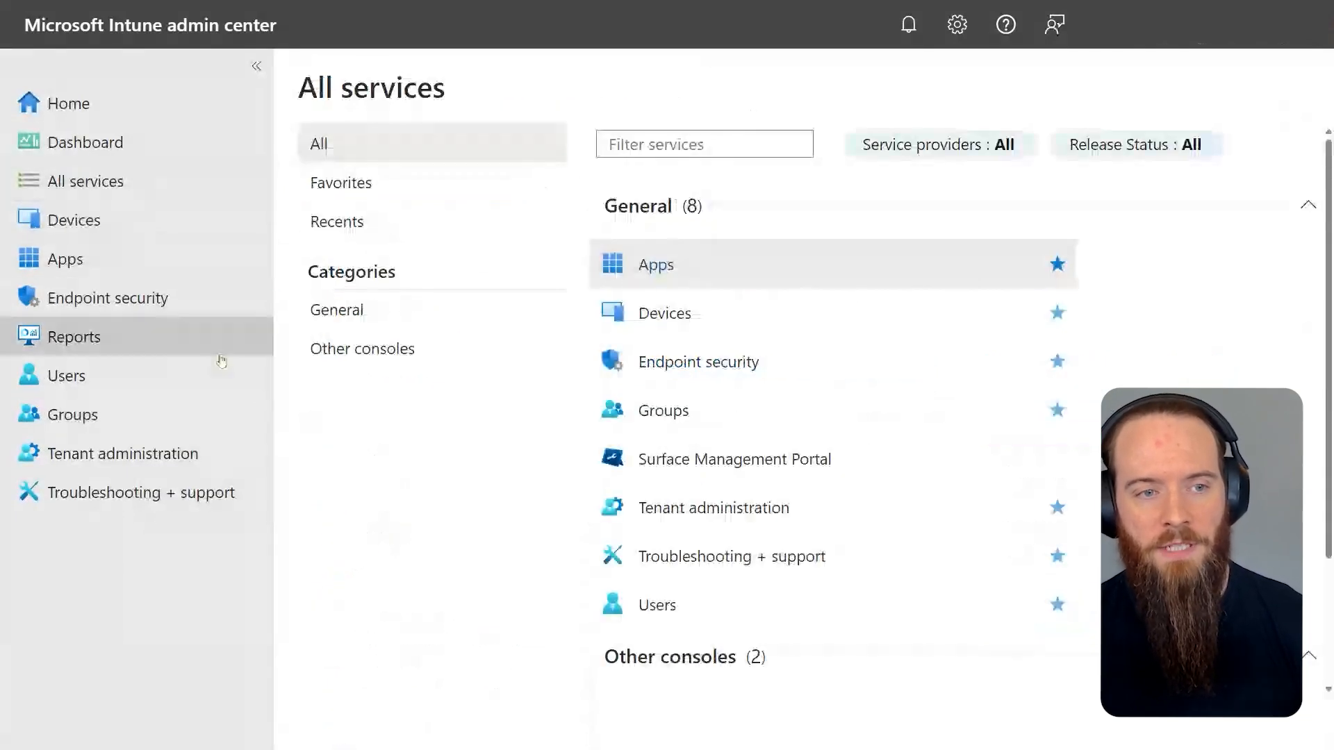
pyautogui.moveTo(439, 548)
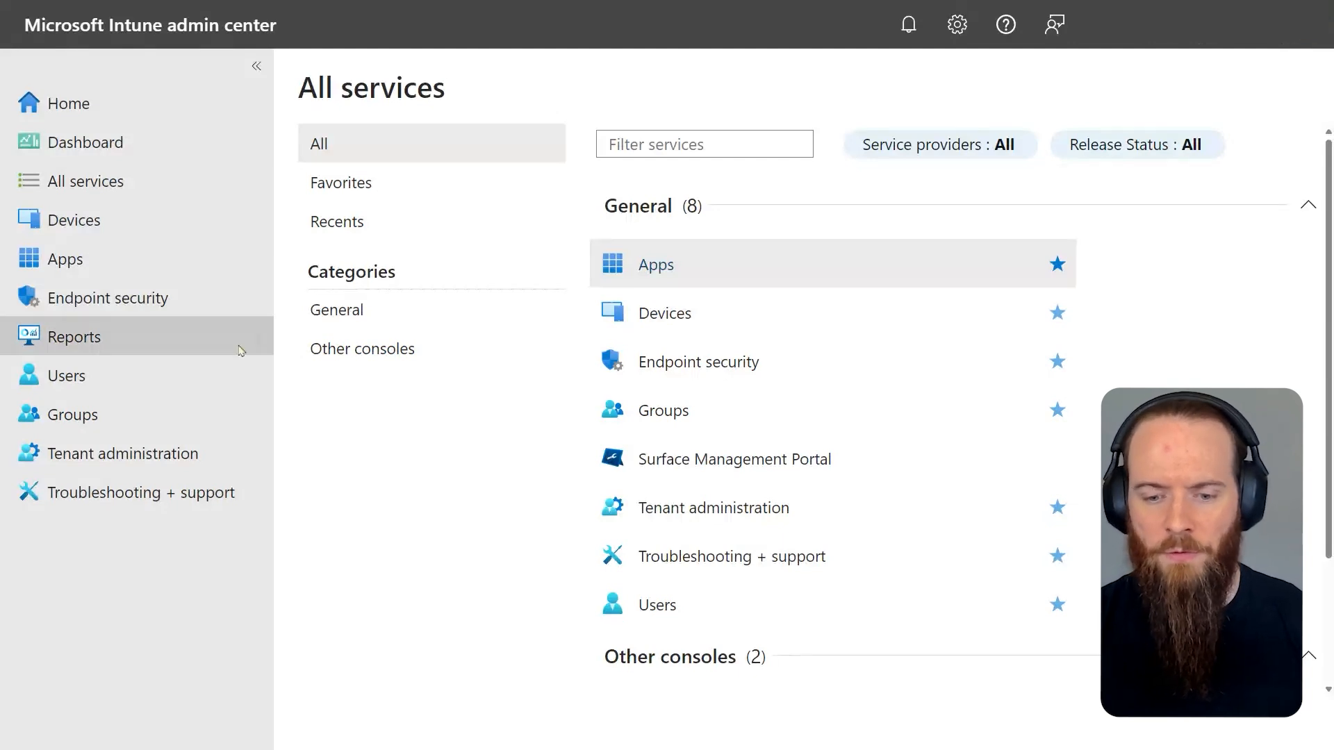
pyautogui.click(698, 362)
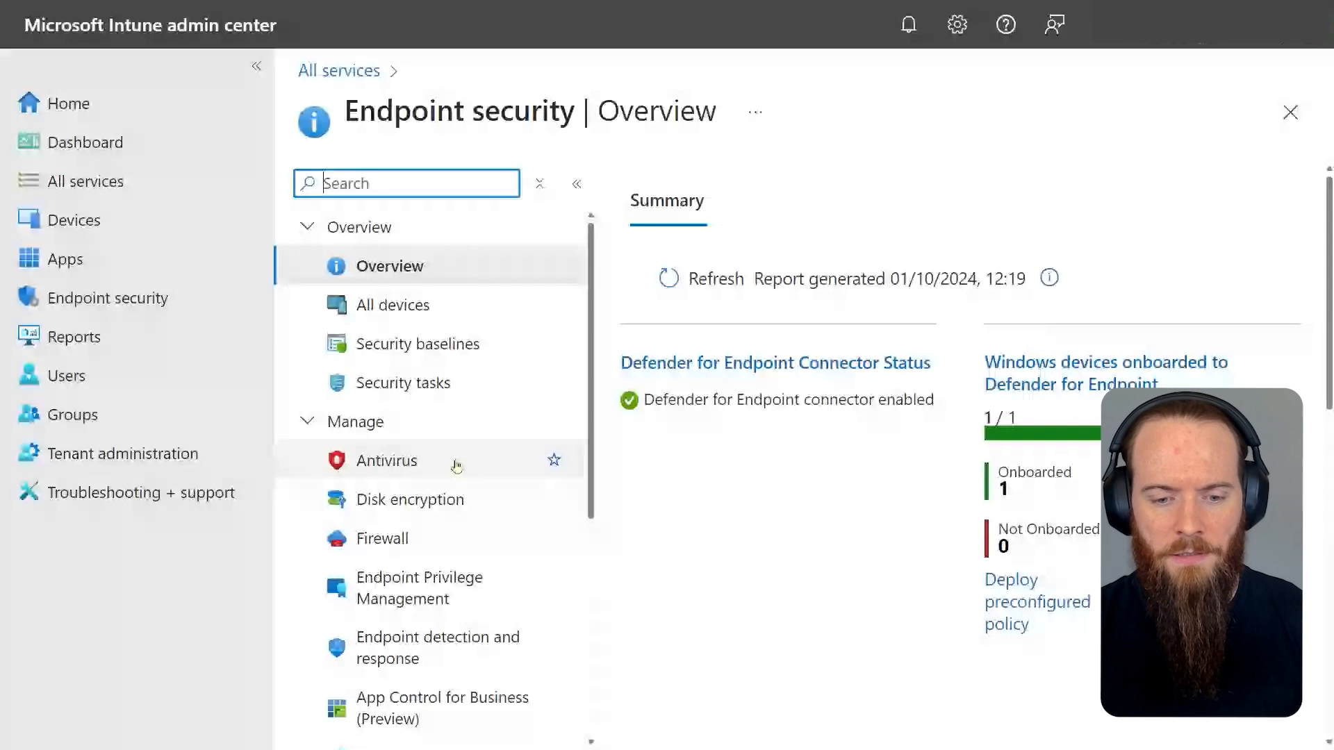
pyautogui.click(387, 460)
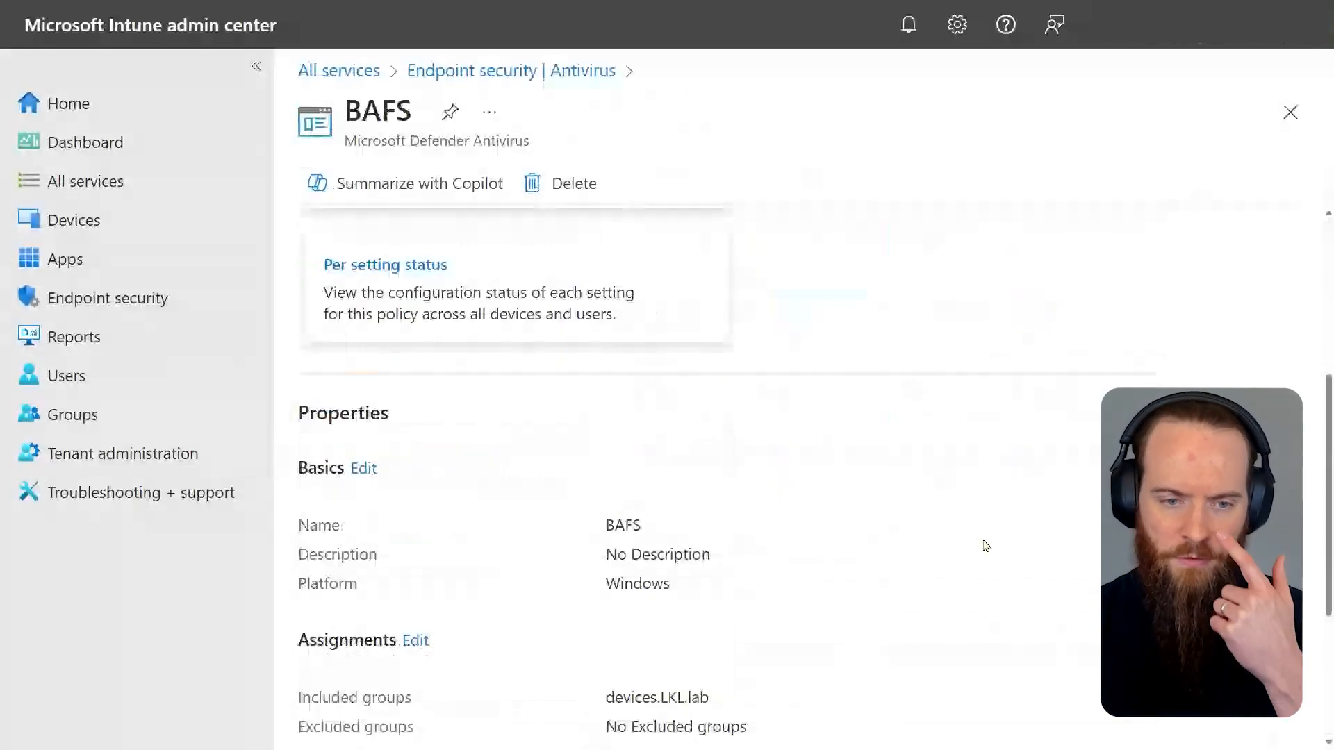
pyautogui.click(362, 468)
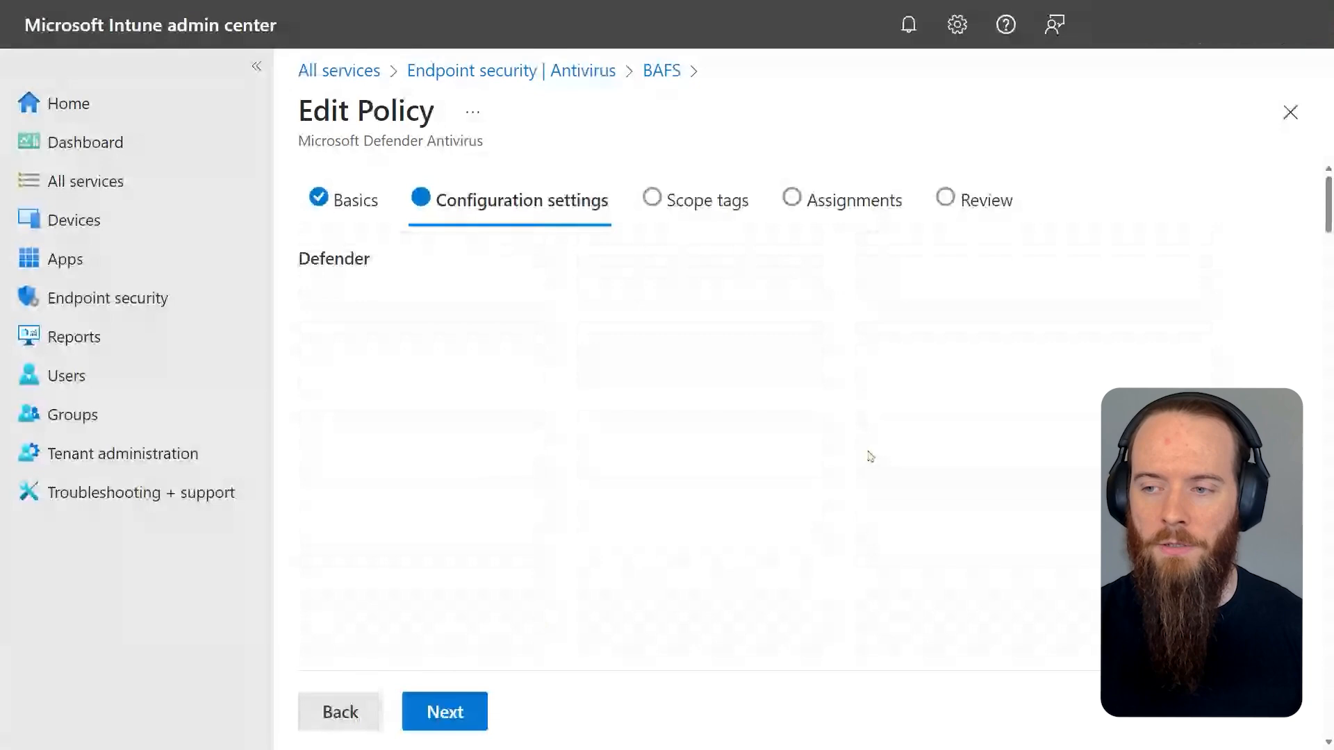
pyautogui.click(1200, 257)
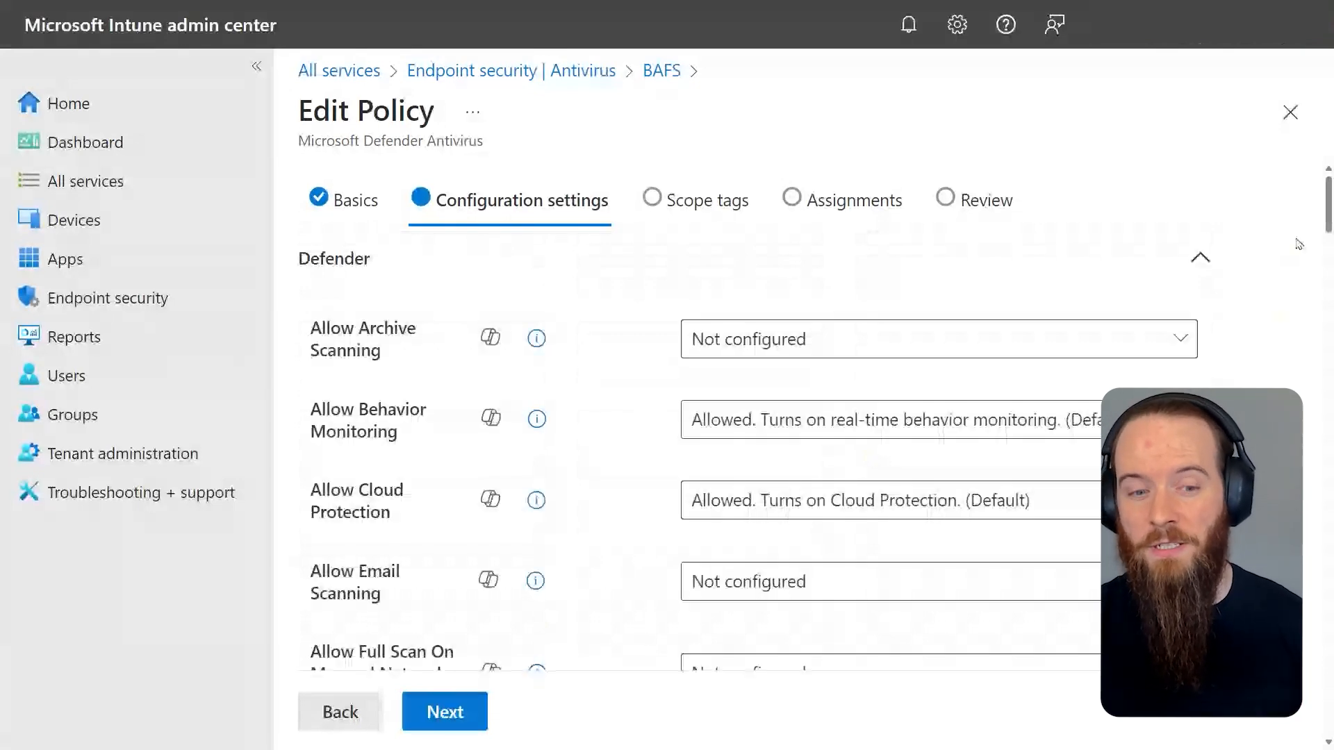
pyautogui.scroll(-3)
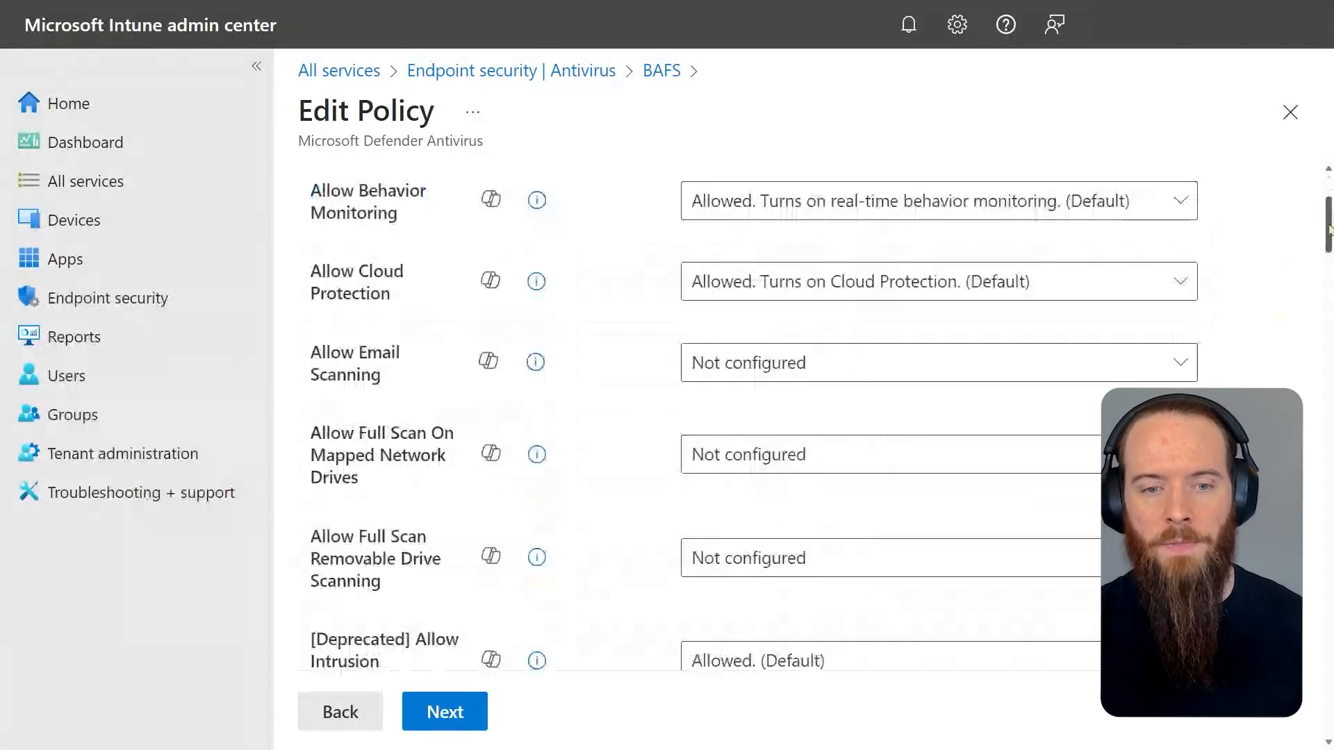
pyautogui.scroll(-3)
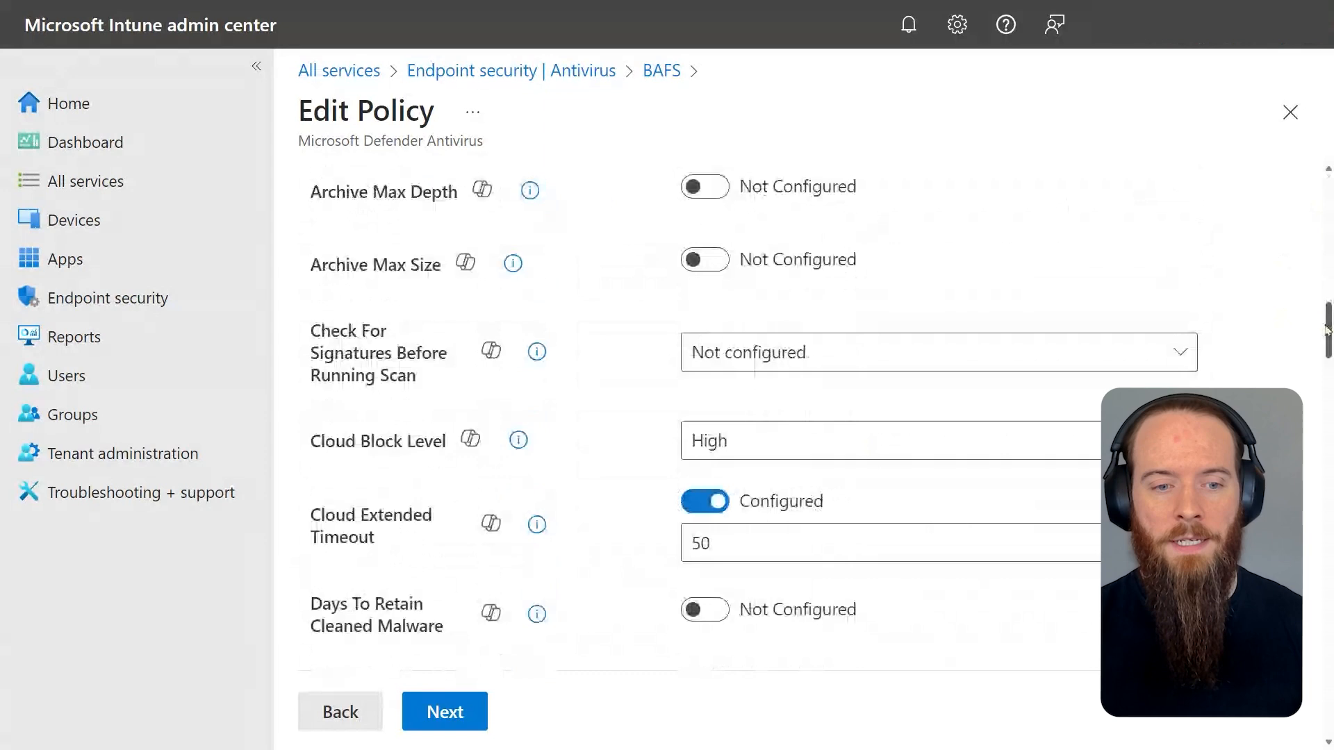
pyautogui.scroll(-3)
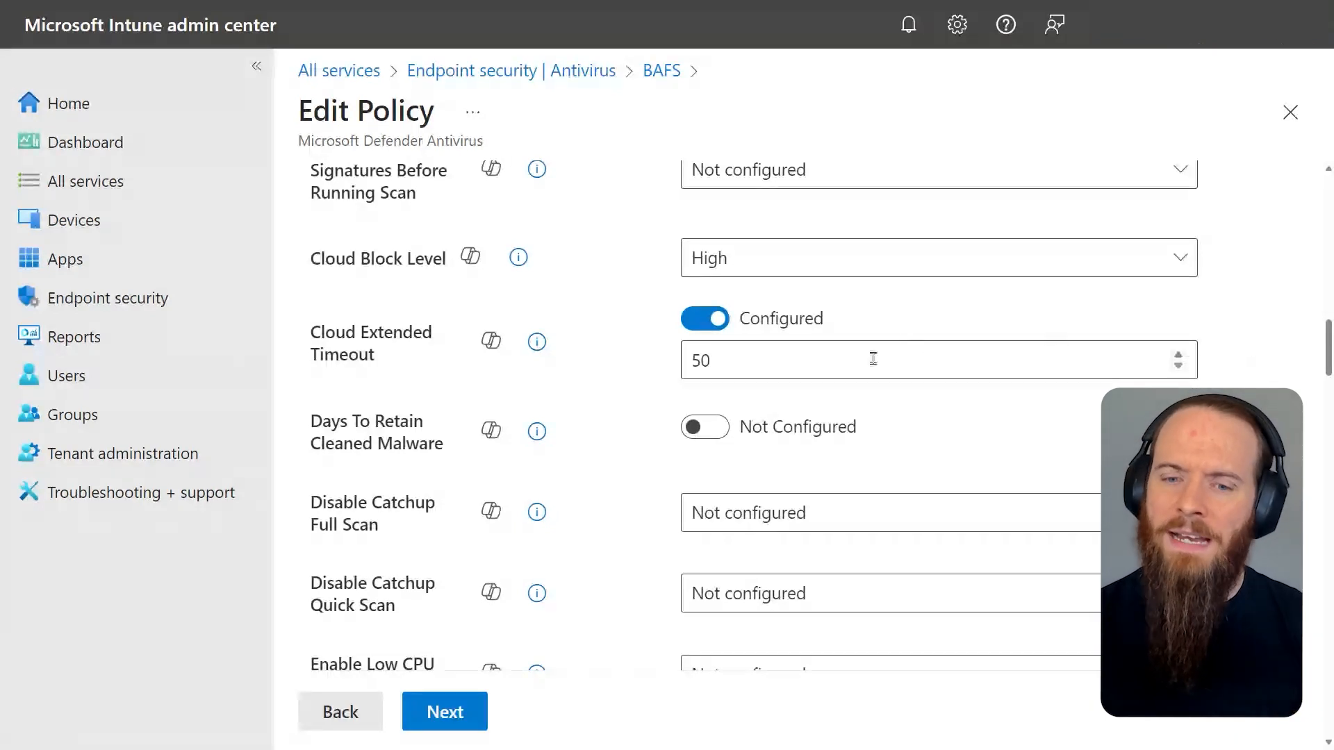
pyautogui.moveTo(421, 363)
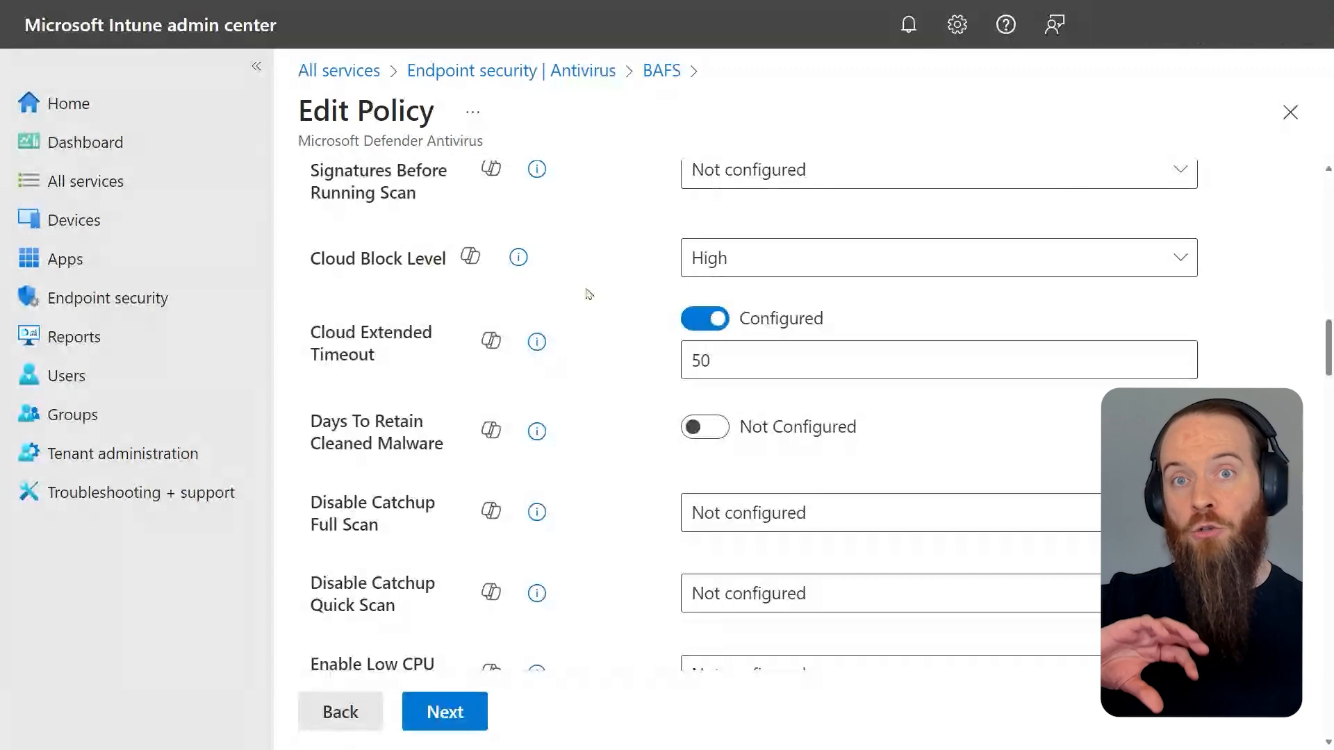
pyautogui.click(935, 258)
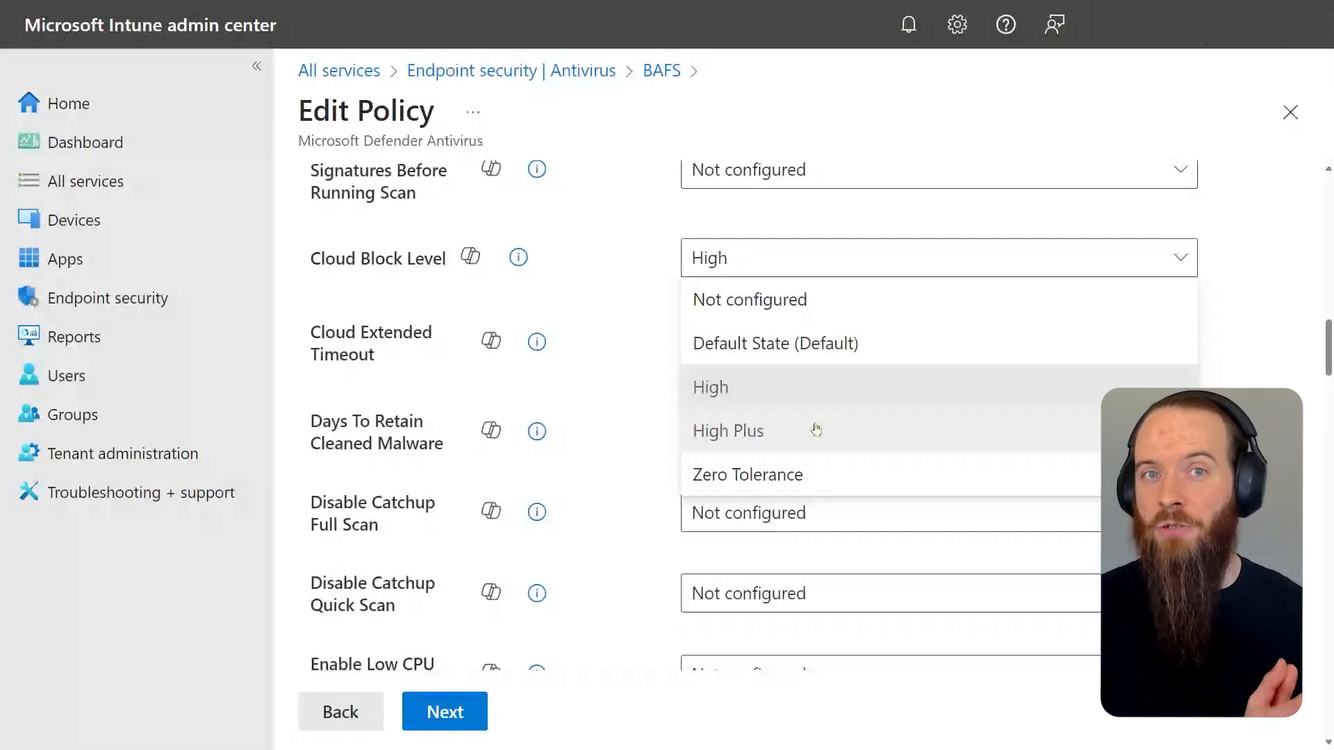
pyautogui.moveTo(814, 465)
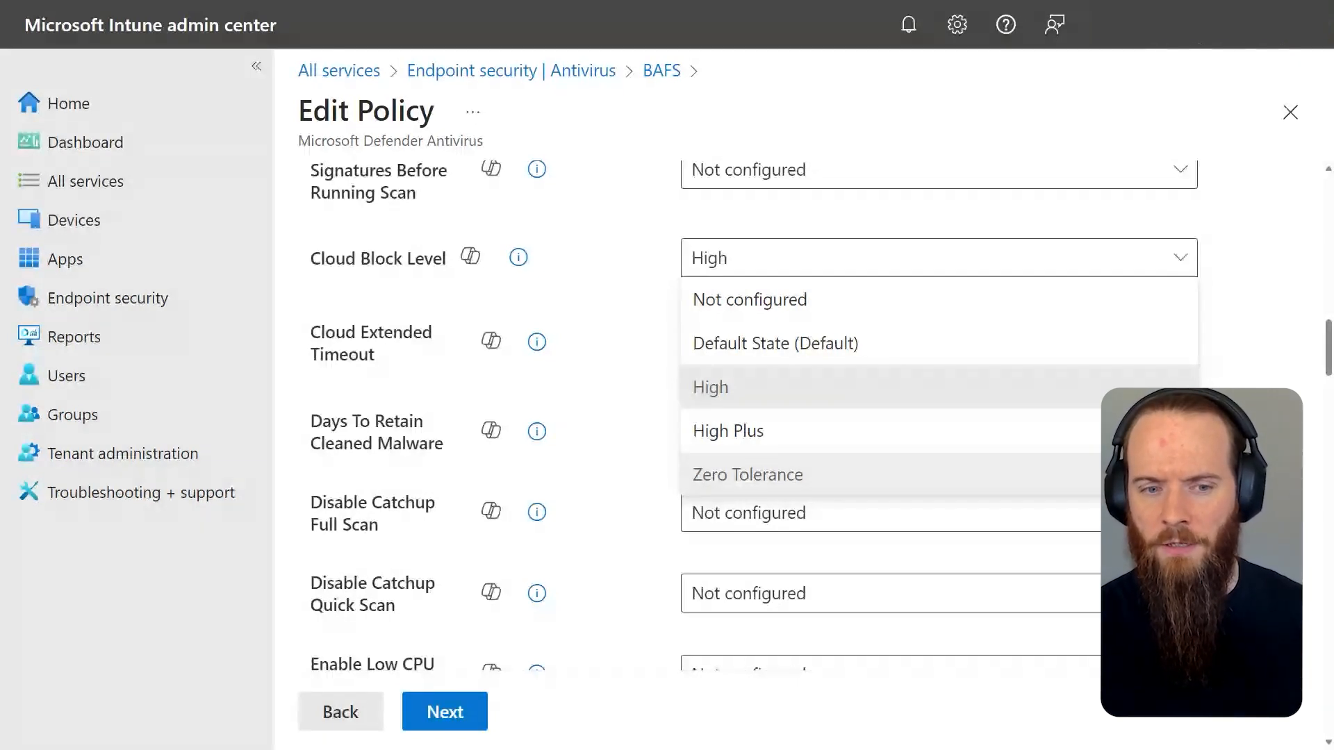
pyautogui.moveTo(1277, 361)
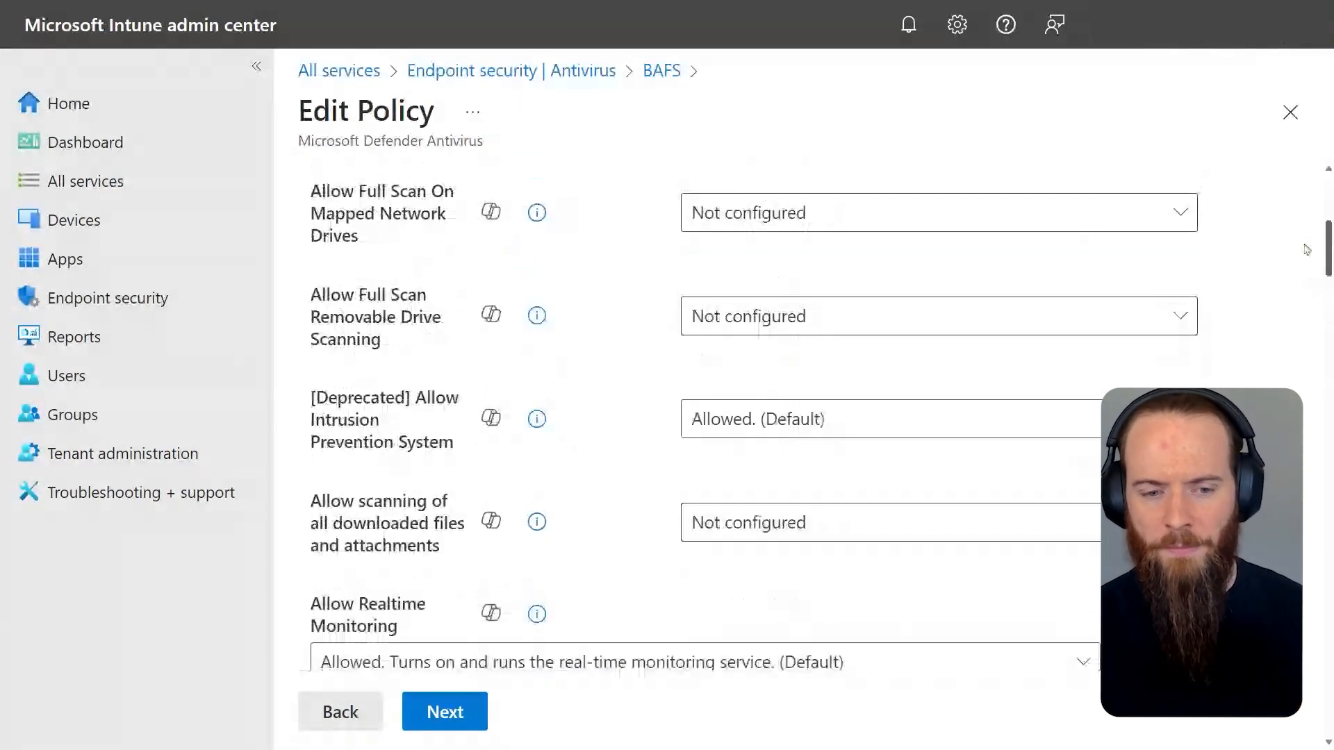
pyautogui.scroll(3)
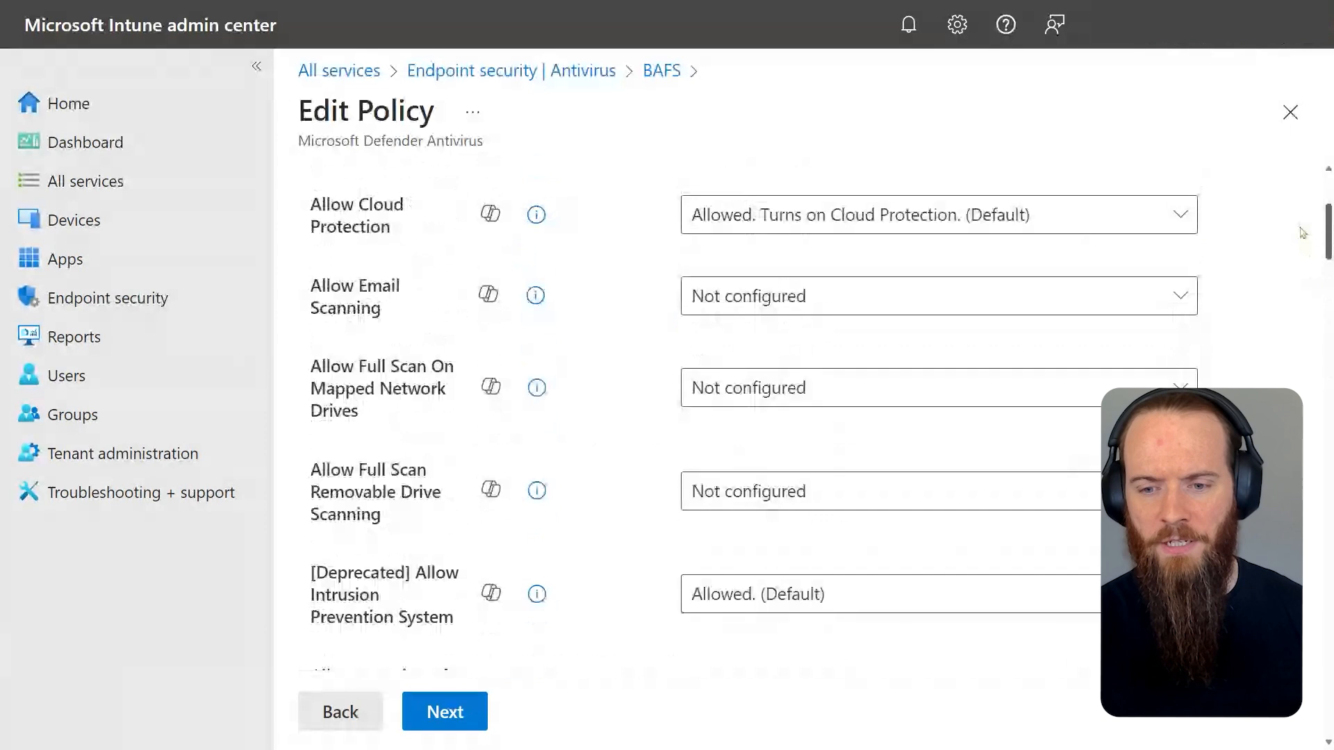
pyautogui.scroll(3)
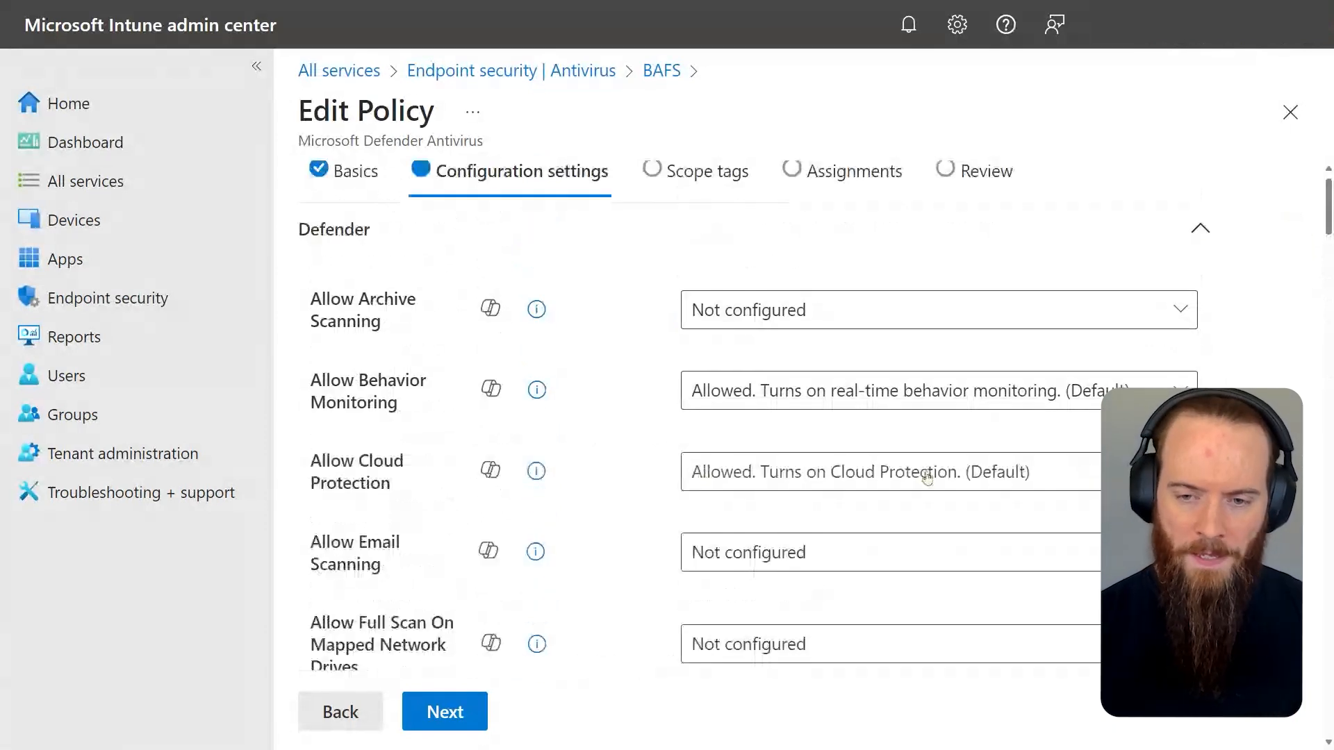
pyautogui.click(893, 472)
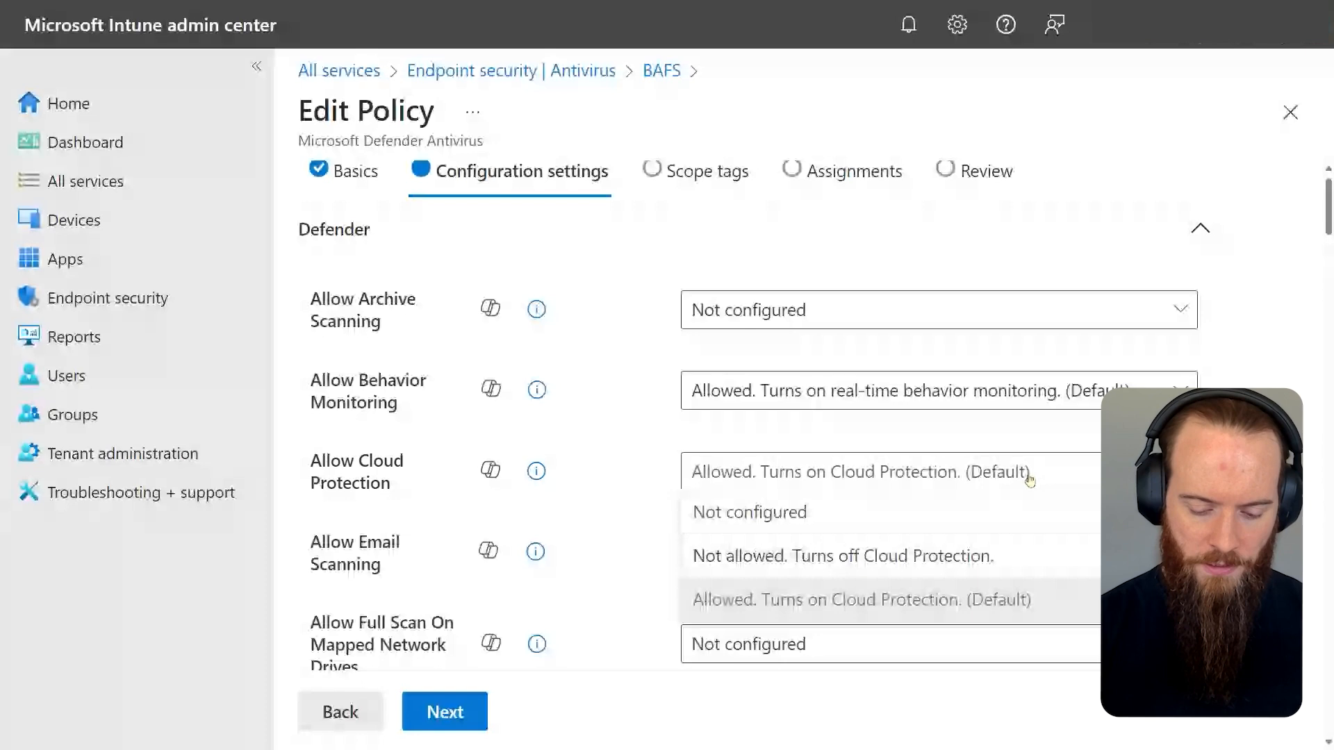
pyautogui.click(860, 599)
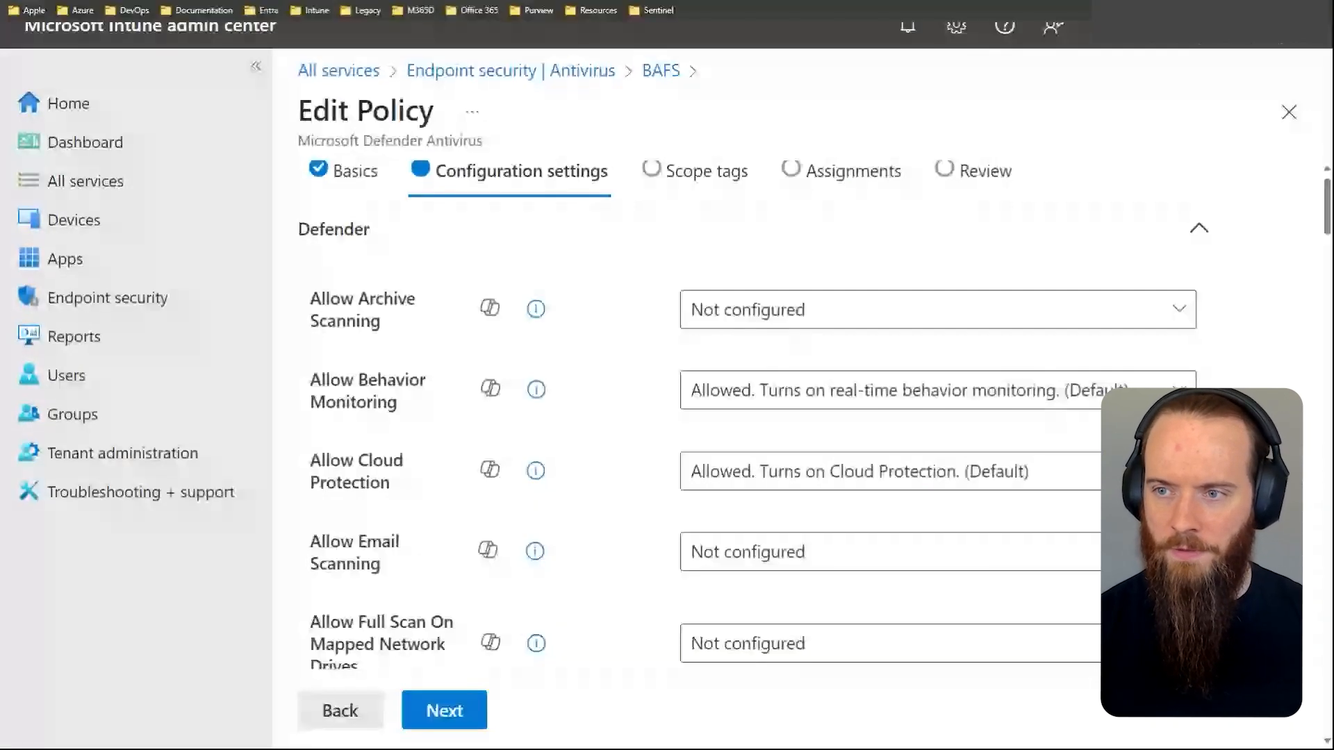
pyautogui.scroll(-3)
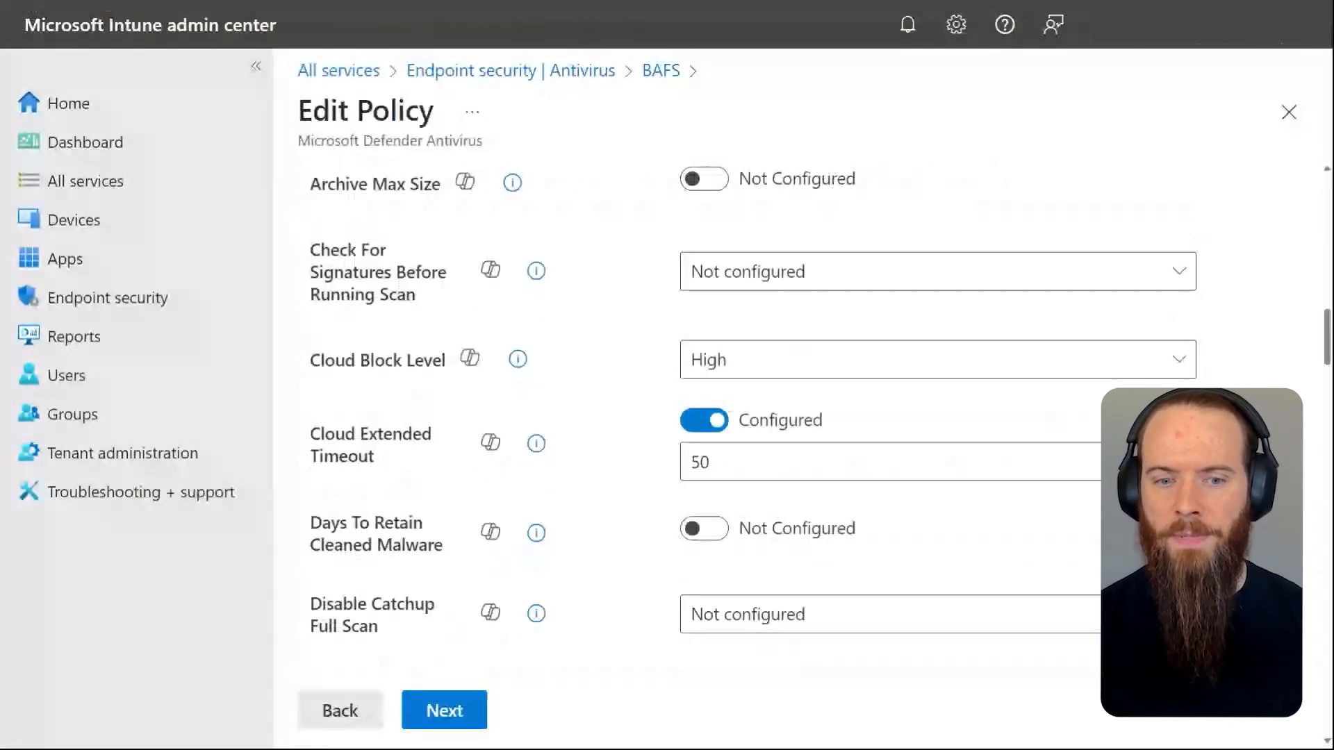
pyautogui.scroll(-3)
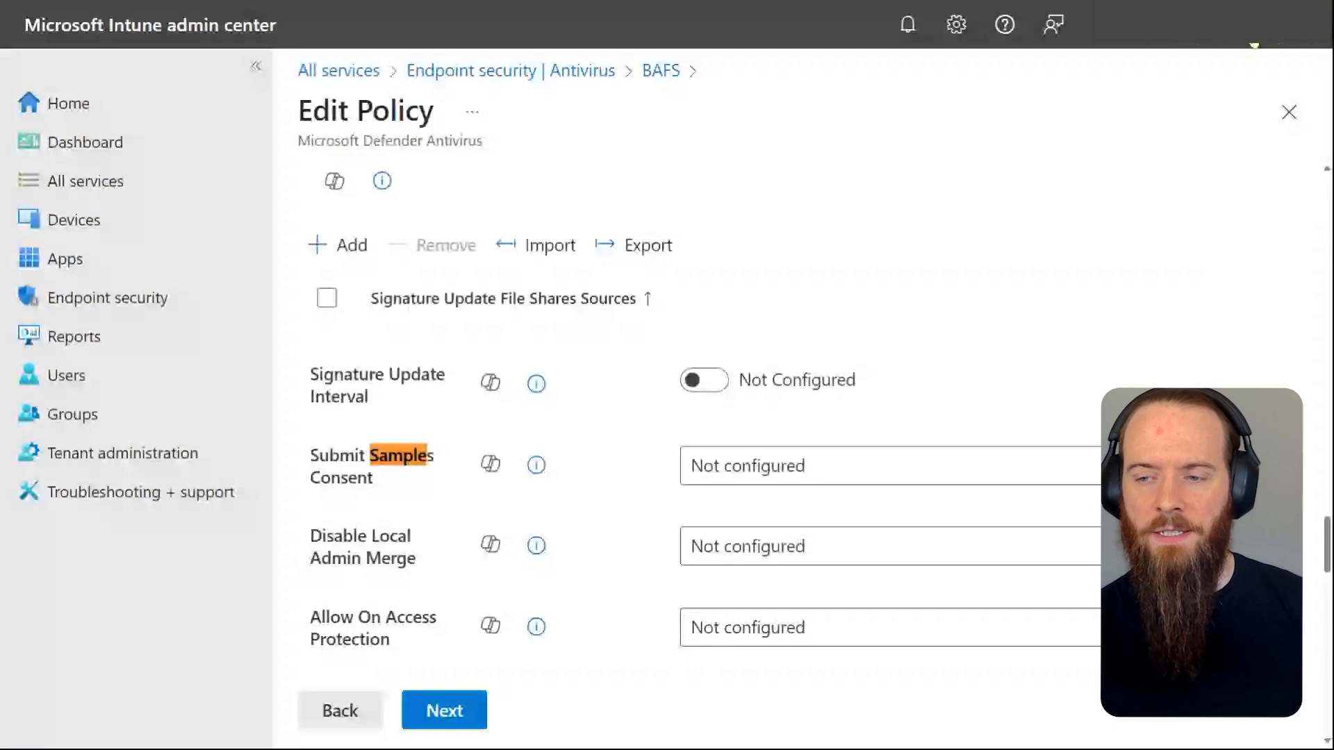
pyautogui.scroll(-3)
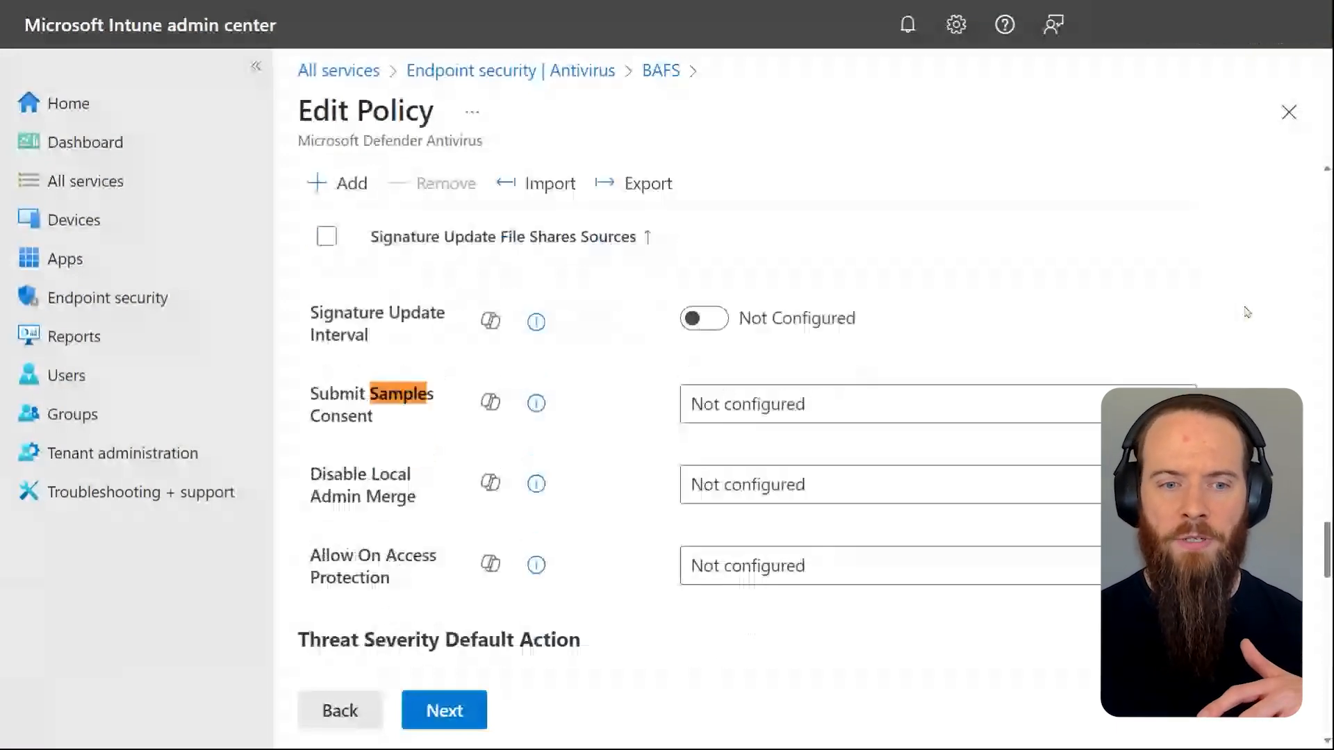
pyautogui.scroll(-3)
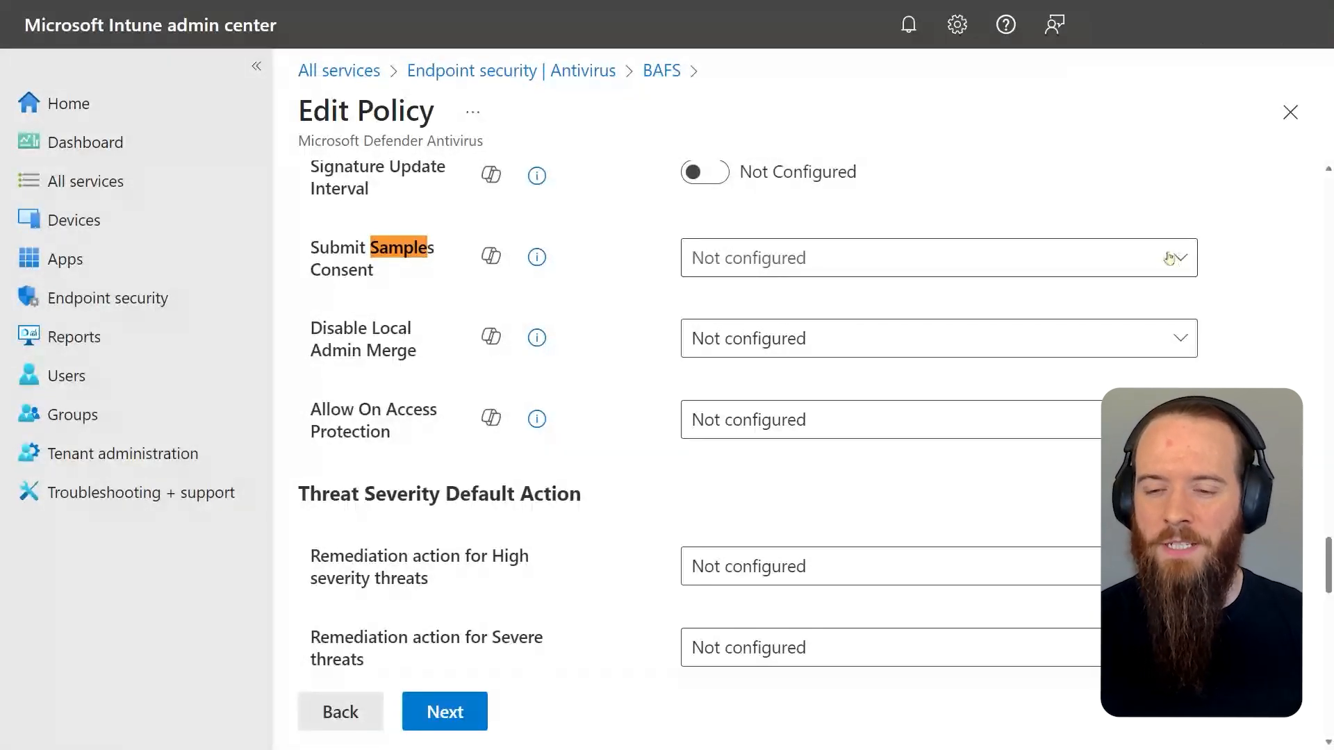
pyautogui.click(936, 257)
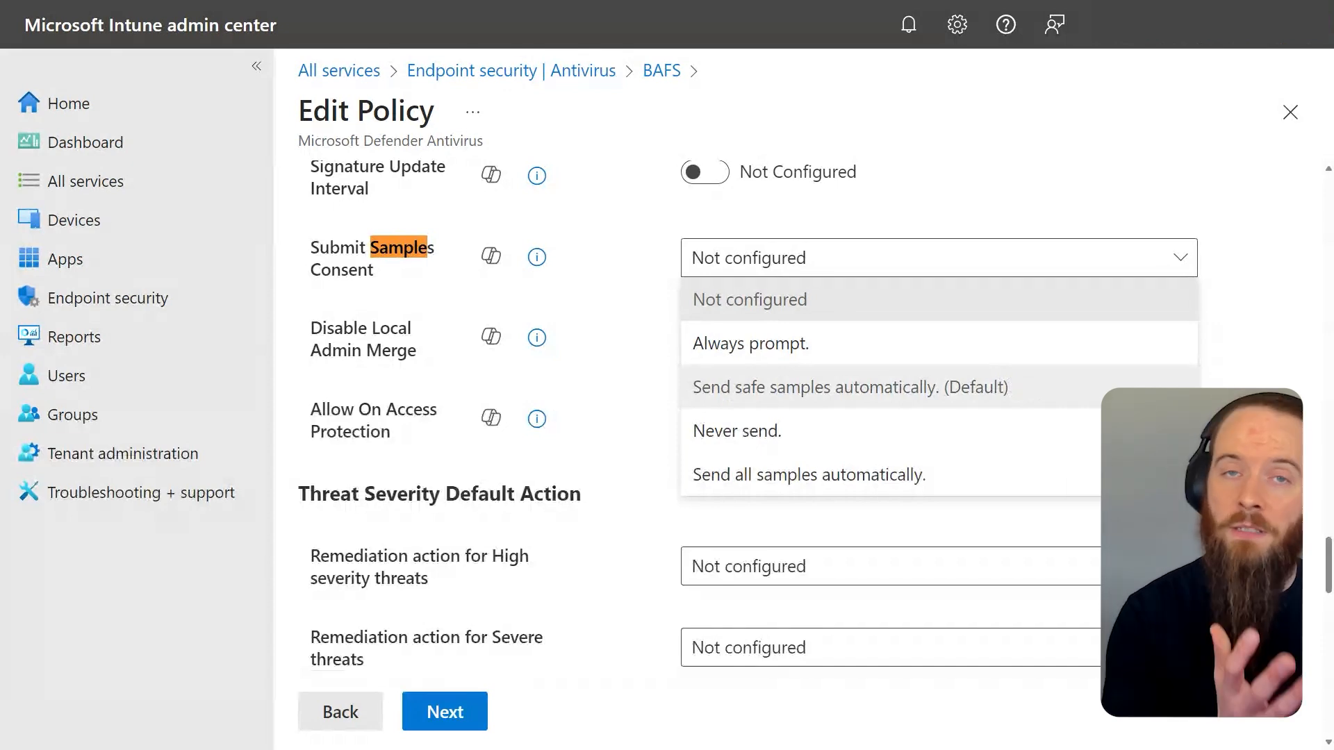
pyautogui.moveTo(1057, 389)
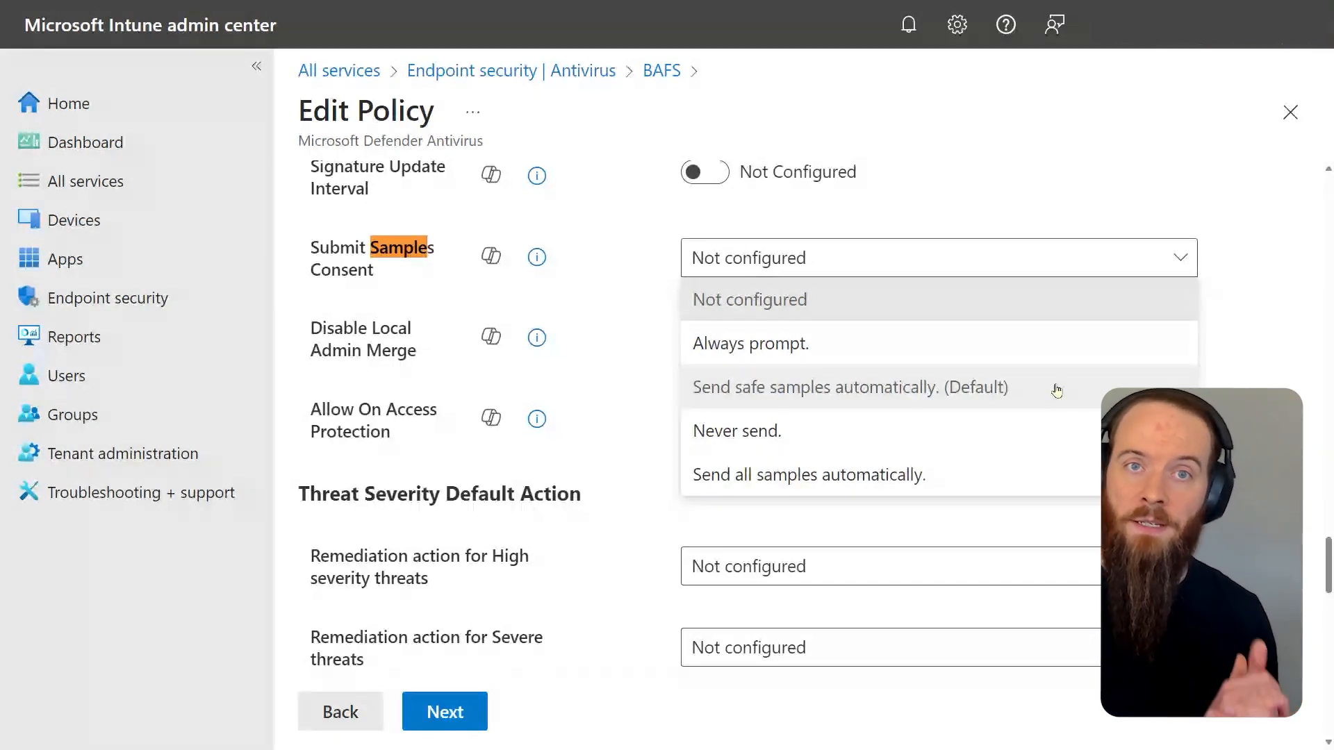
pyautogui.moveTo(1283, 357)
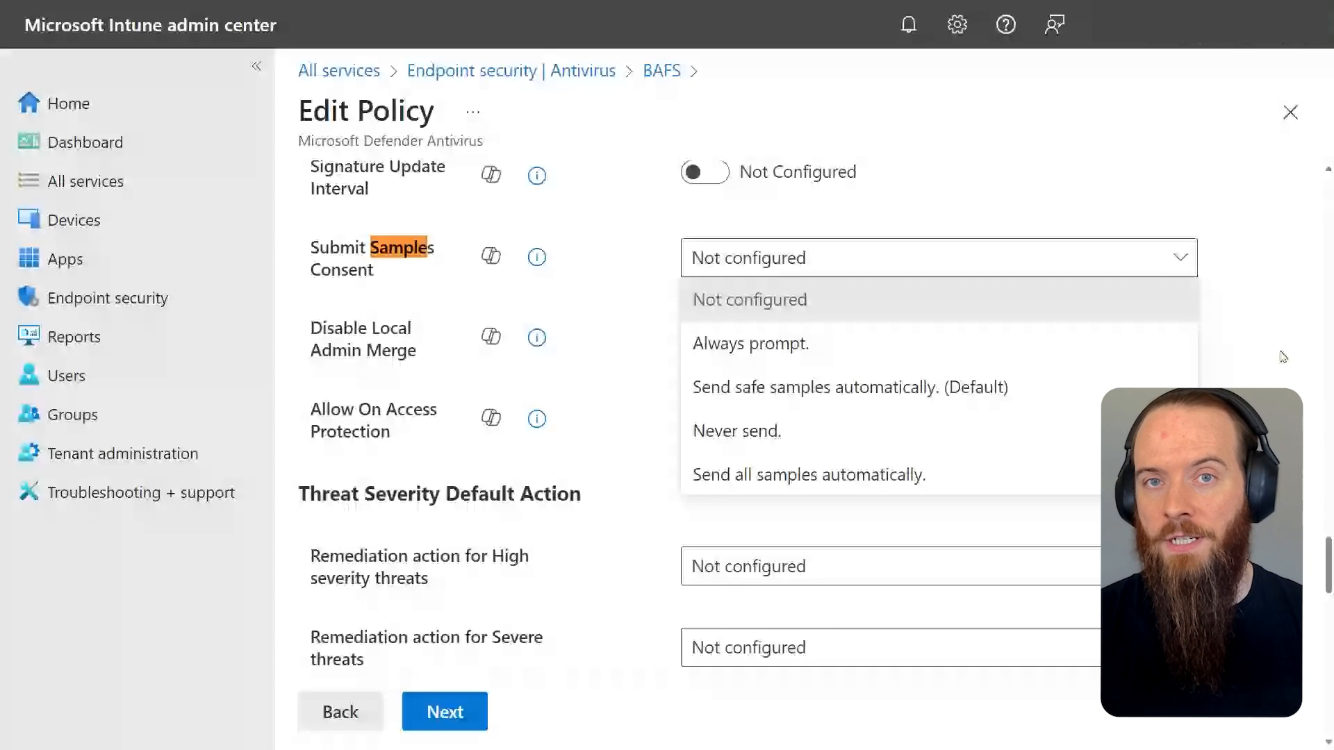
pyautogui.click(749, 299)
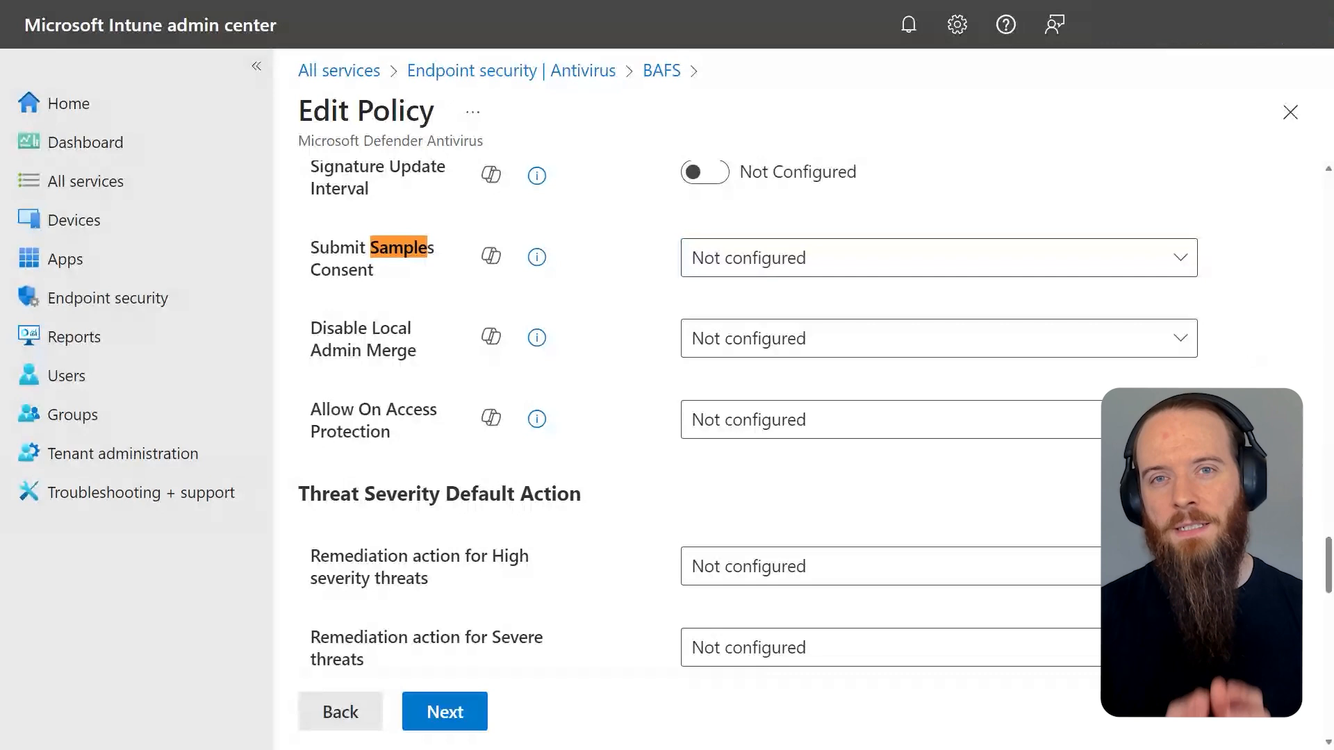
pyautogui.moveTo(1243, 370)
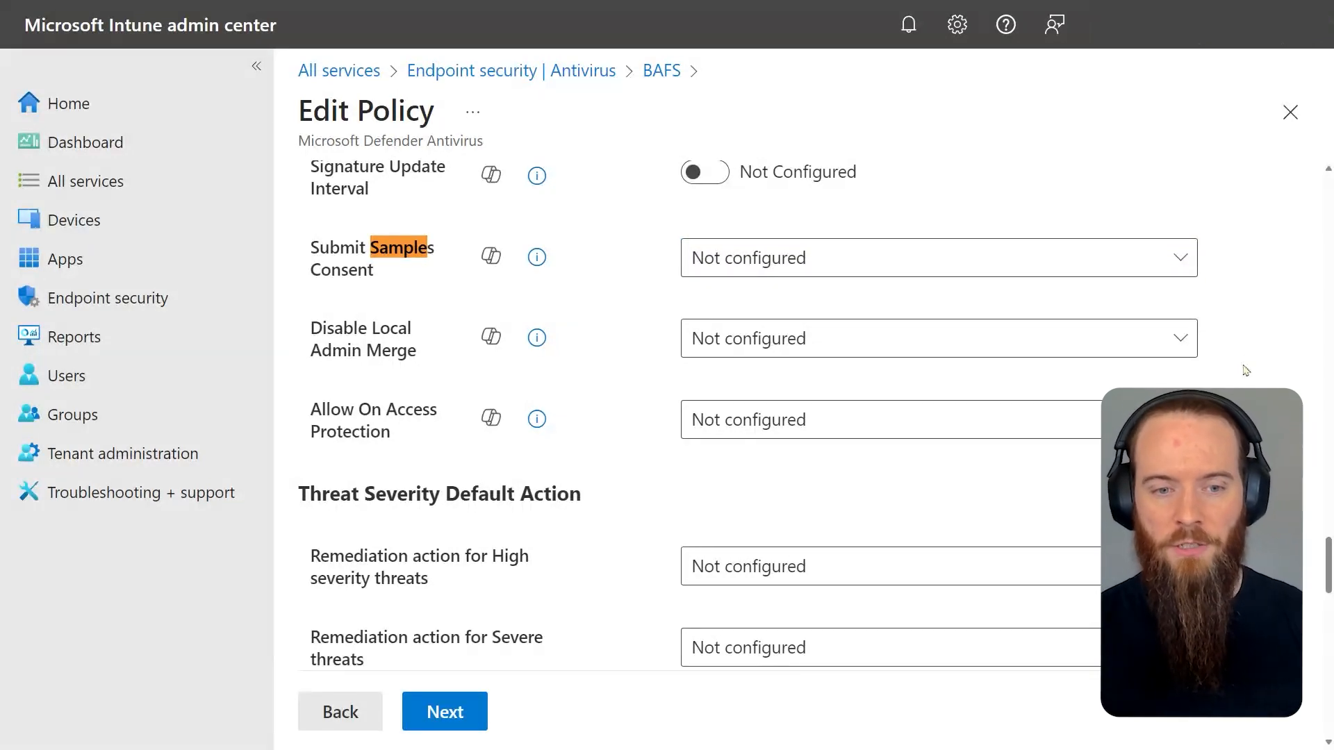
# Add a new Excluded Paths row containing C:\ in the BAFS policy
pyautogui.scroll(-3)
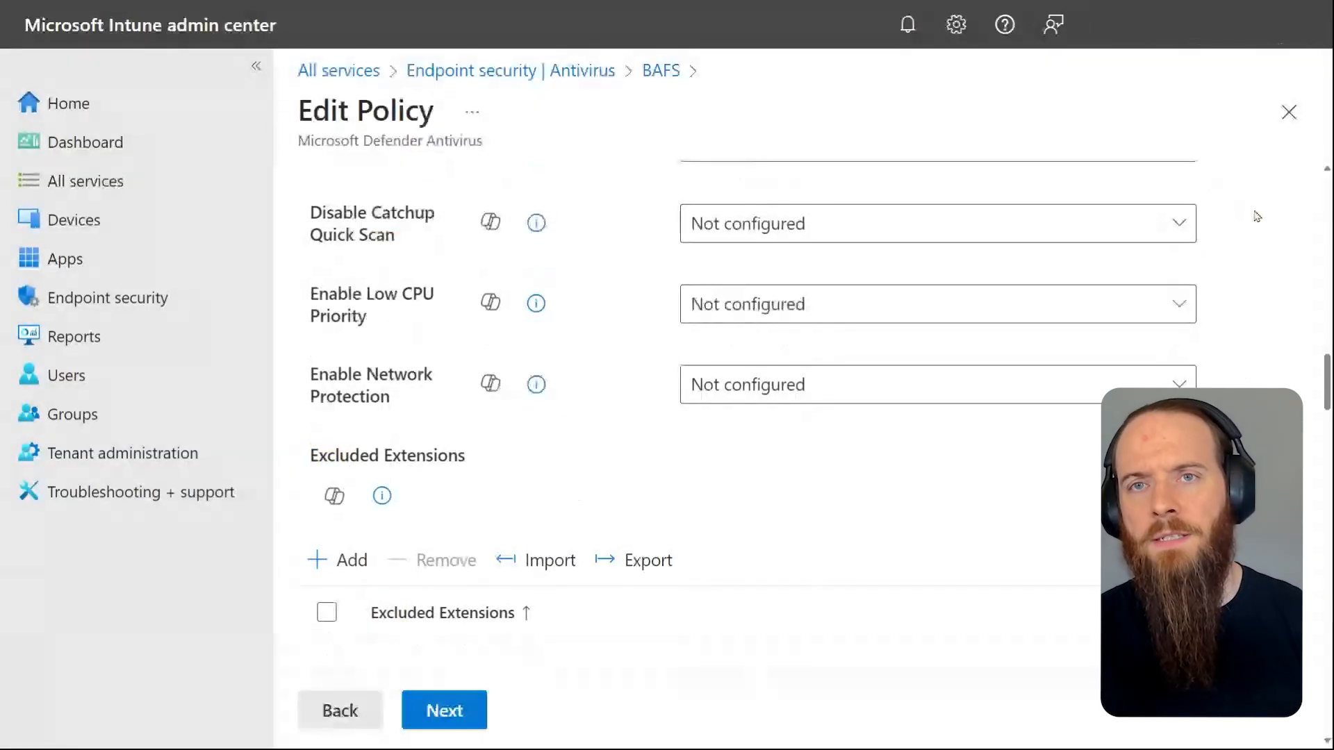
pyautogui.scroll(-3)
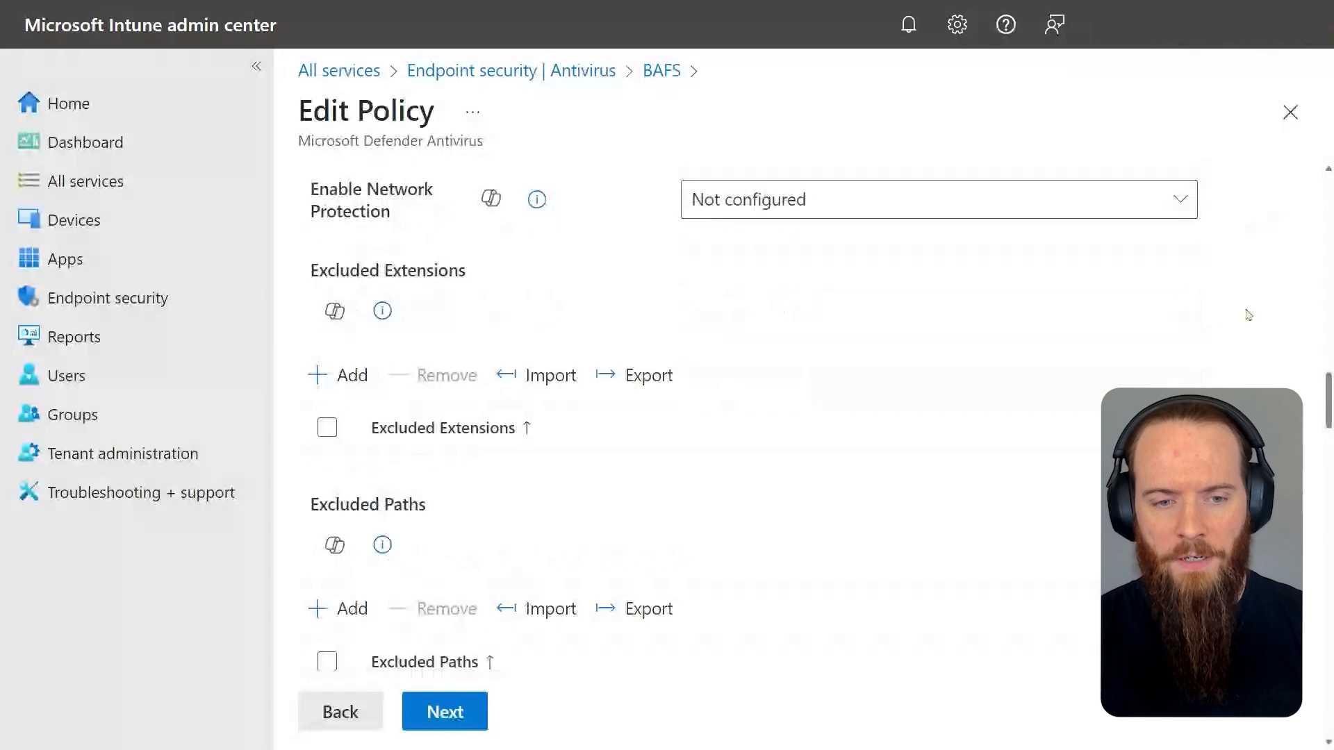
pyautogui.scroll(-3)
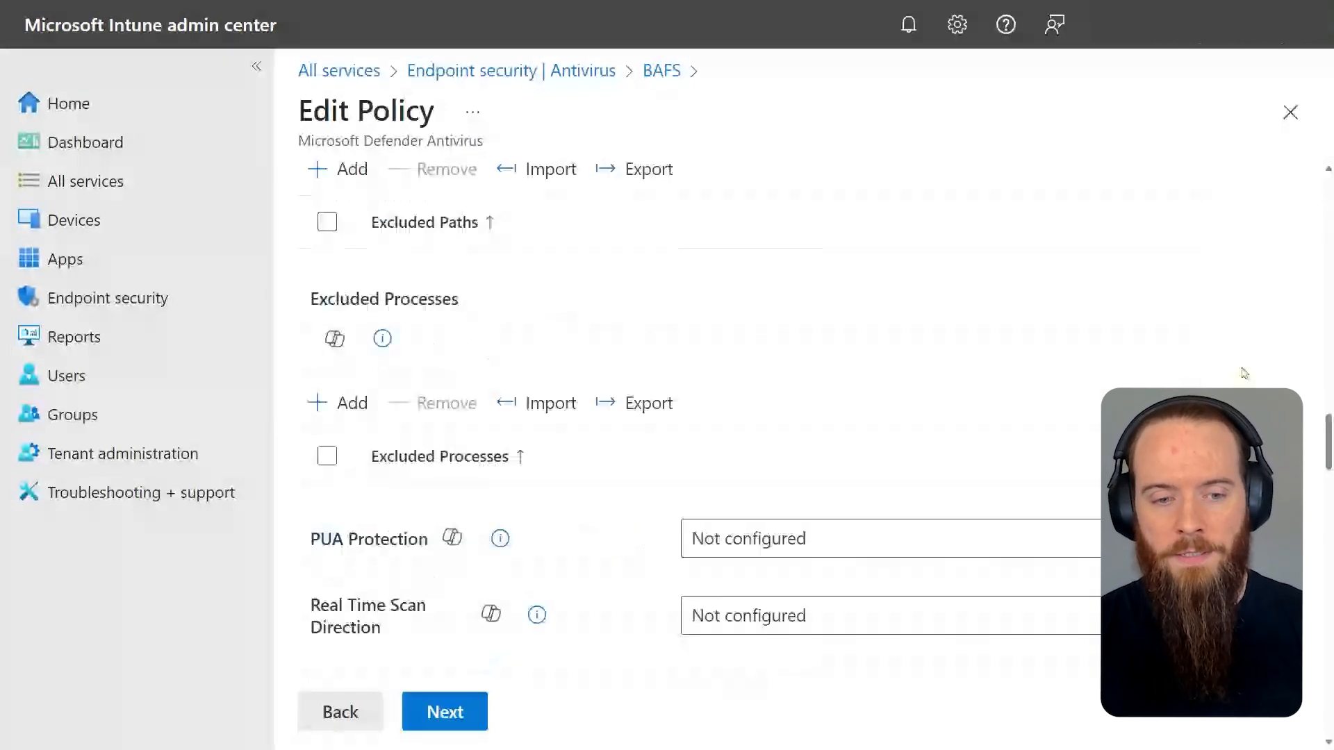
pyautogui.scroll(3)
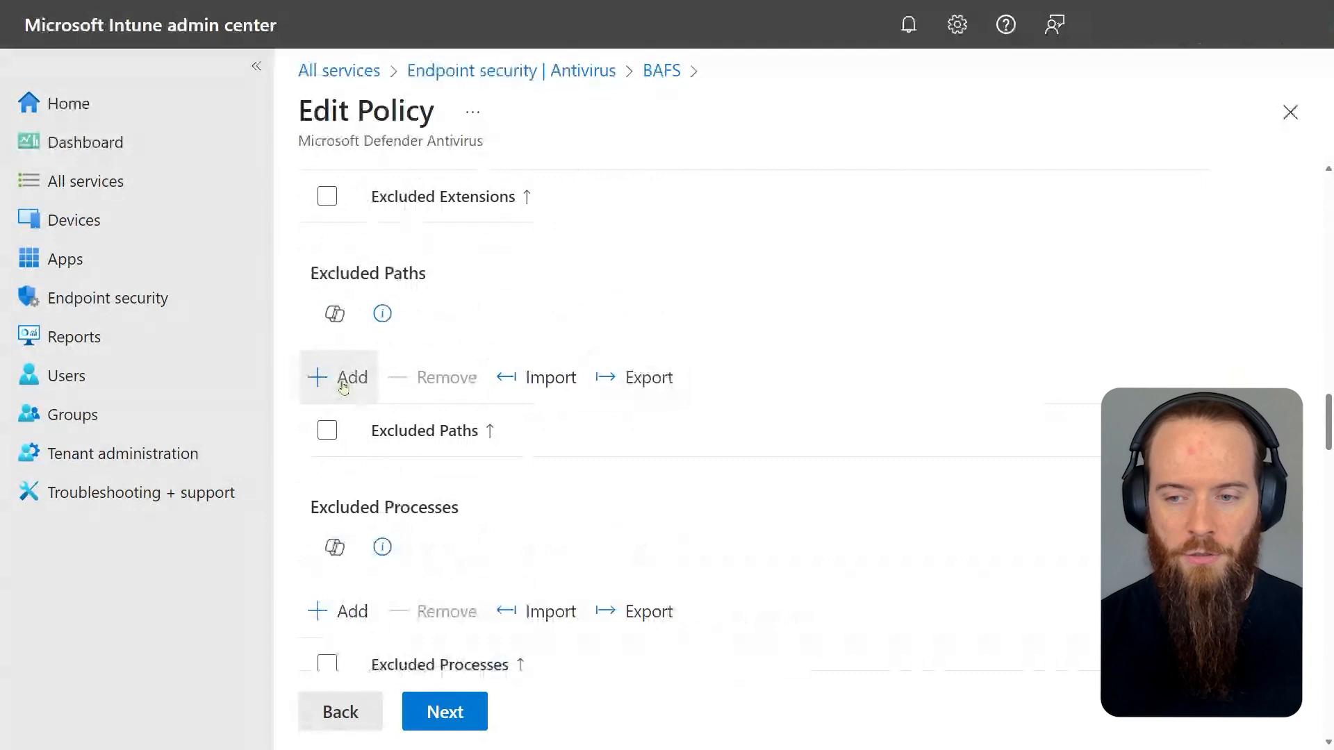
pyautogui.click(338, 376)
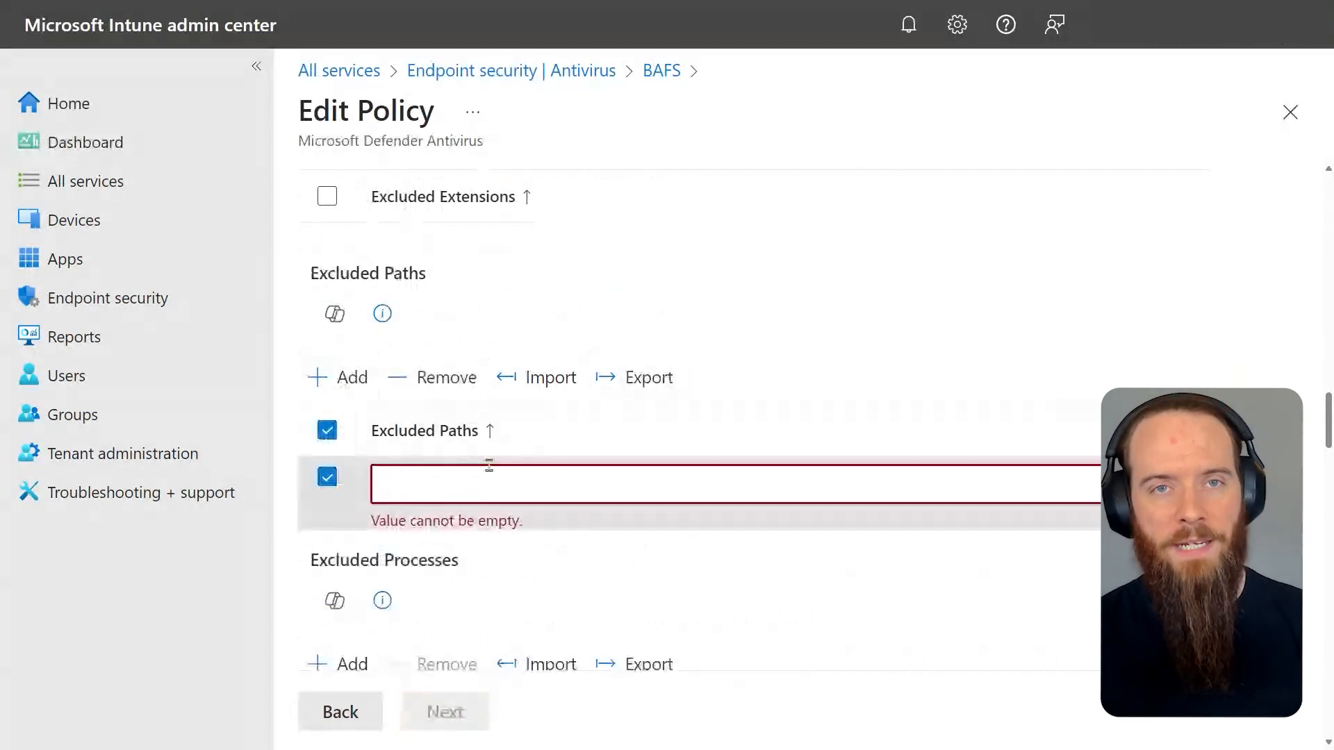
pyautogui.write('C:\\')
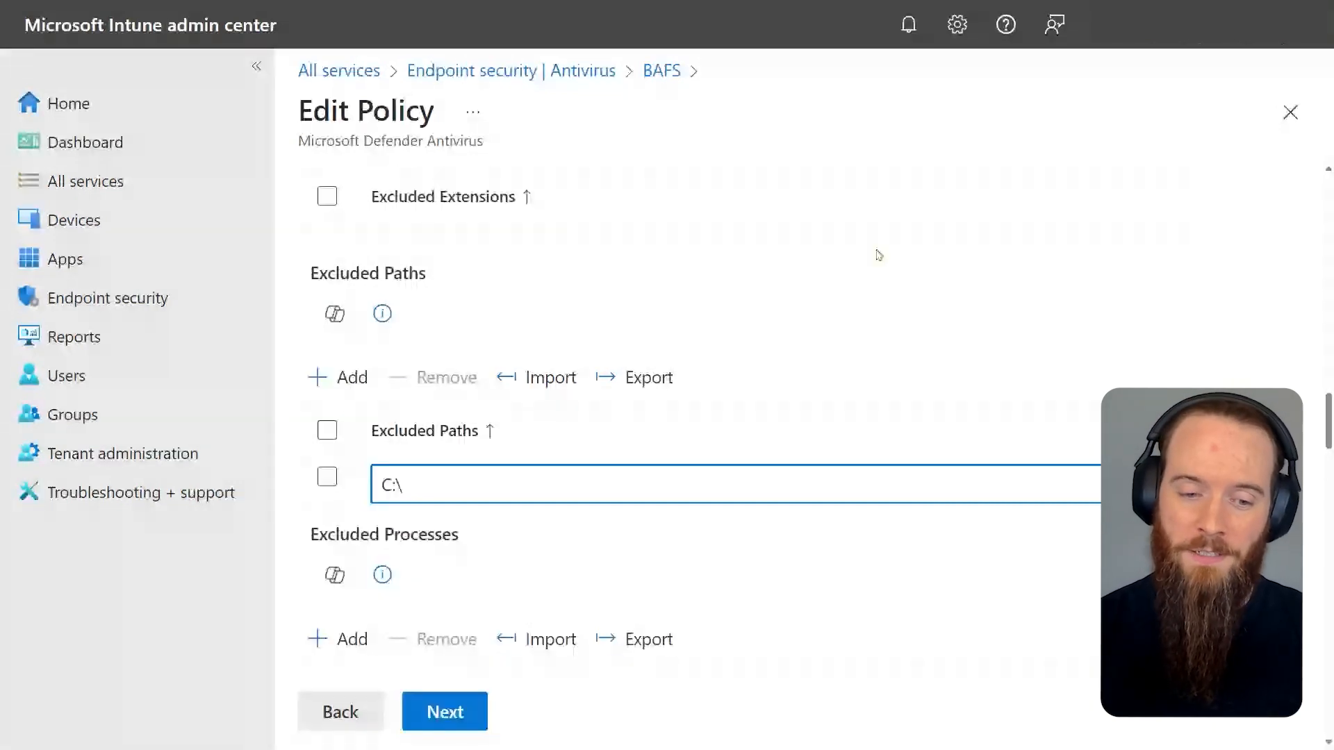
pyautogui.moveTo(1258, 368)
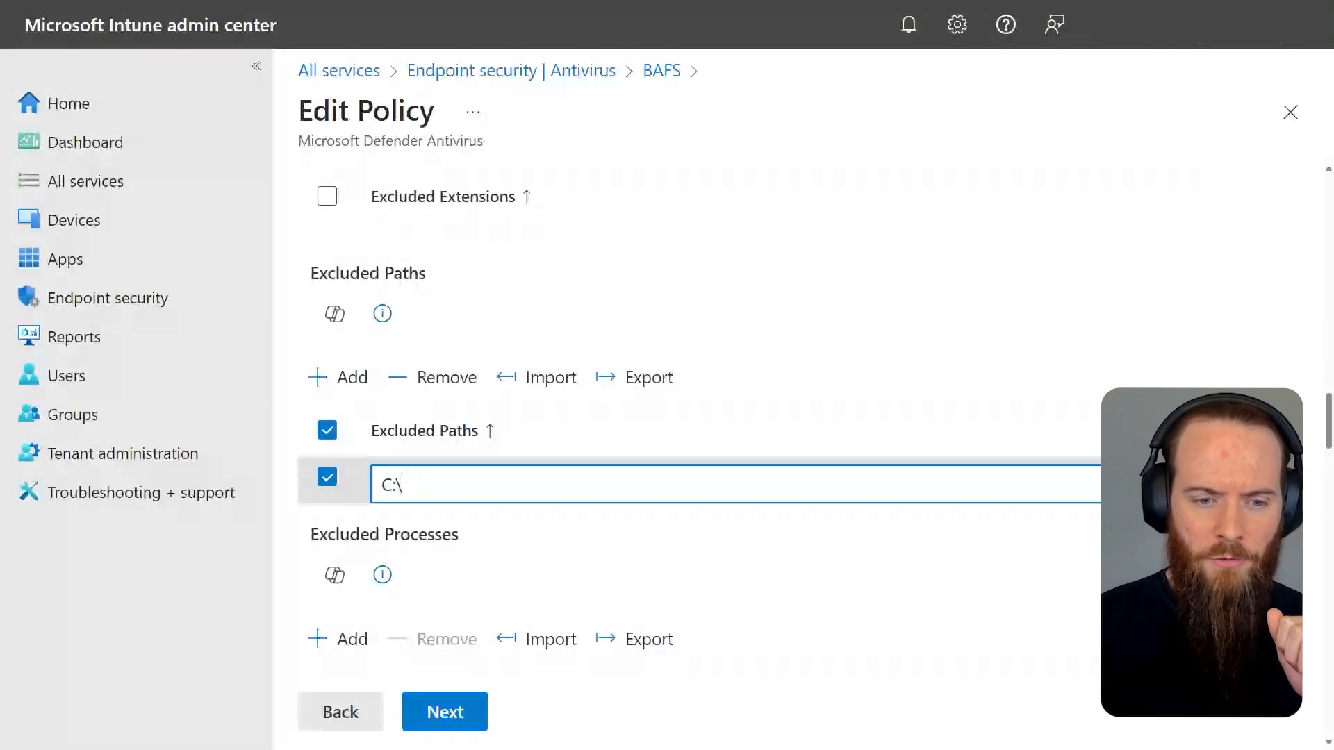
pyautogui.scroll(-3)
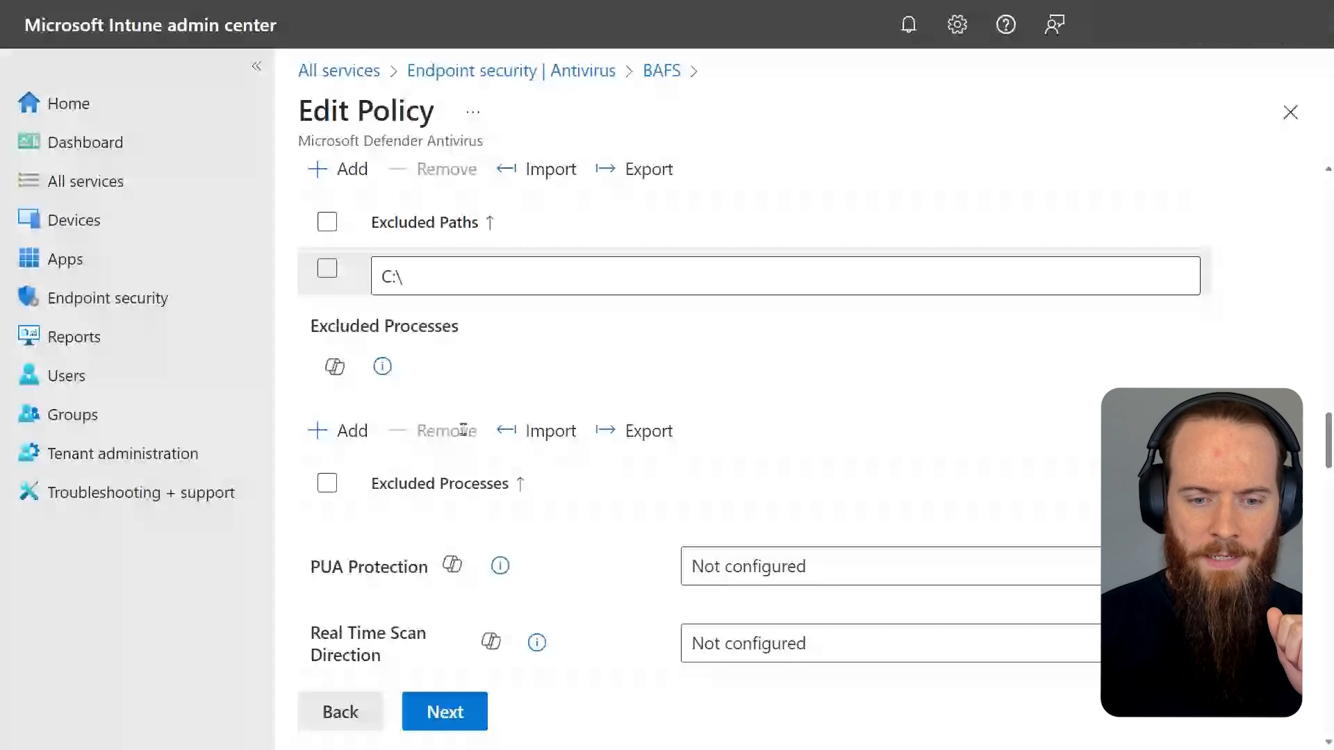
pyautogui.scroll(-3)
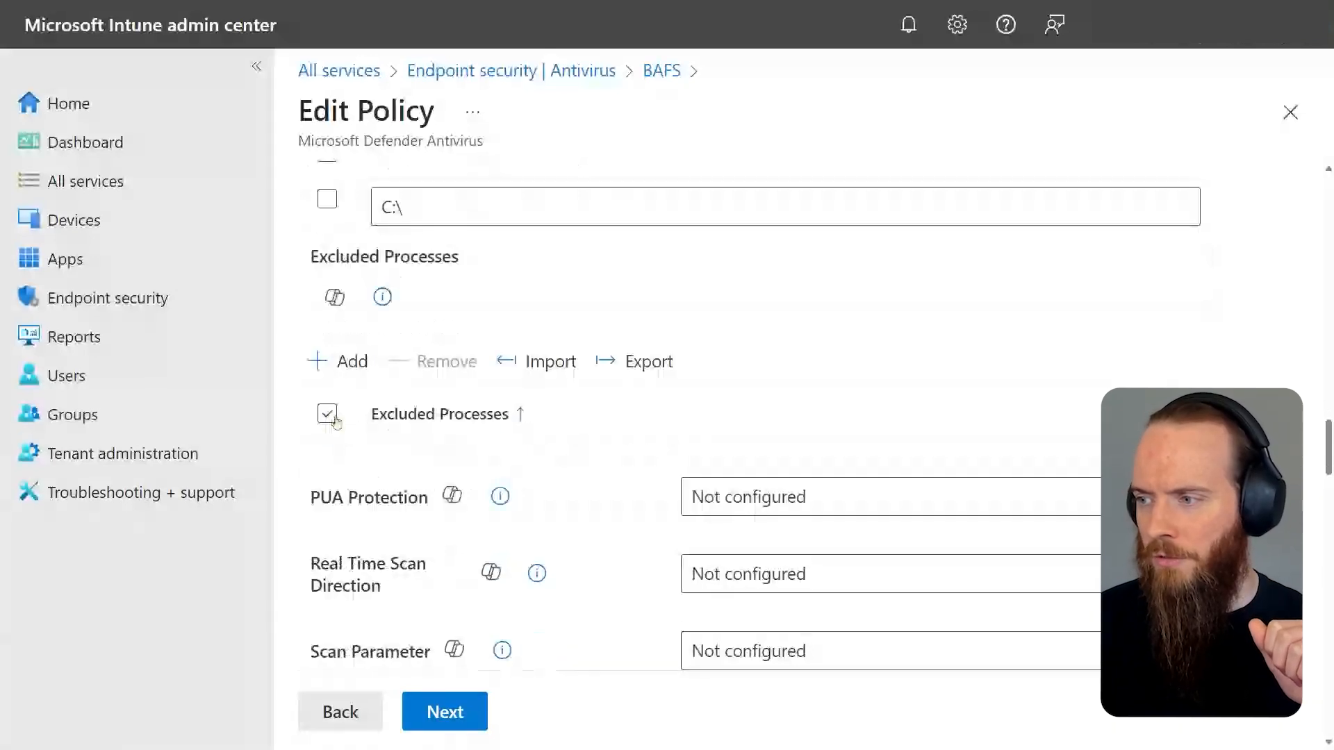
# Add the Excluded Processes entry c:\*\*\*.docx\:{Process:"MyApp.exe"} and select it
pyautogui.click(338, 361)
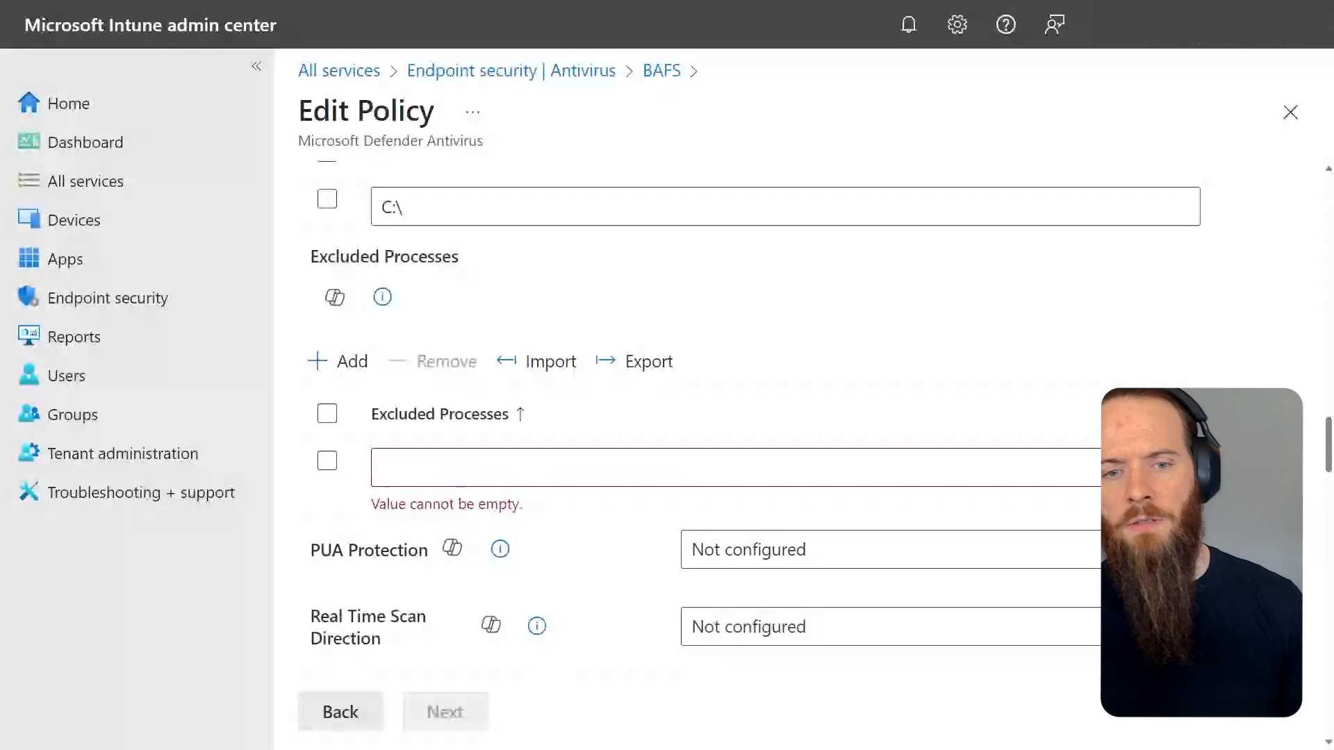
pyautogui.write('c:\\*\\*\\*.docx\\:{Process:"MyApp.exe"}')
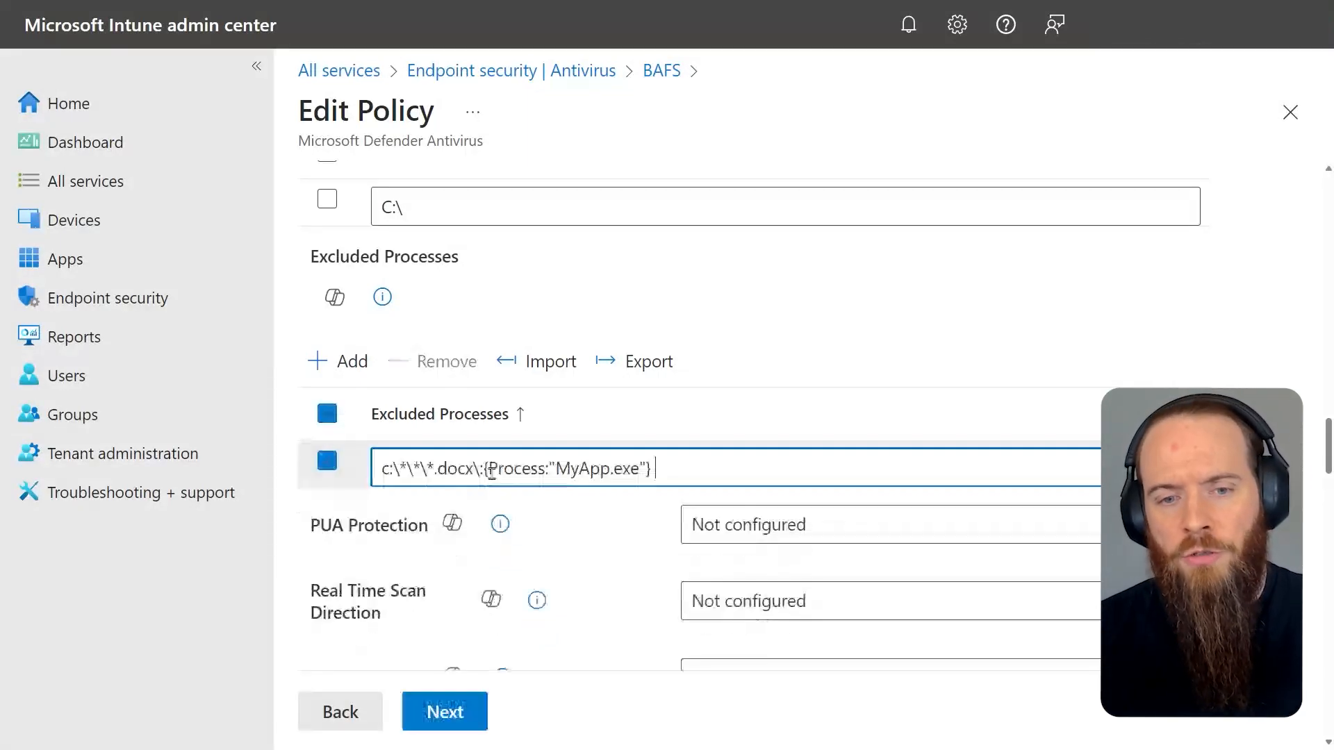
pyautogui.scroll(-3)
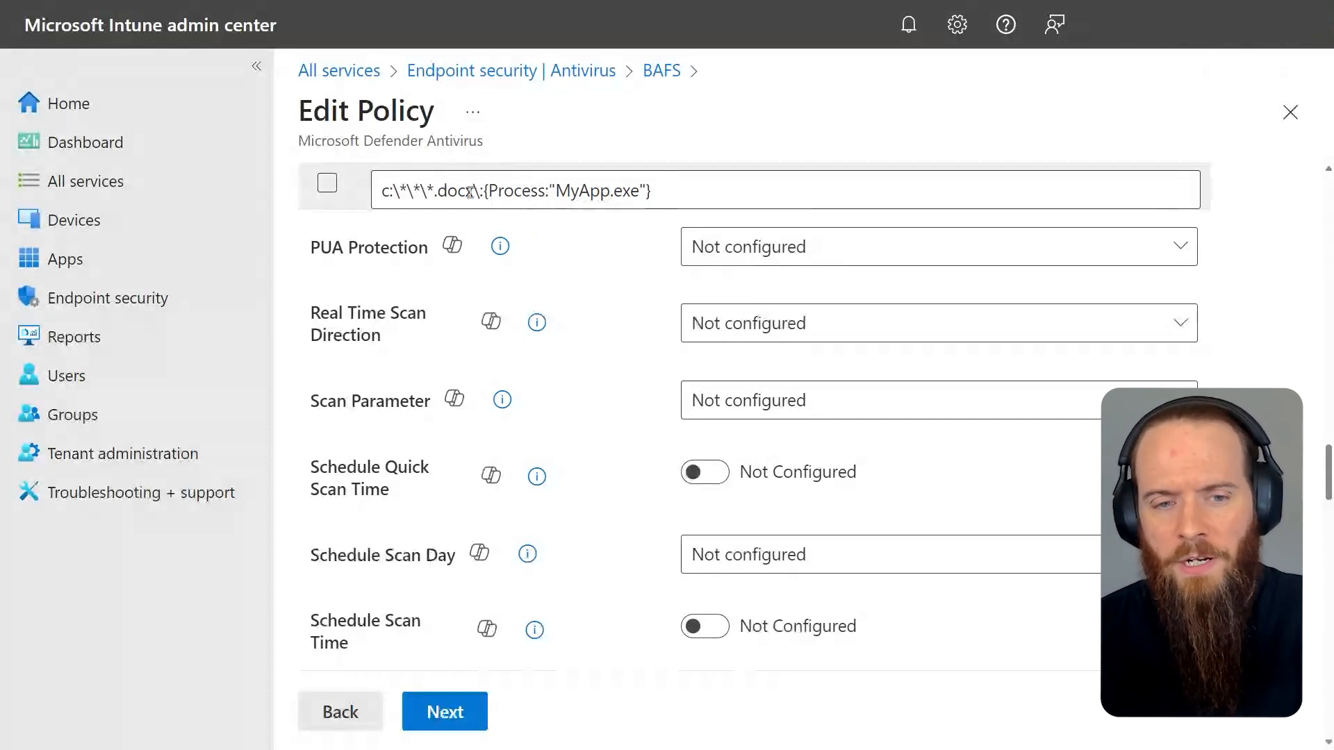
pyautogui.click(326, 183)
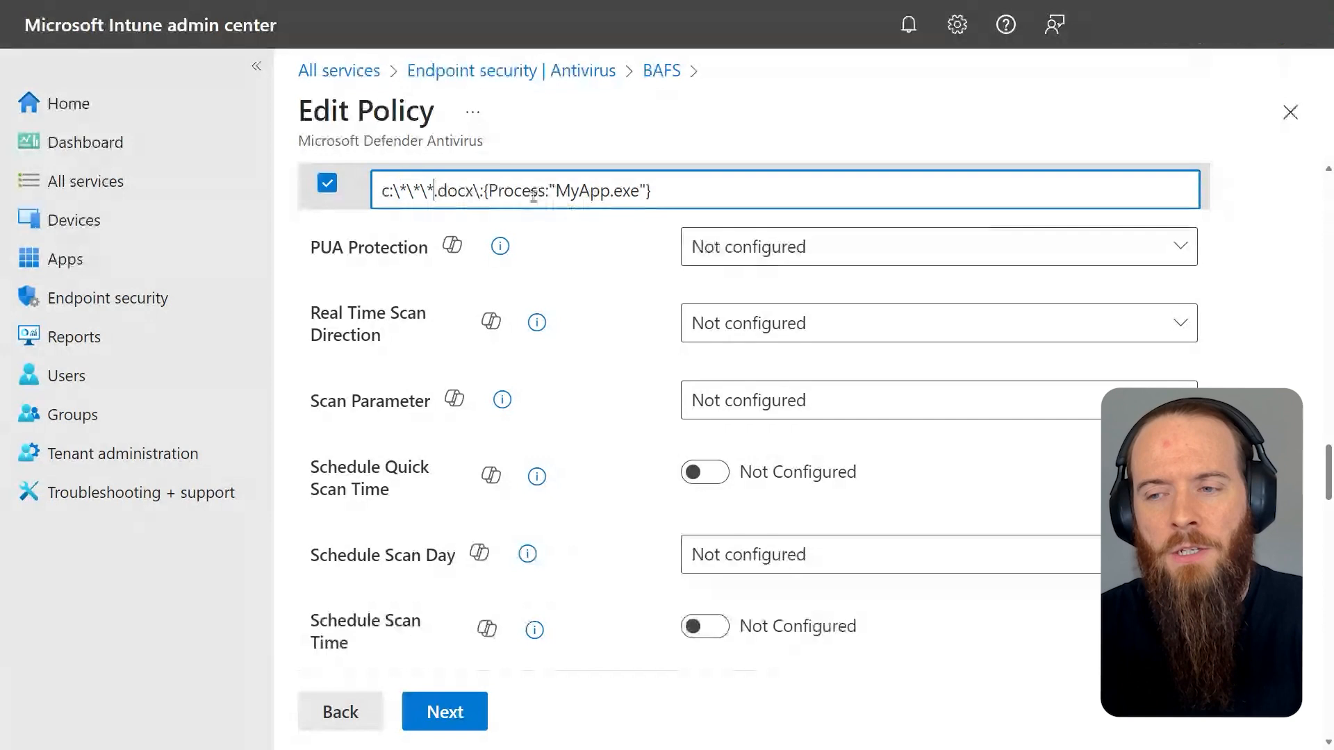
pyautogui.doubleClick(579, 191)
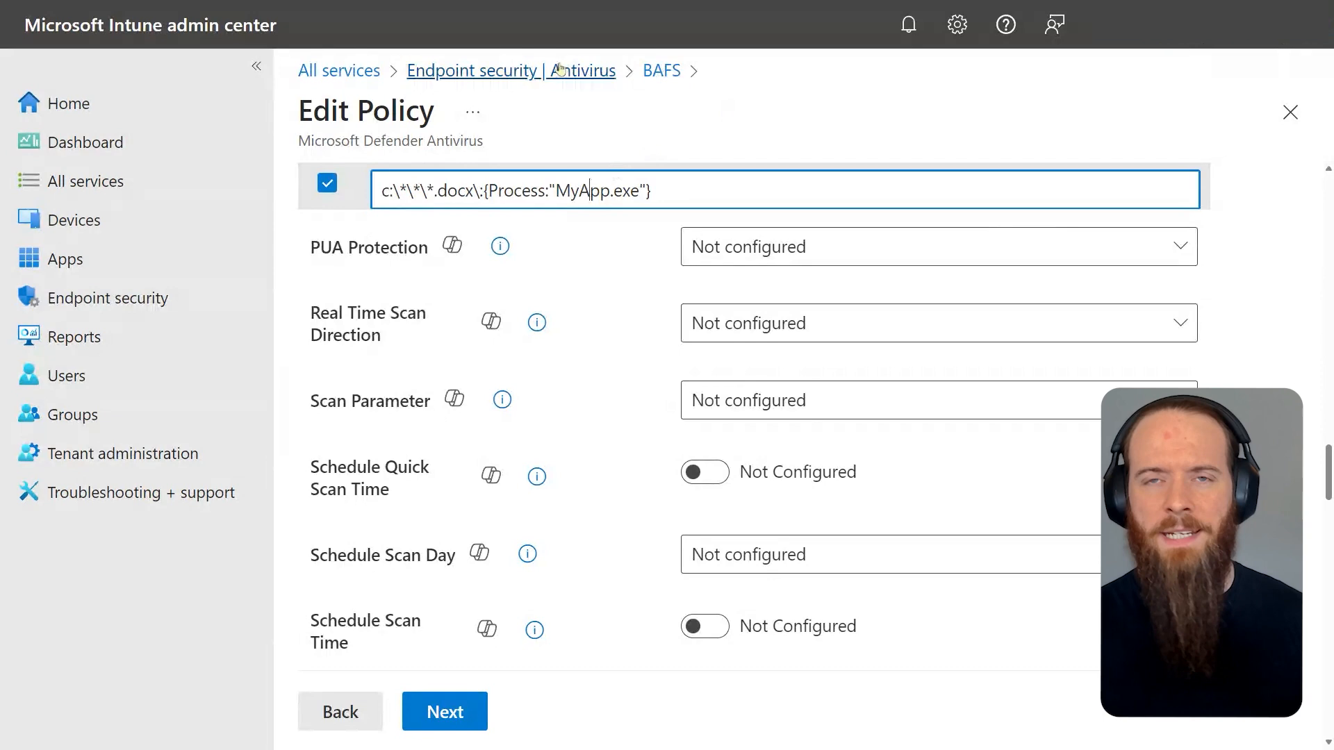
# Return via the Antivirus breadcrumb and open the Firewall section under Manage
pyautogui.click(511, 70)
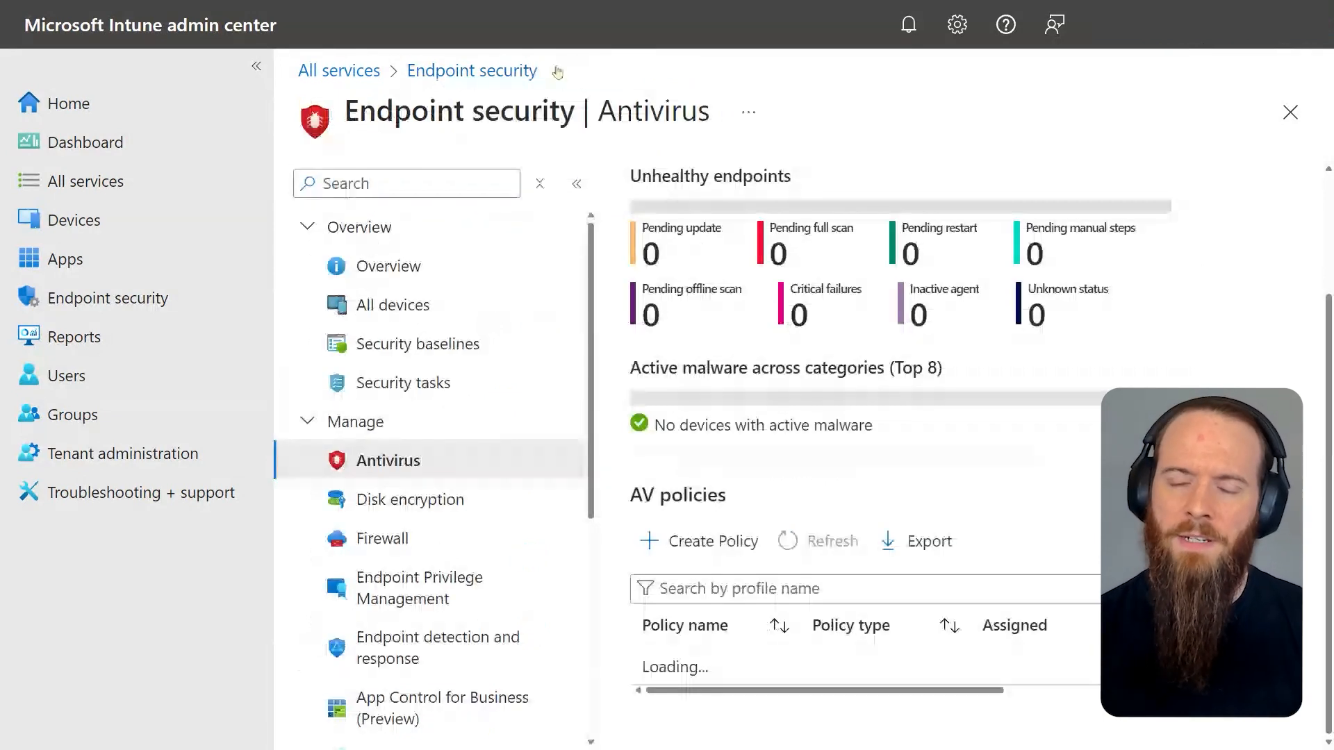
pyautogui.scroll(-3)
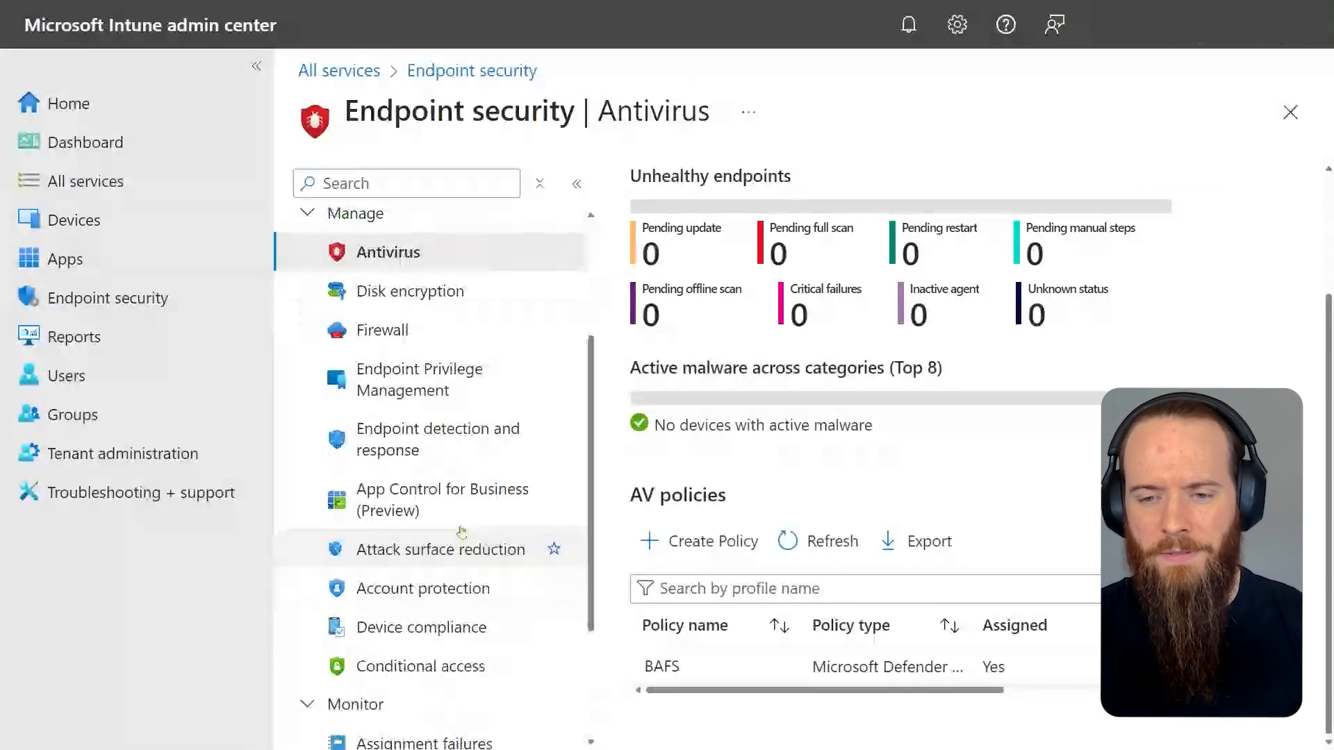
pyautogui.click(382, 330)
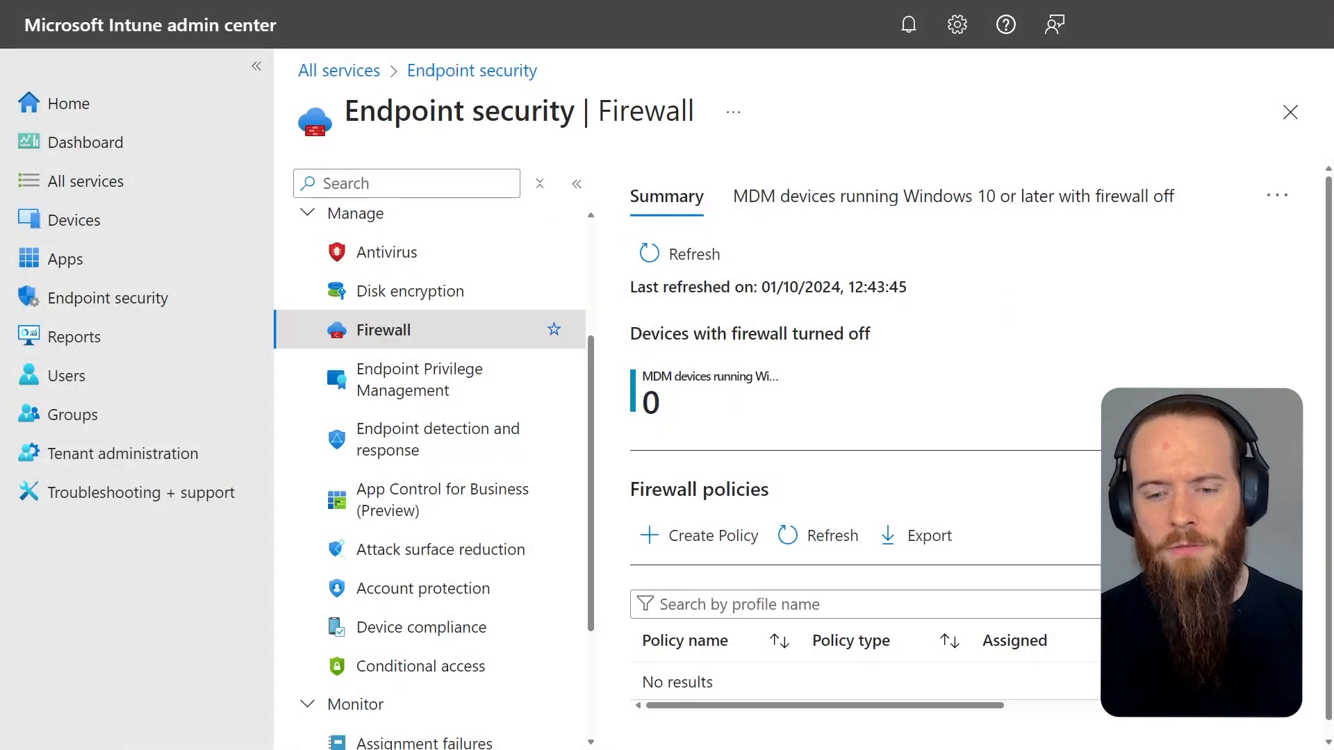
pyautogui.moveTo(845, 437)
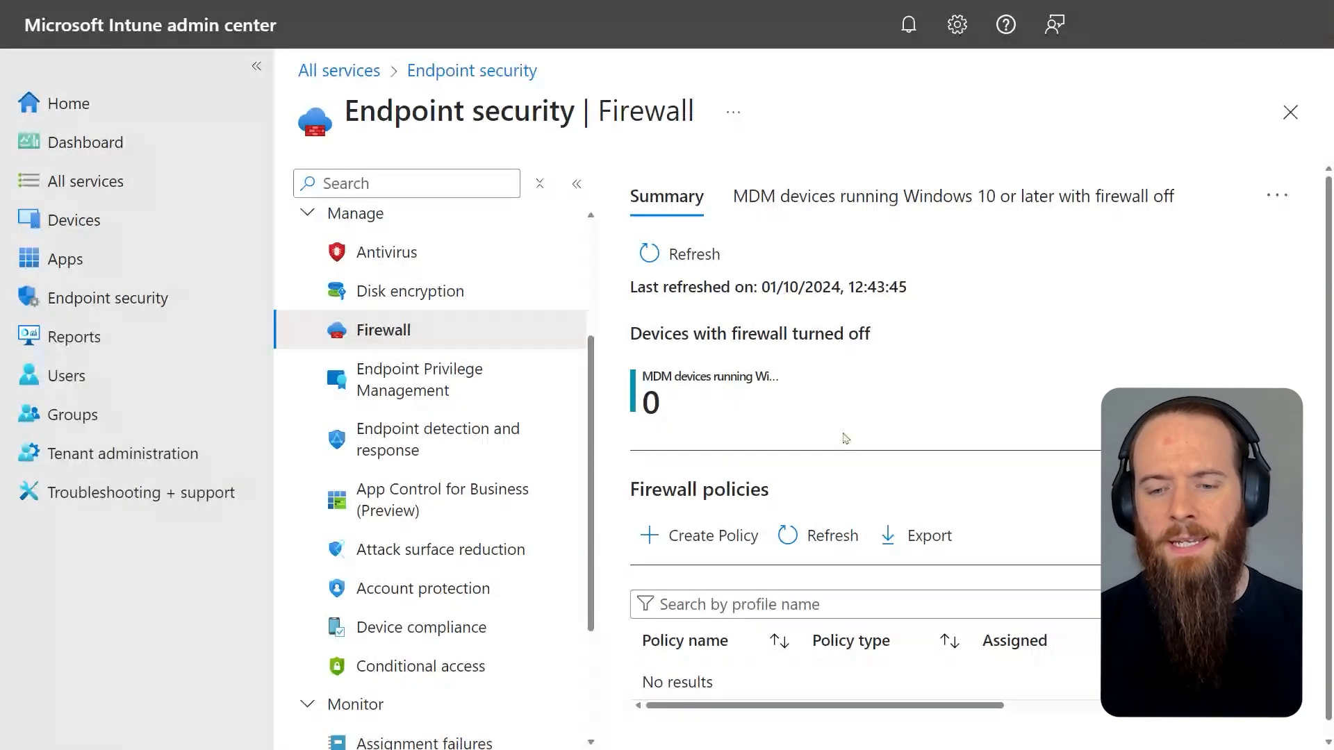
pyautogui.moveTo(787, 428)
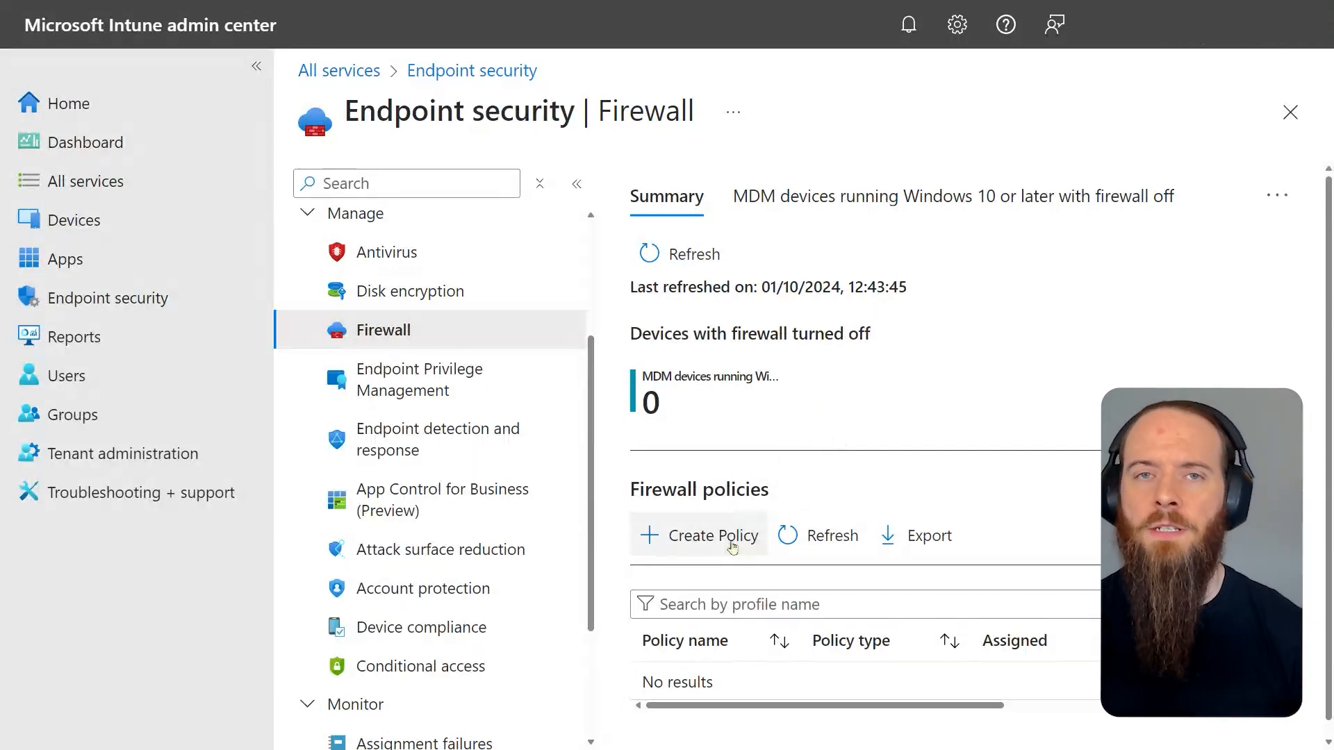
pyautogui.moveTo(977, 419)
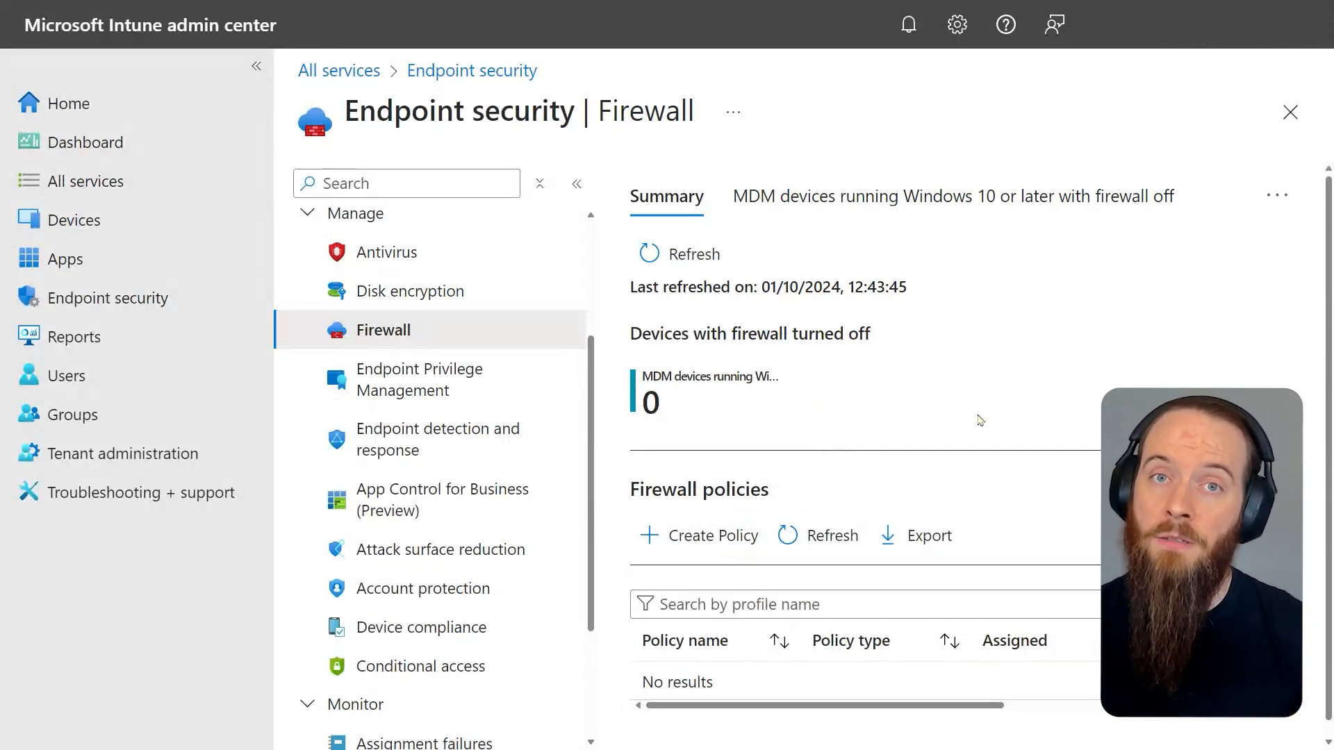
pyautogui.moveTo(1017, 410)
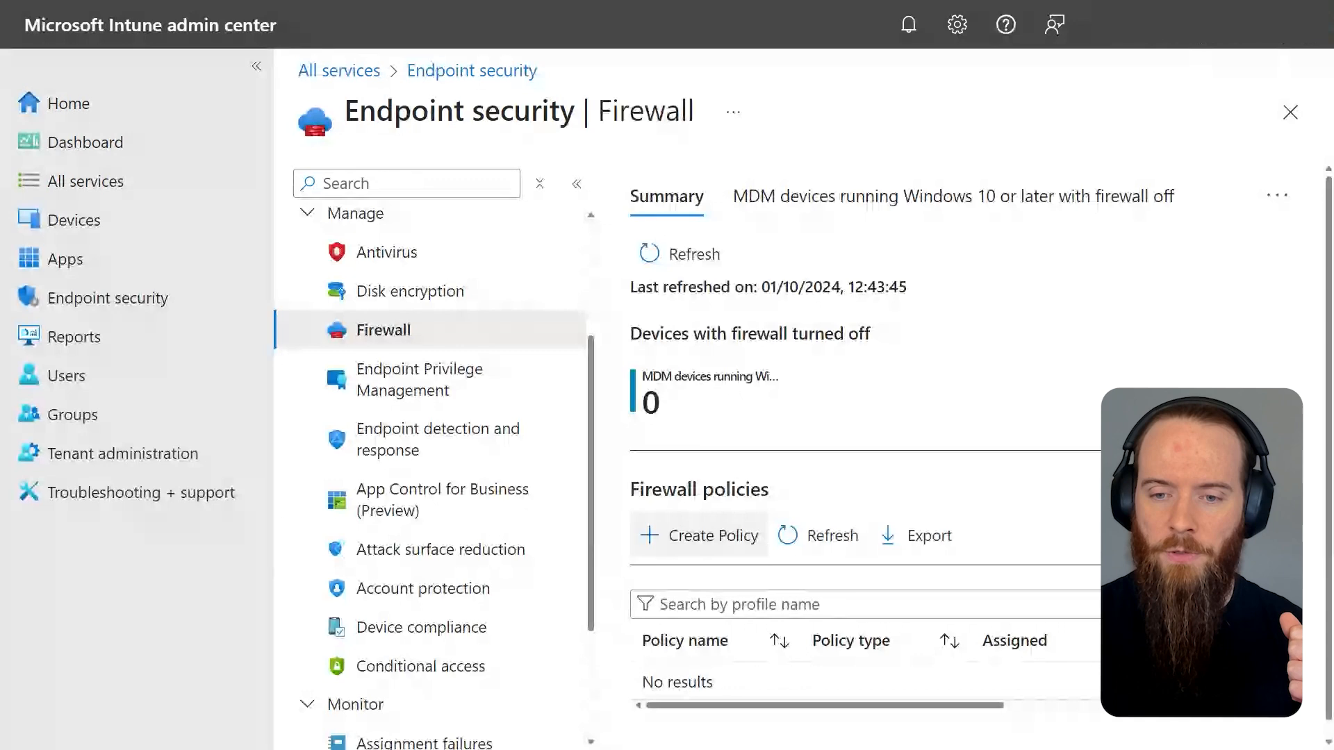
# Start a Windows Firewall policy, go back to the overview, and restart Create Policy
pyautogui.click(698, 535)
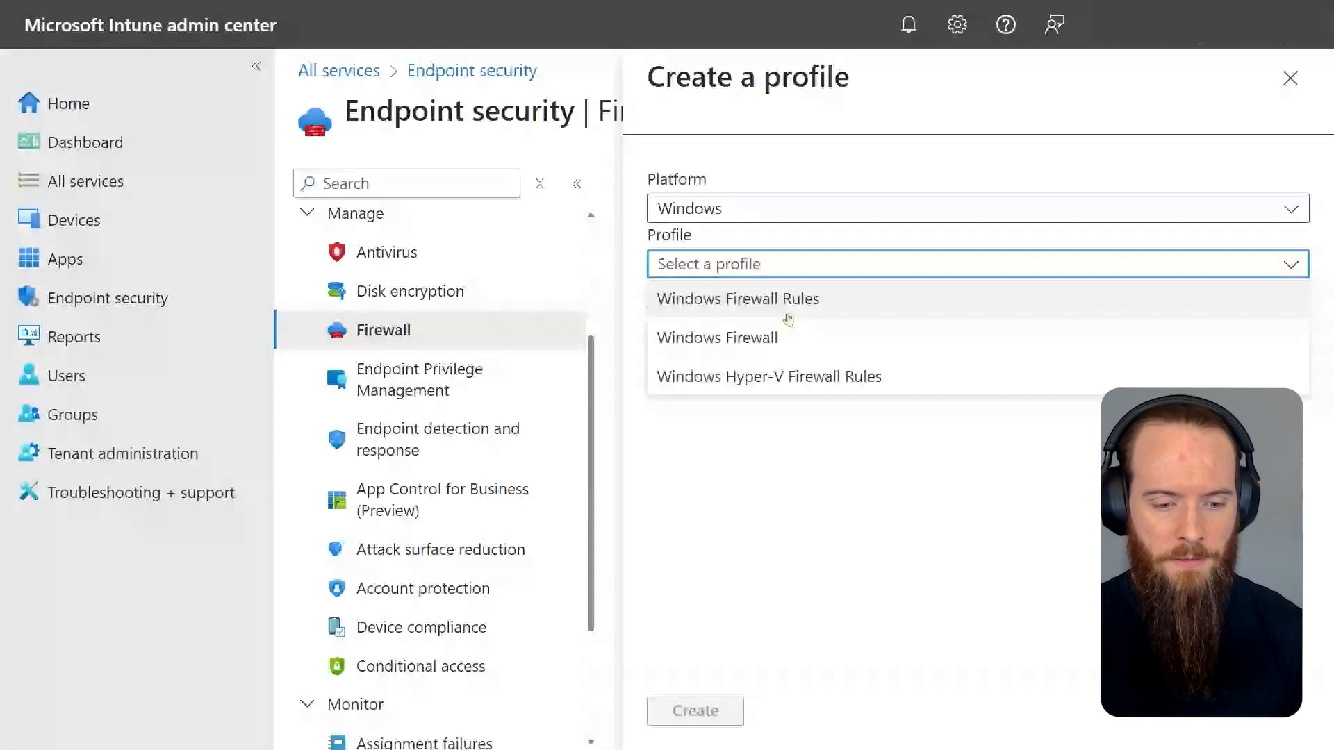
pyautogui.click(716, 338)
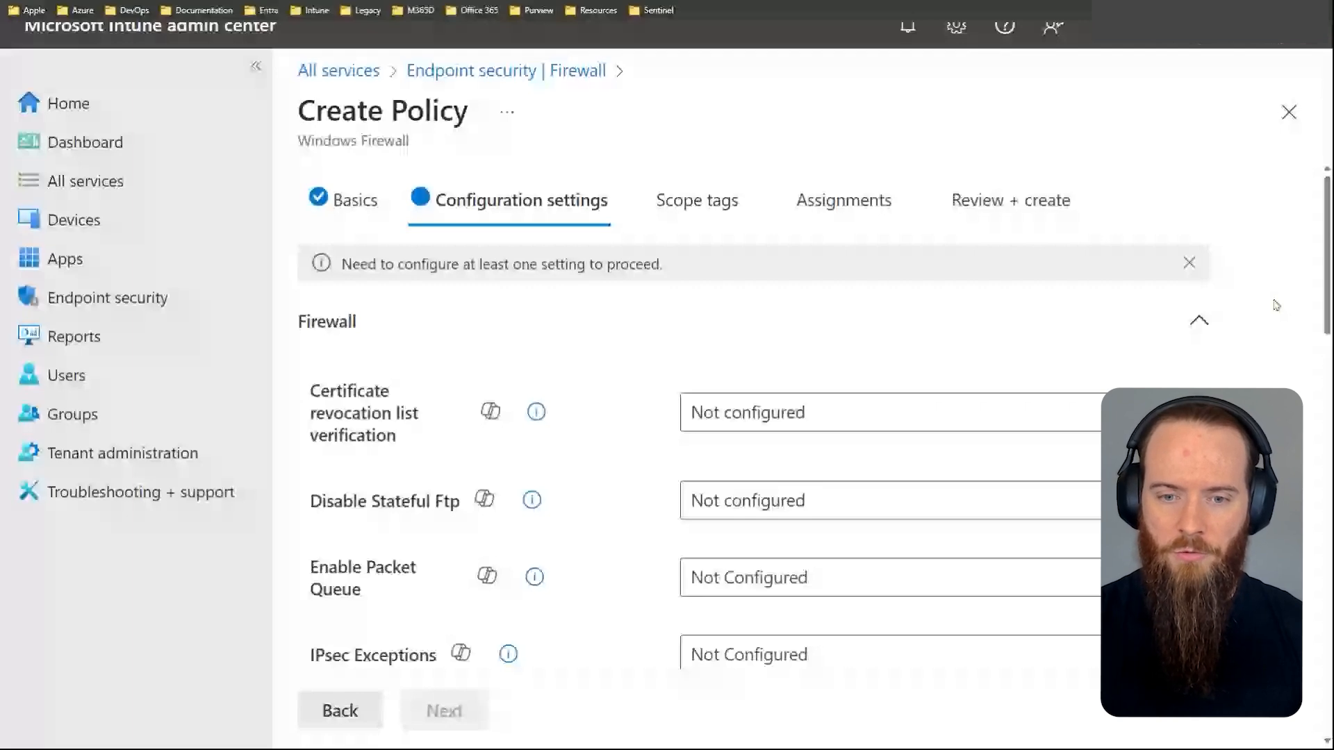
pyautogui.scroll(-3)
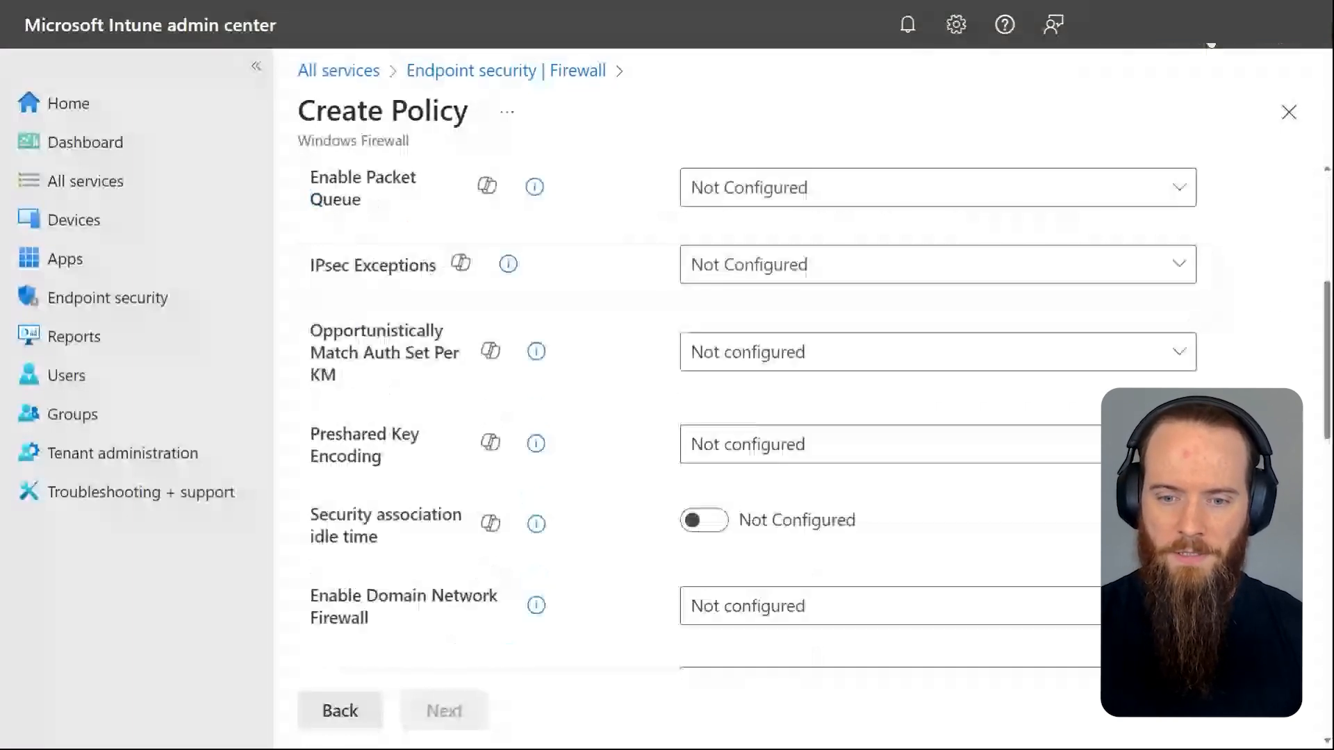
pyautogui.scroll(3)
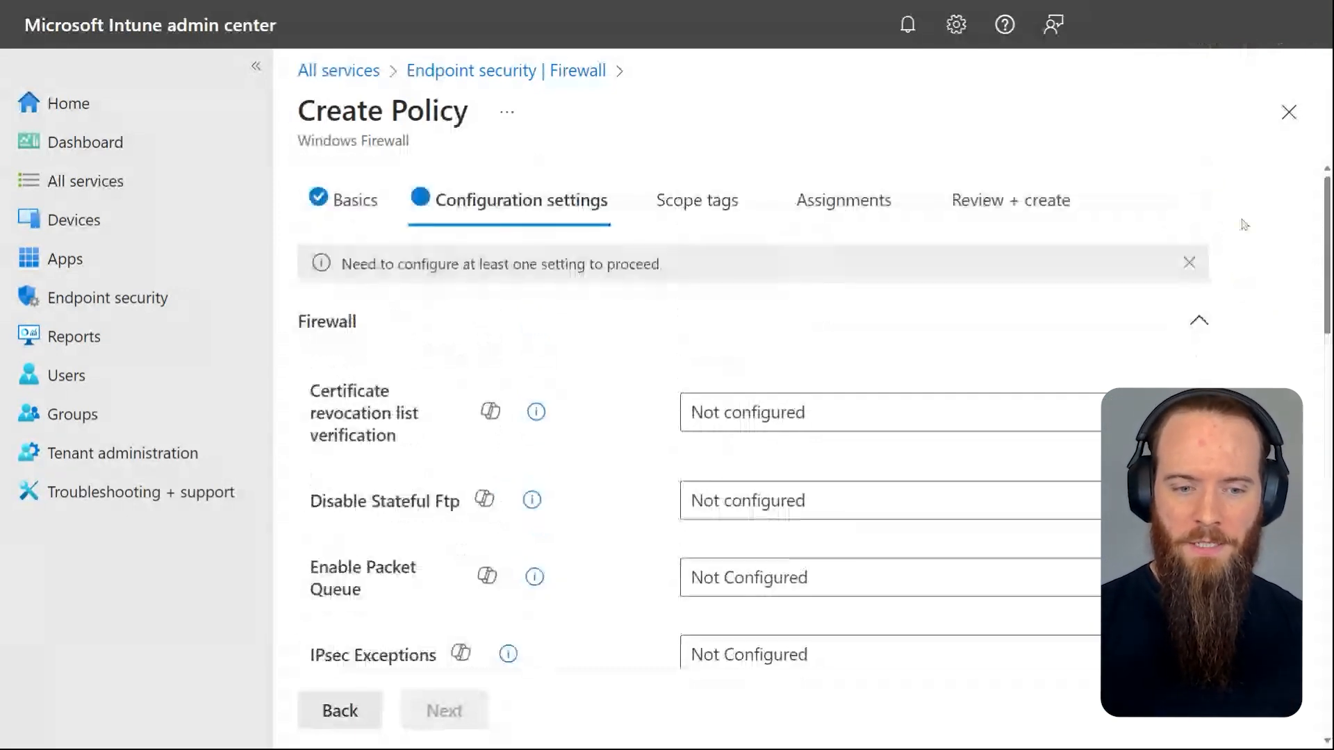
pyautogui.scroll(-3)
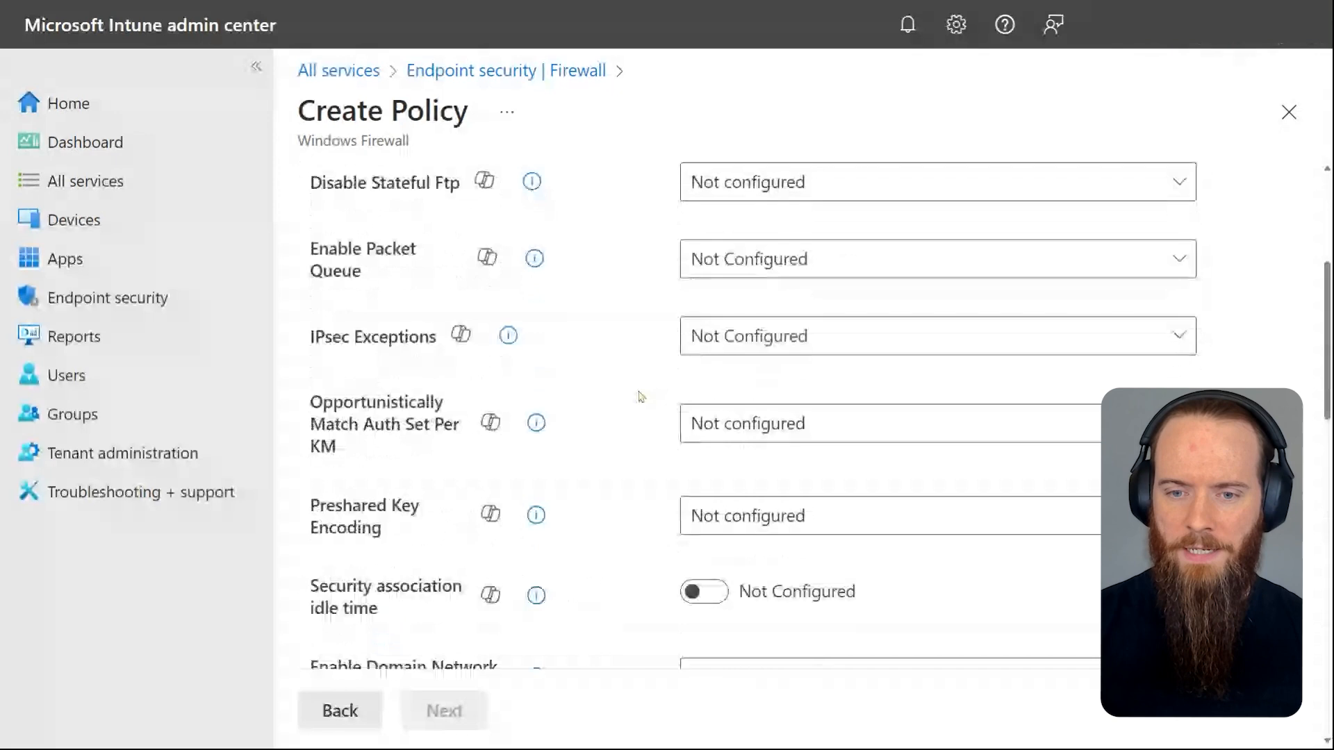
pyautogui.click(1289, 111)
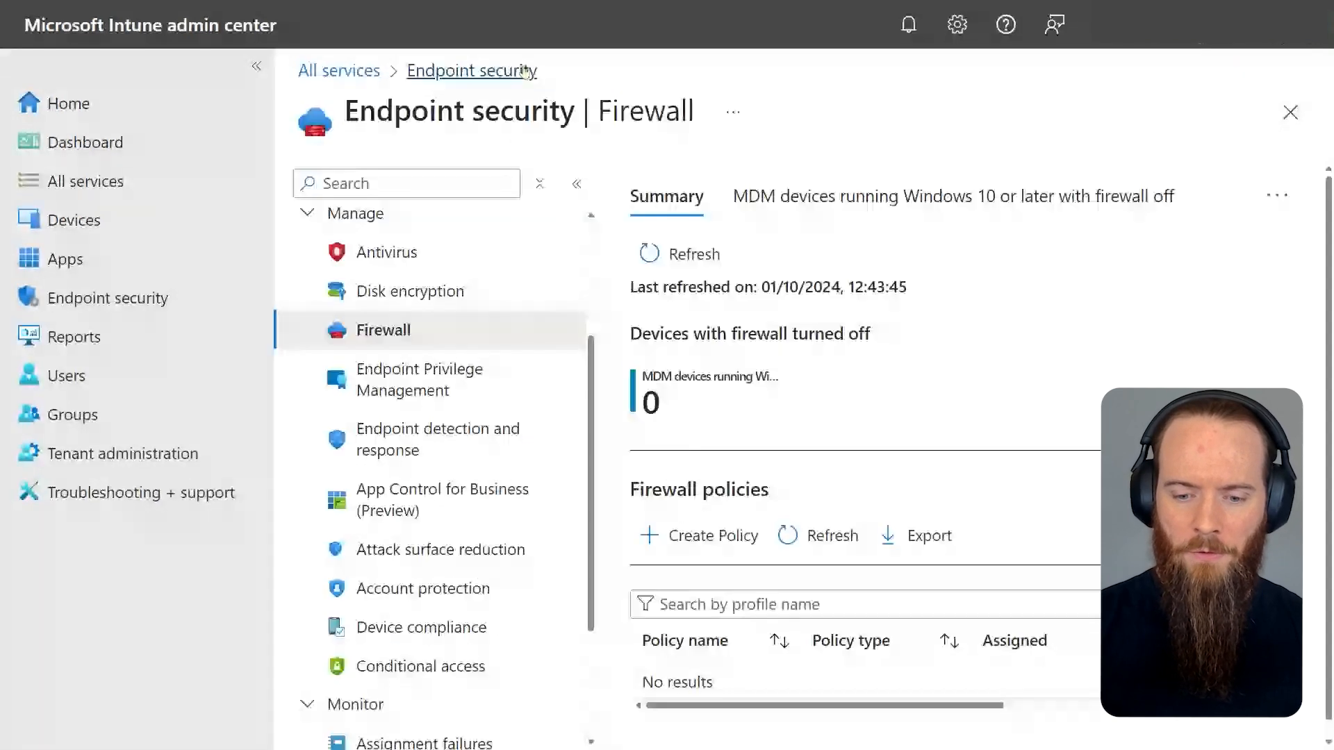
pyautogui.click(713, 535)
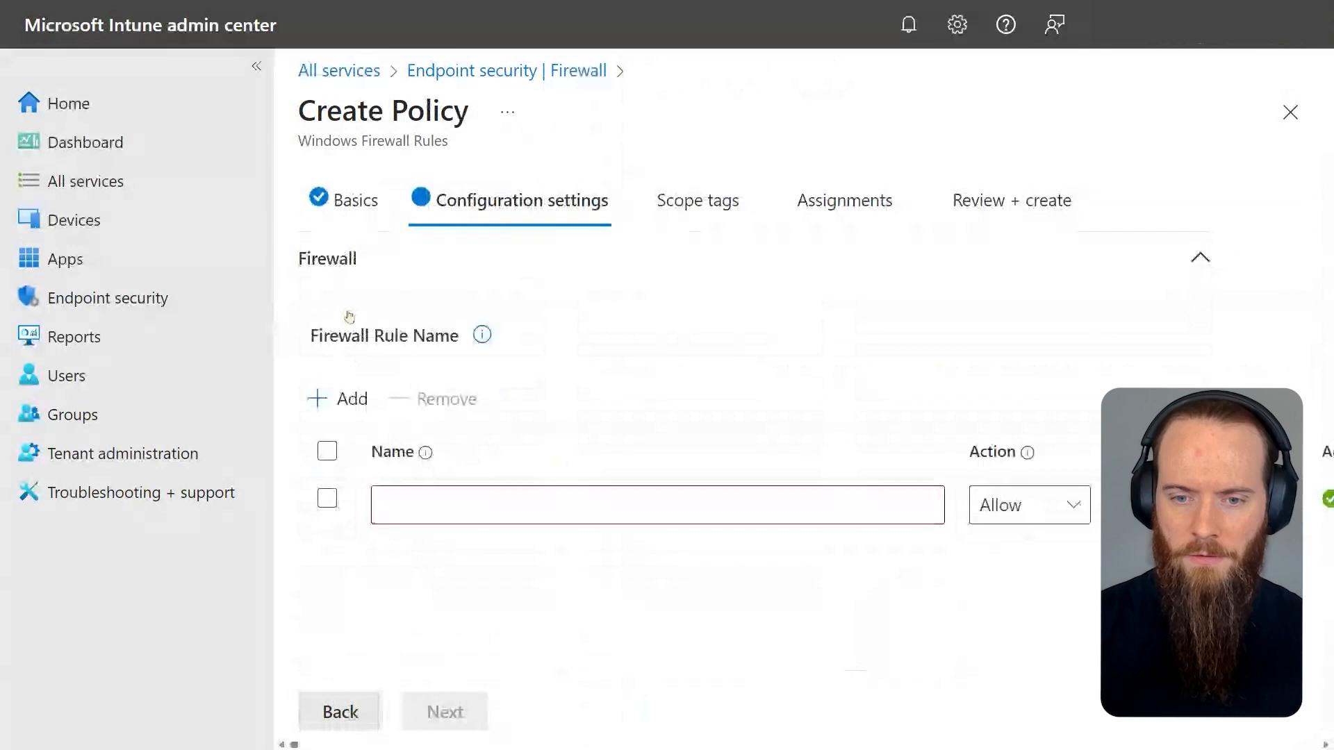
# Scroll to Enable Domain Network Firewall and show its dropdown choices
pyautogui.scroll(-3)
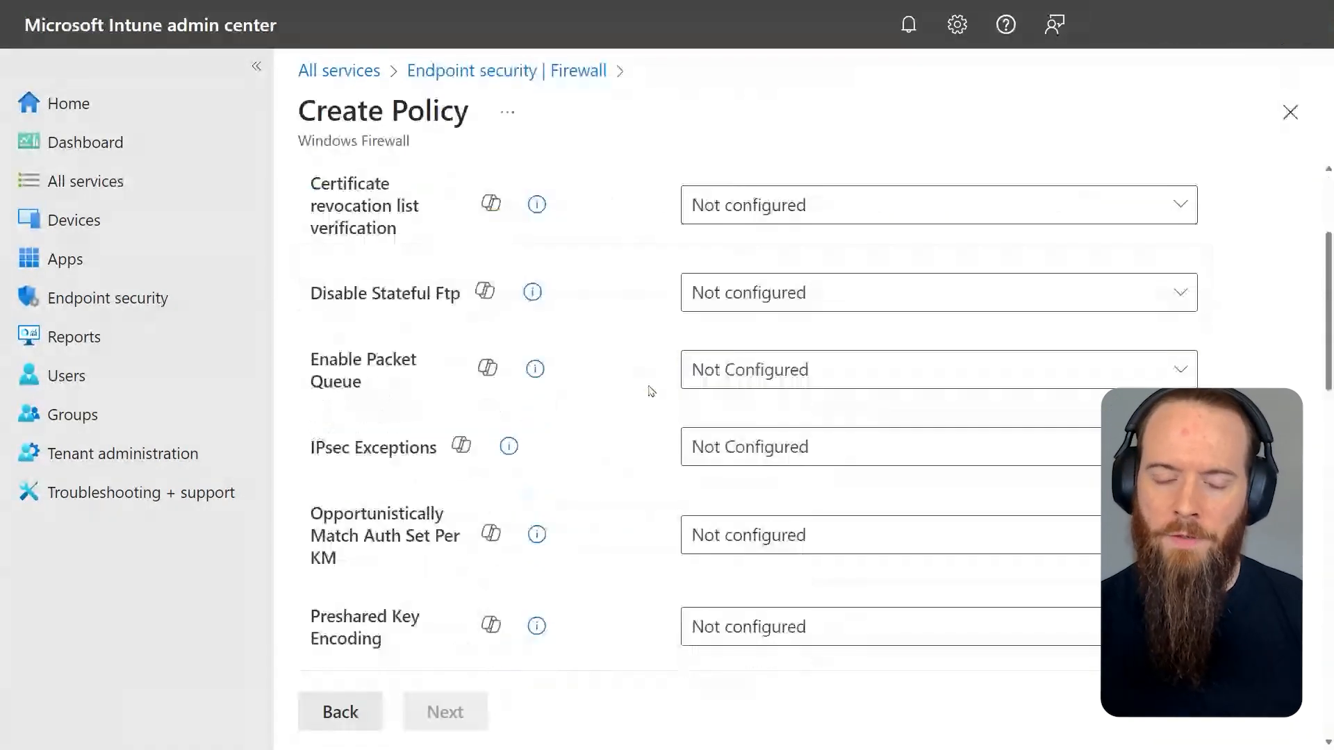
pyautogui.scroll(-3)
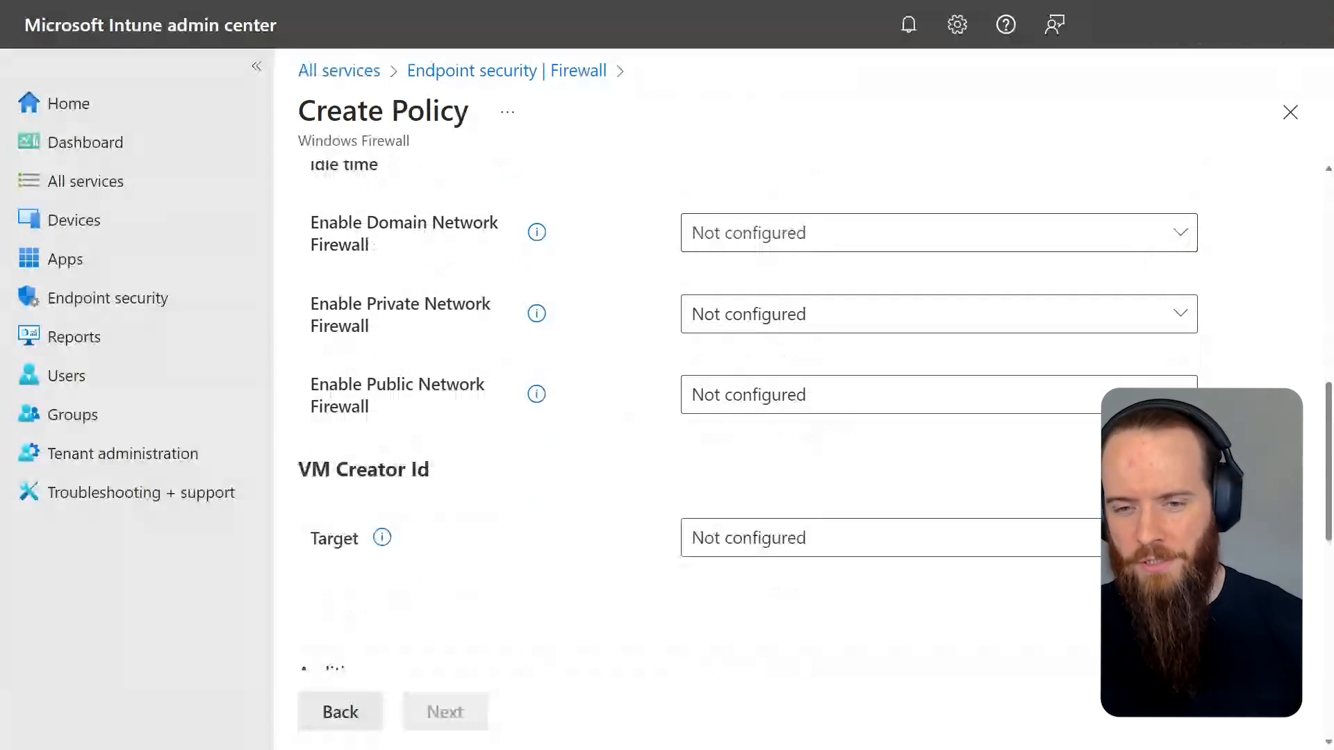
pyautogui.moveTo(1125, 243)
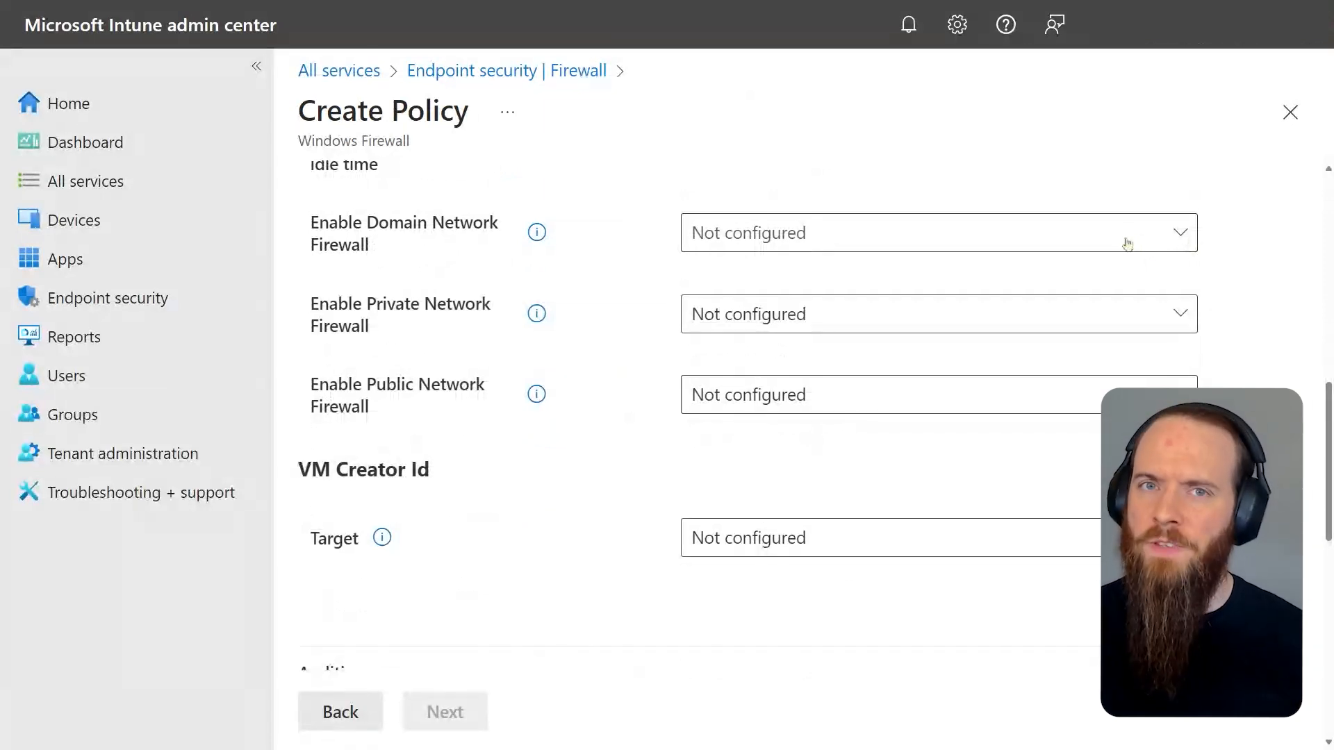
pyautogui.moveTo(1008, 241)
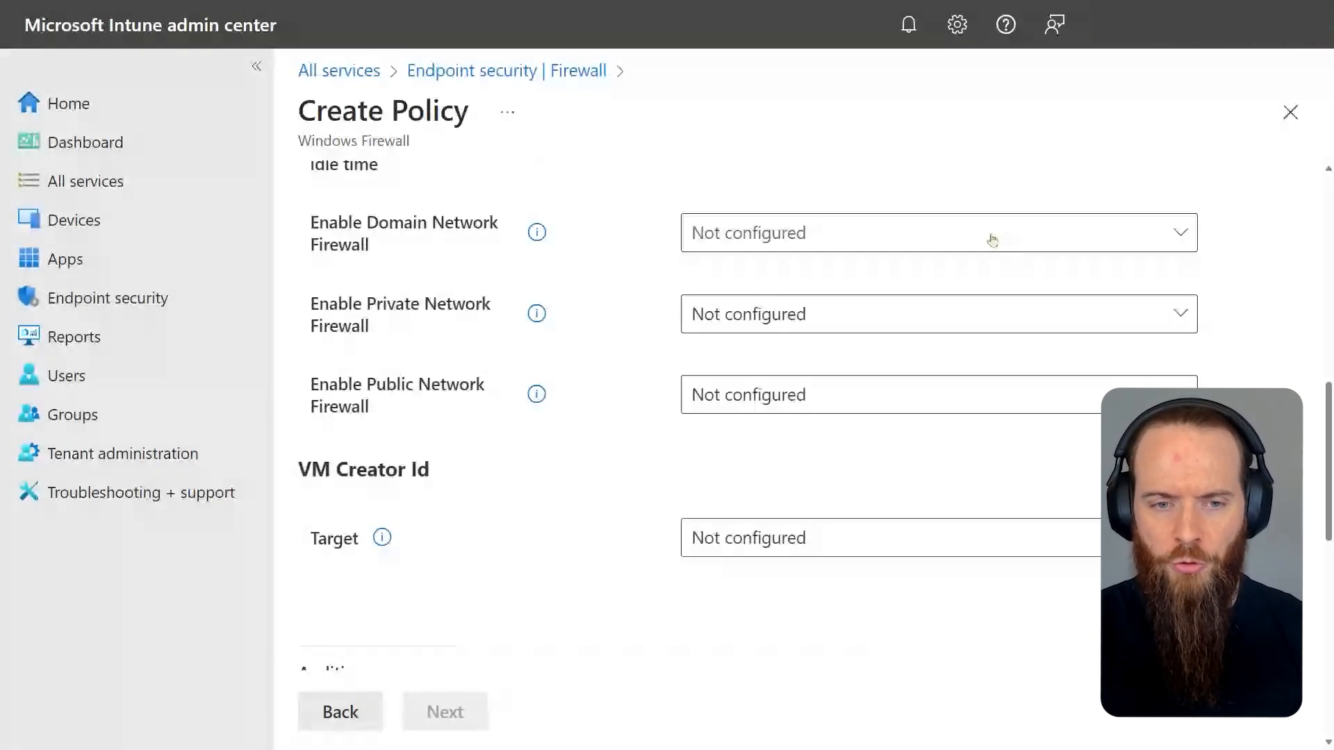
pyautogui.click(936, 232)
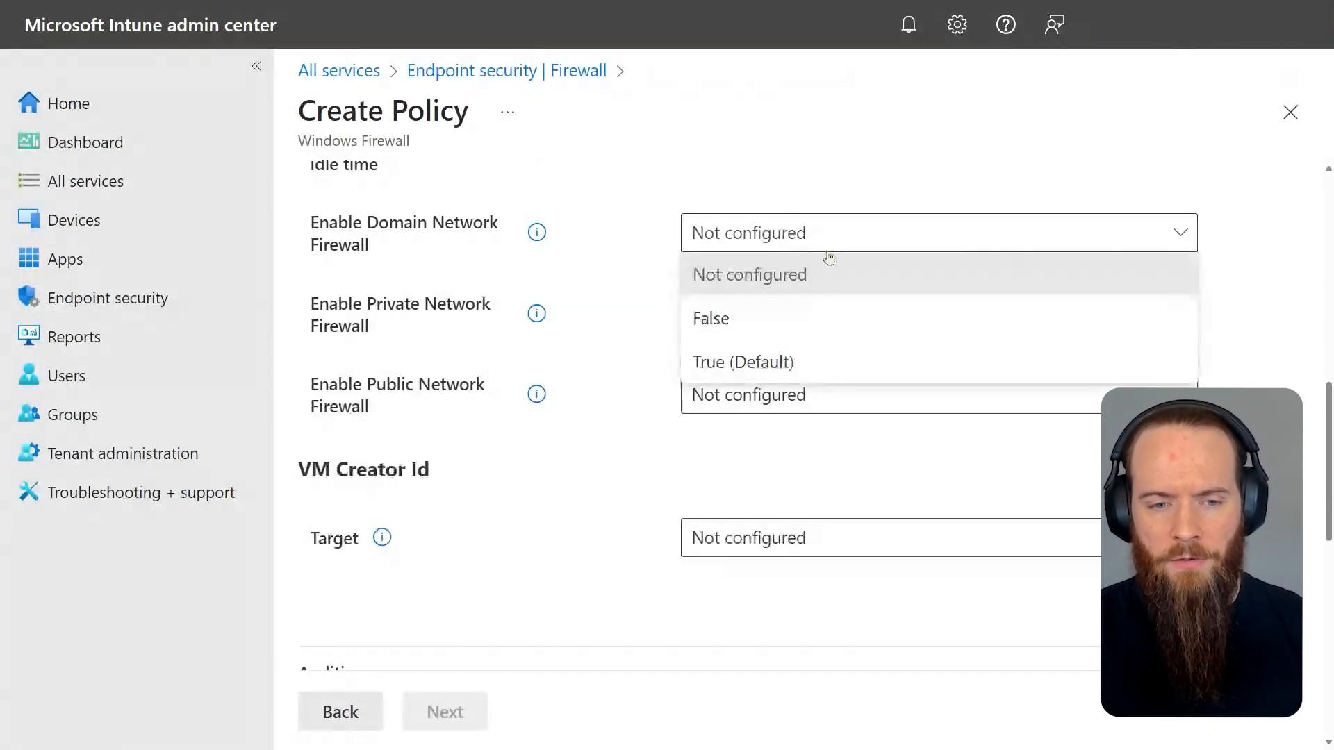
# Locate the Allow Local Policy Merge setting and set it to False
pyautogui.scroll(3)
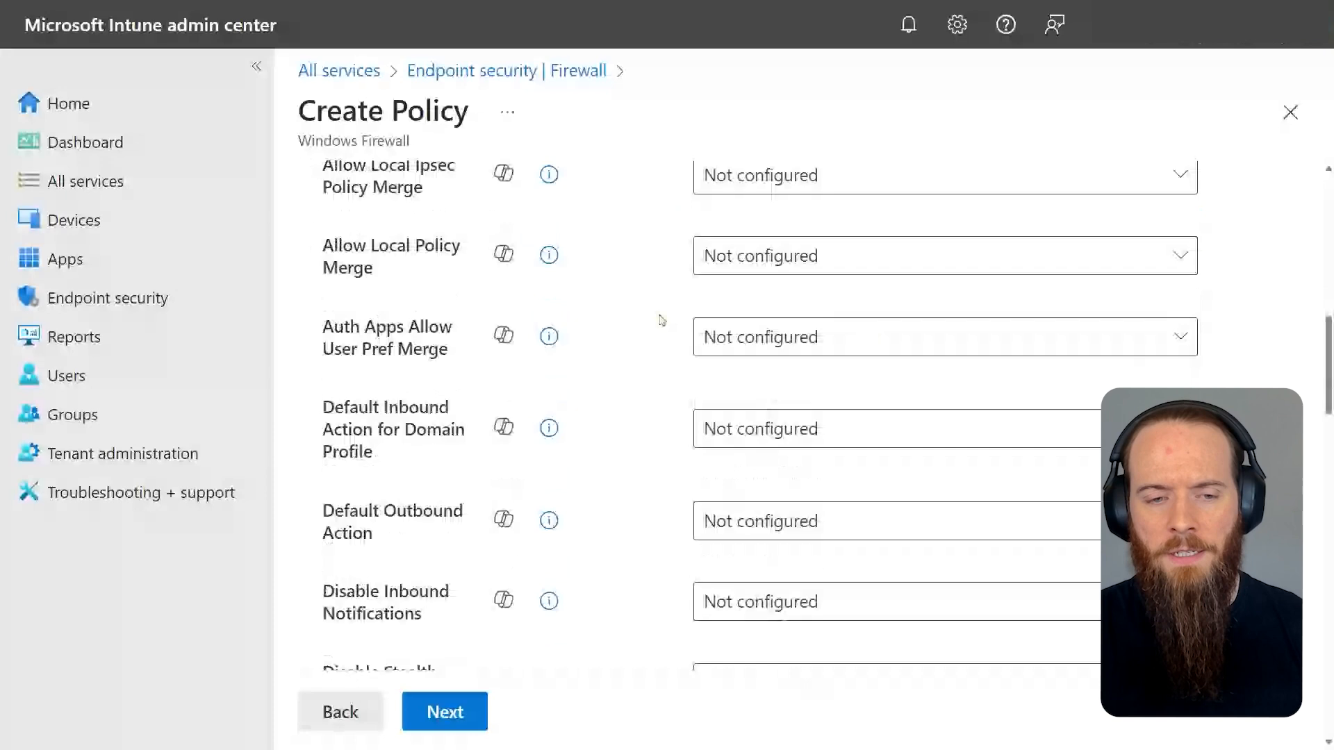
pyautogui.scroll(3)
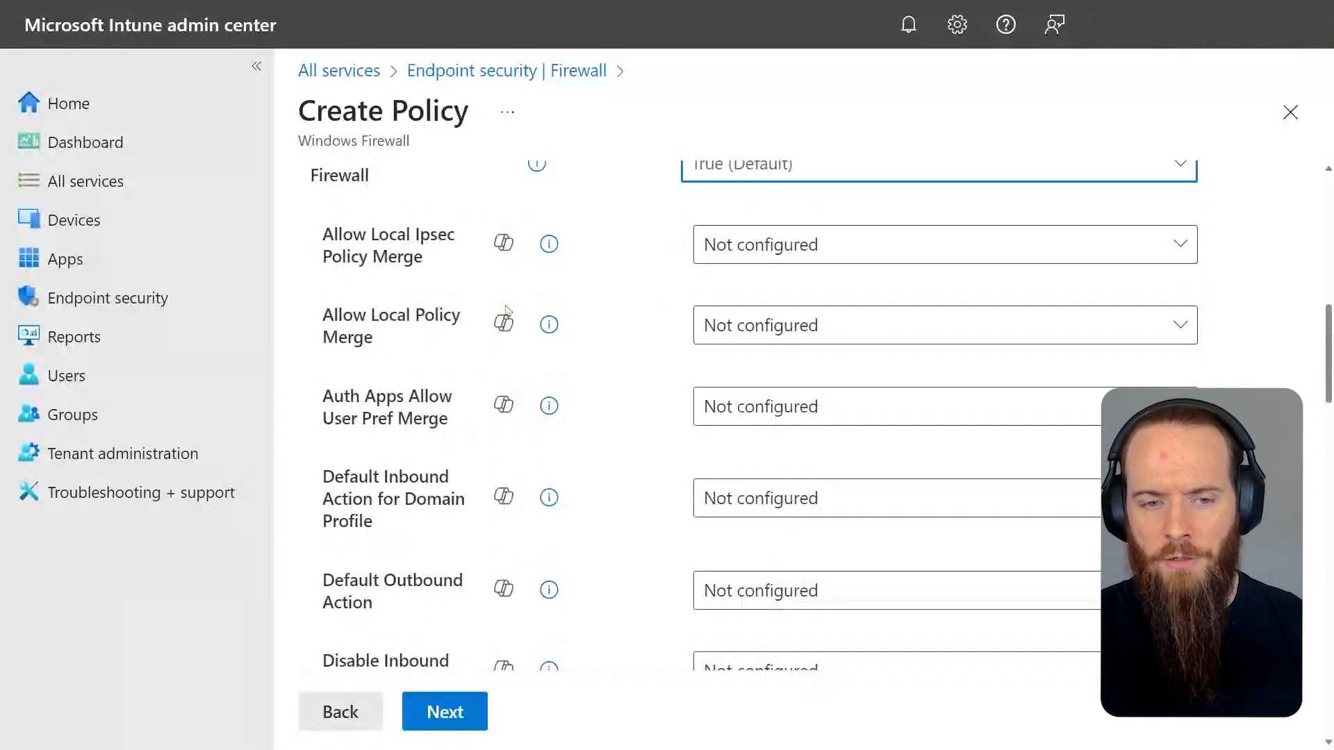
pyautogui.moveTo(385, 337)
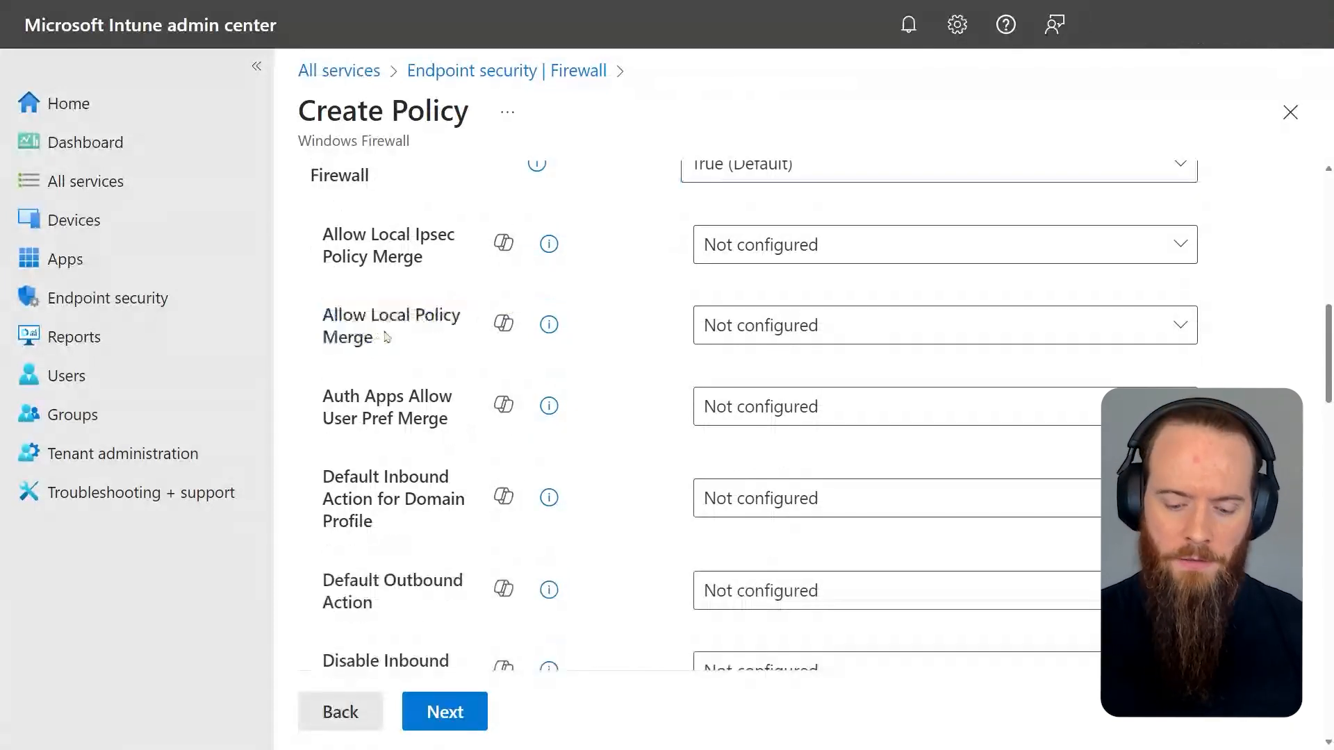
pyautogui.scroll(-3)
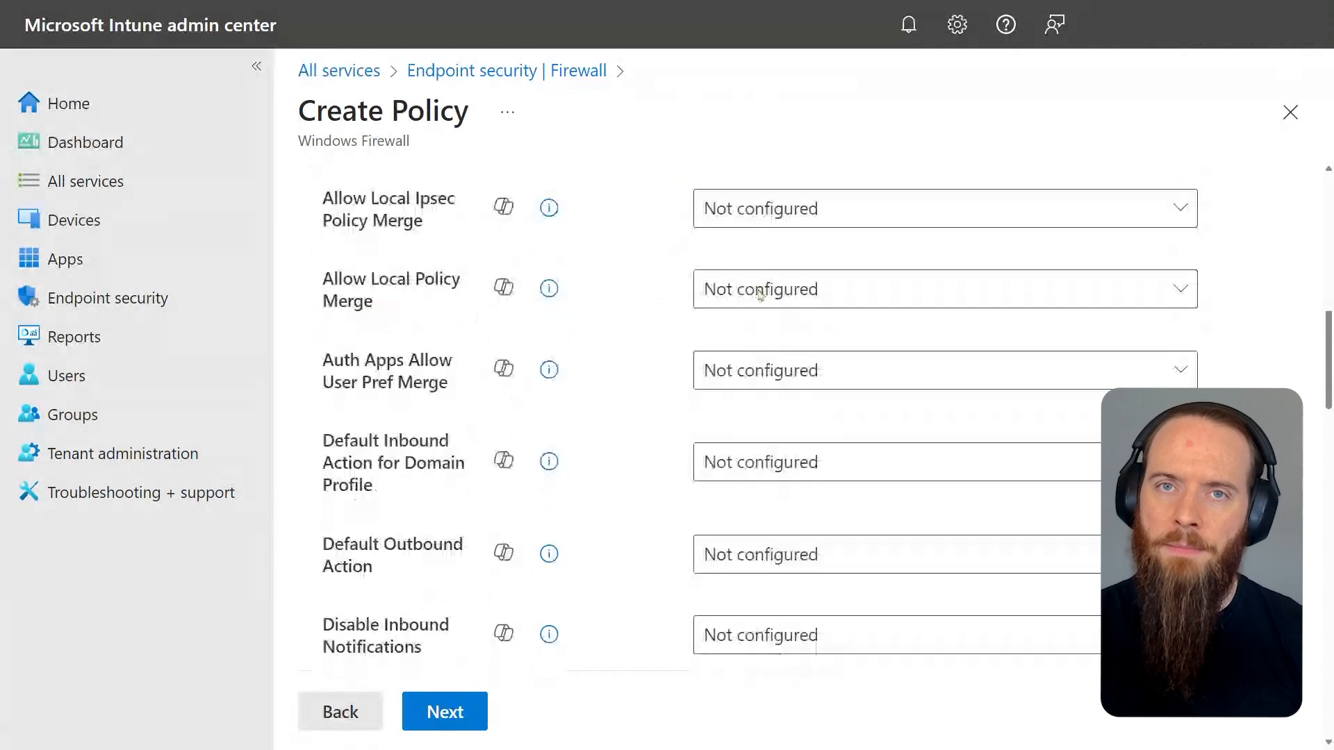
pyautogui.scroll(-3)
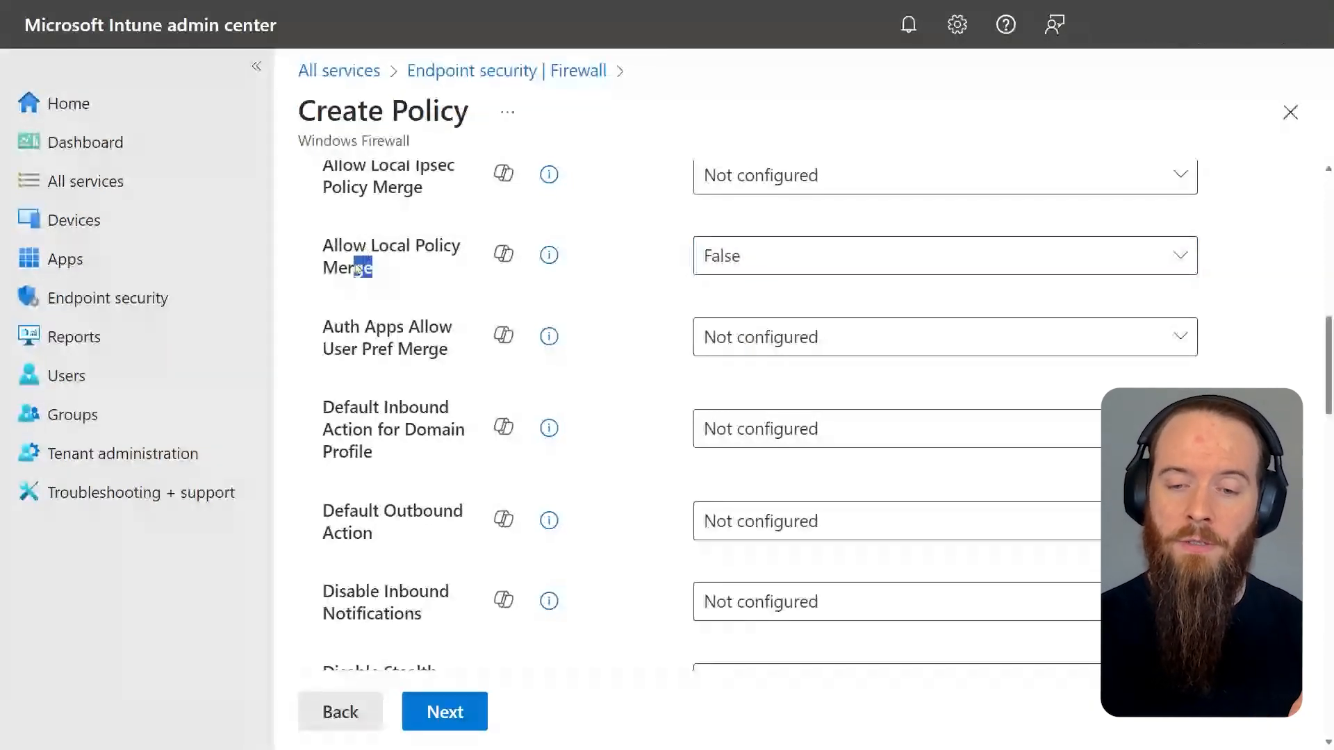
pyautogui.doubleClick(392, 255)
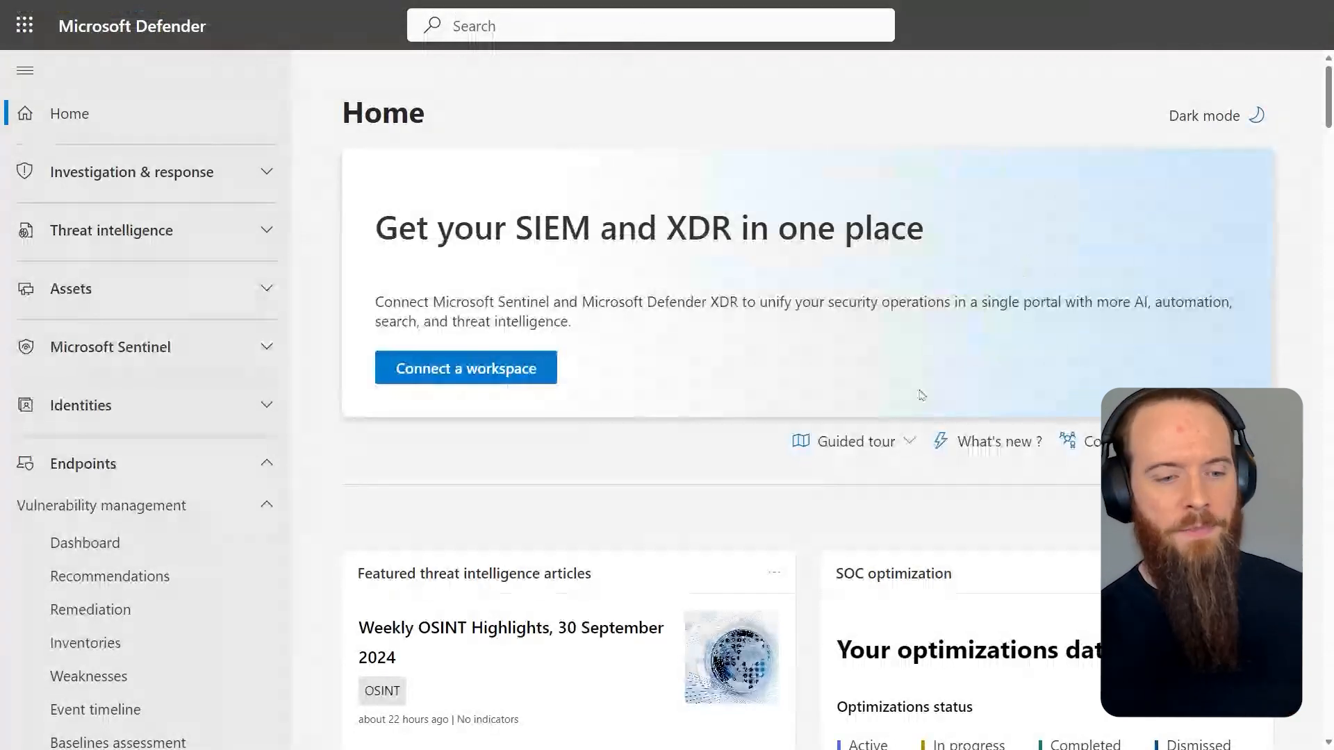
pyautogui.moveTo(523, 490)
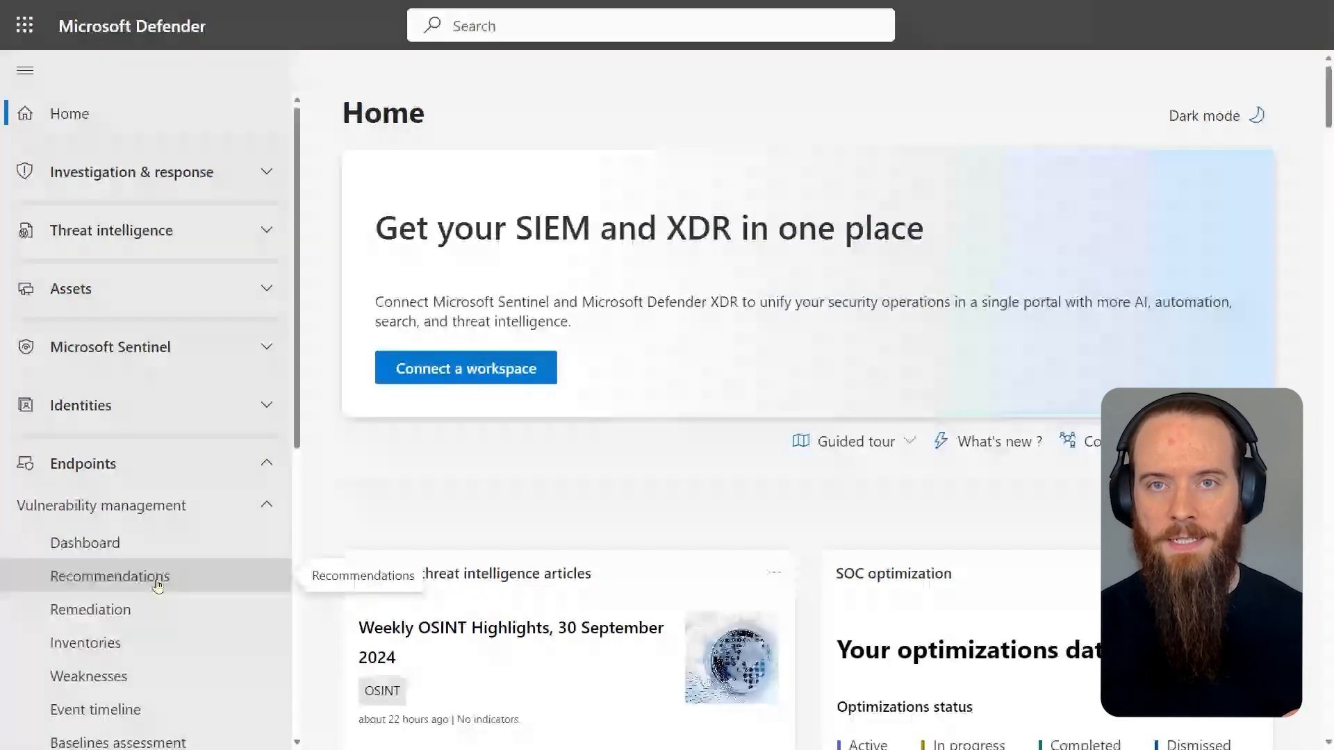
# Open Security recommendations from the Defender portal home page
pyautogui.click(109, 576)
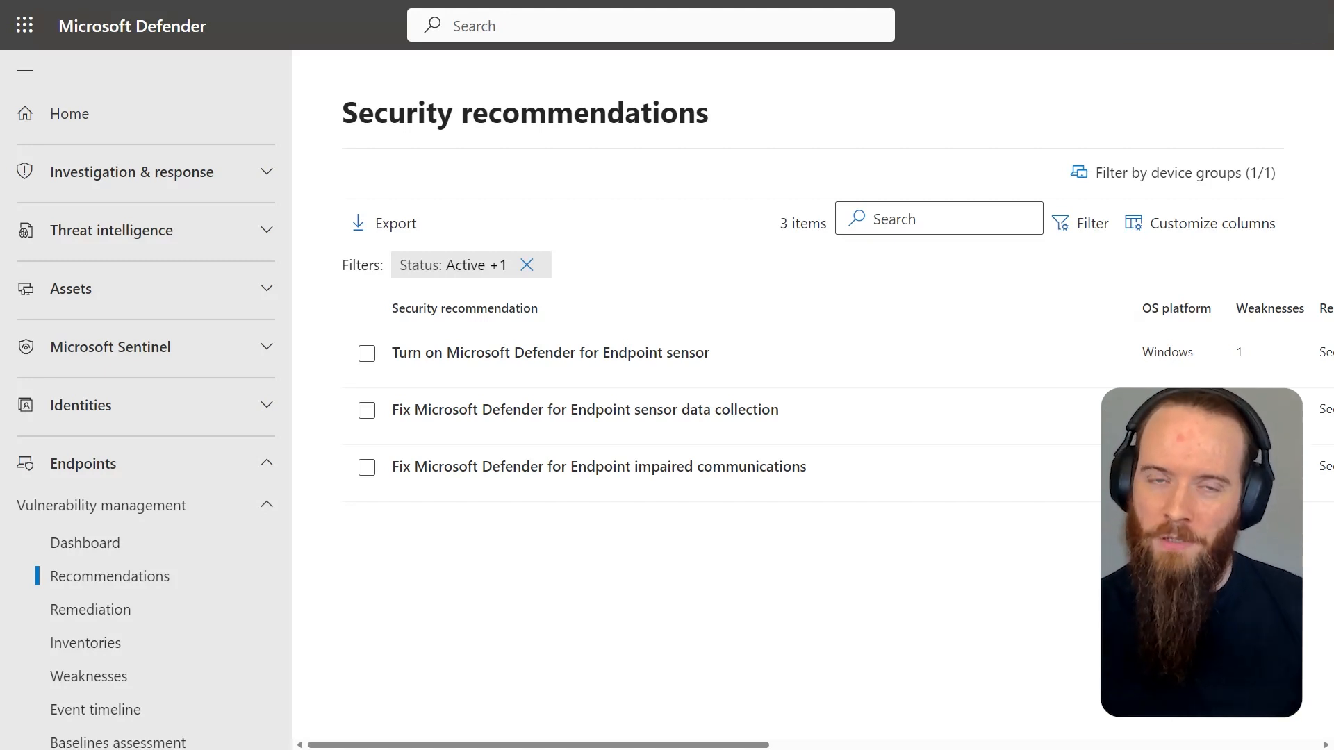
pyautogui.moveTo(801, 129)
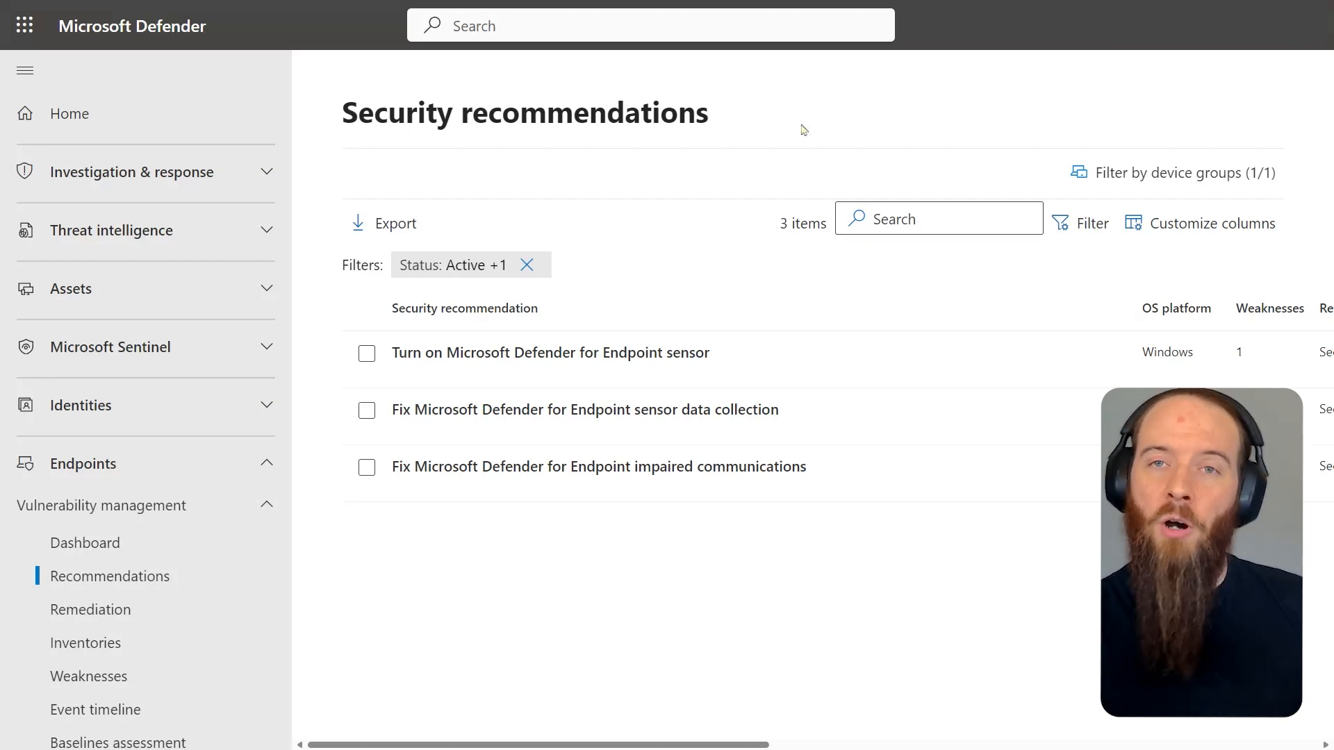
# After reviewing recommendations, switch back to the Intune Endpoint security overview tab
pyautogui.click(205, 11)
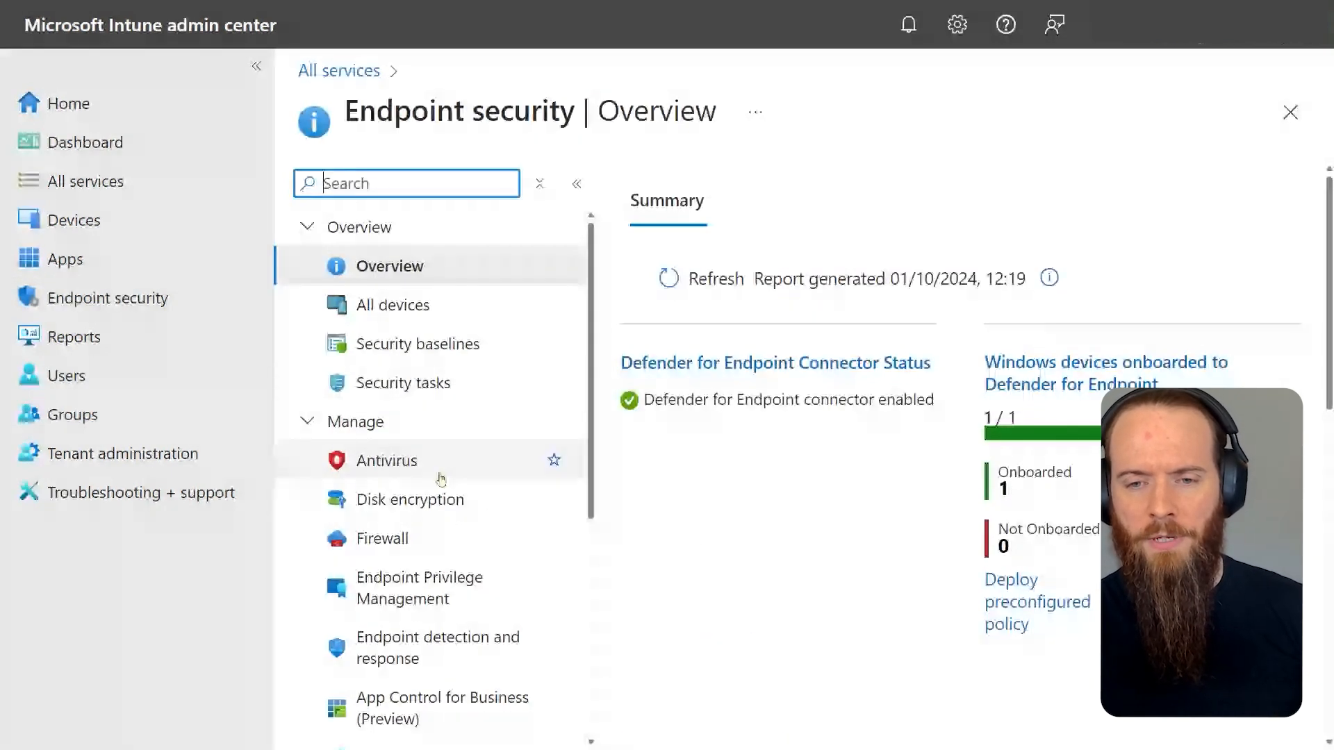
# Create a new antivirus policy with Windows platform and Microsoft Defender Antivirus profile
pyautogui.click(387, 459)
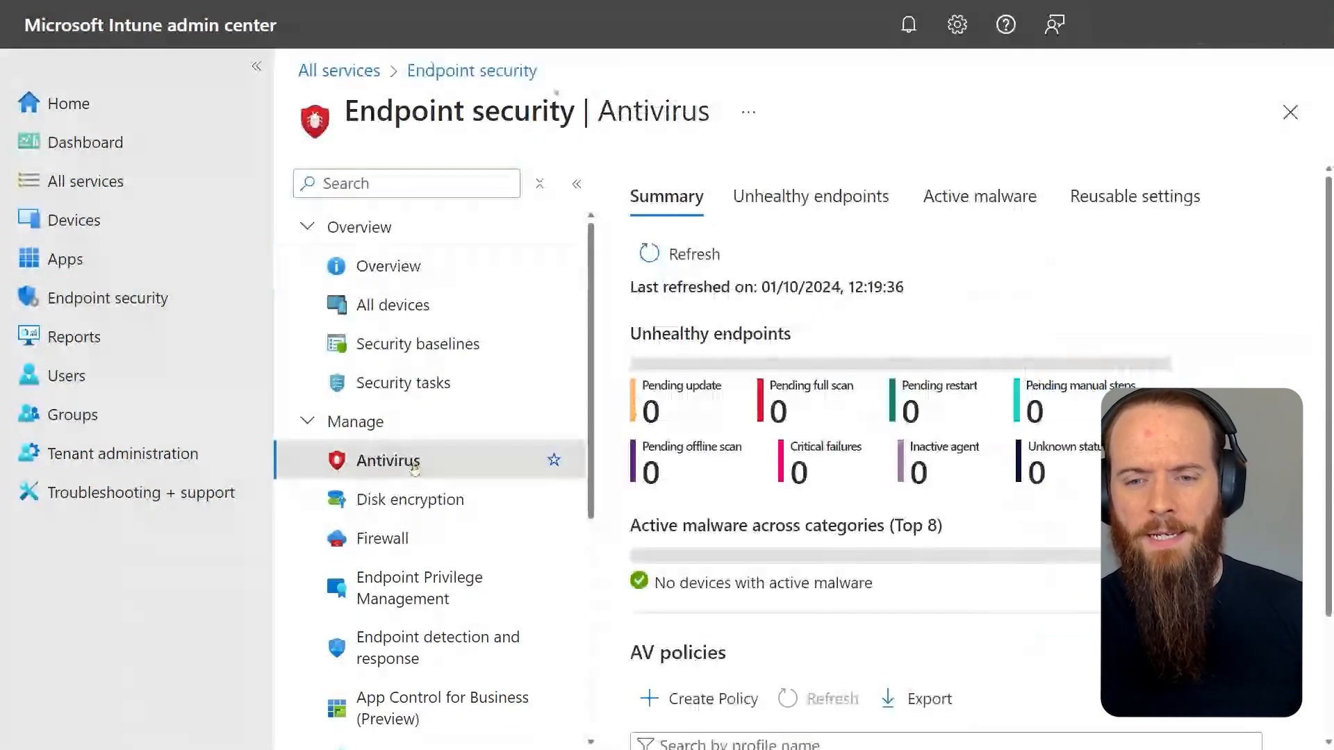
pyautogui.scroll(-3)
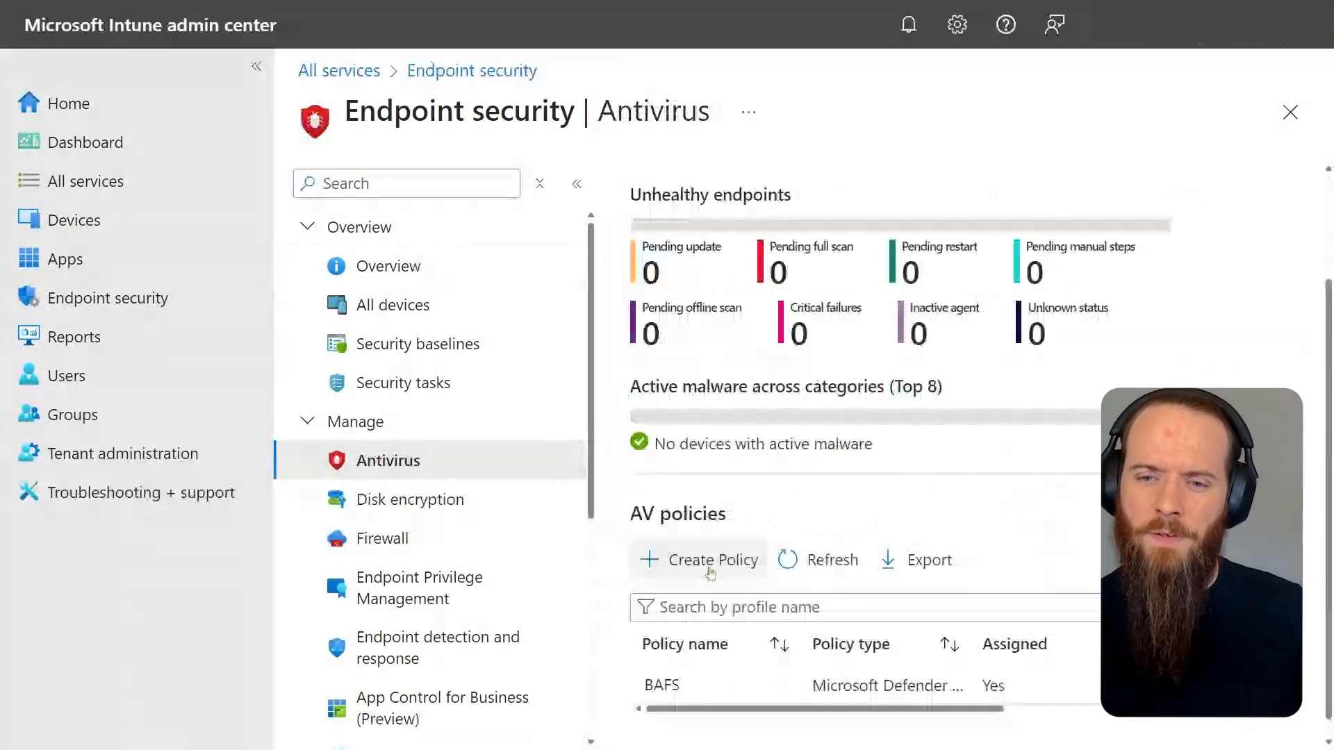
pyautogui.click(711, 559)
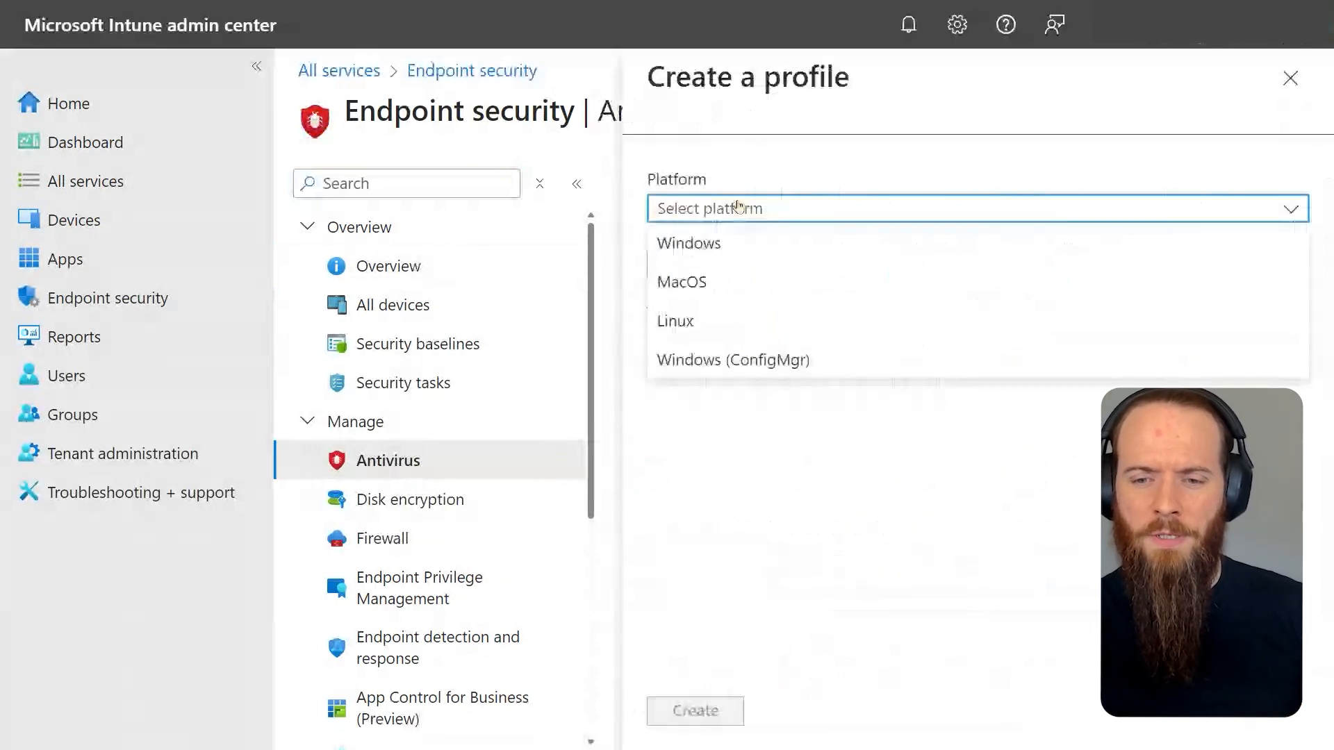
pyautogui.click(687, 243)
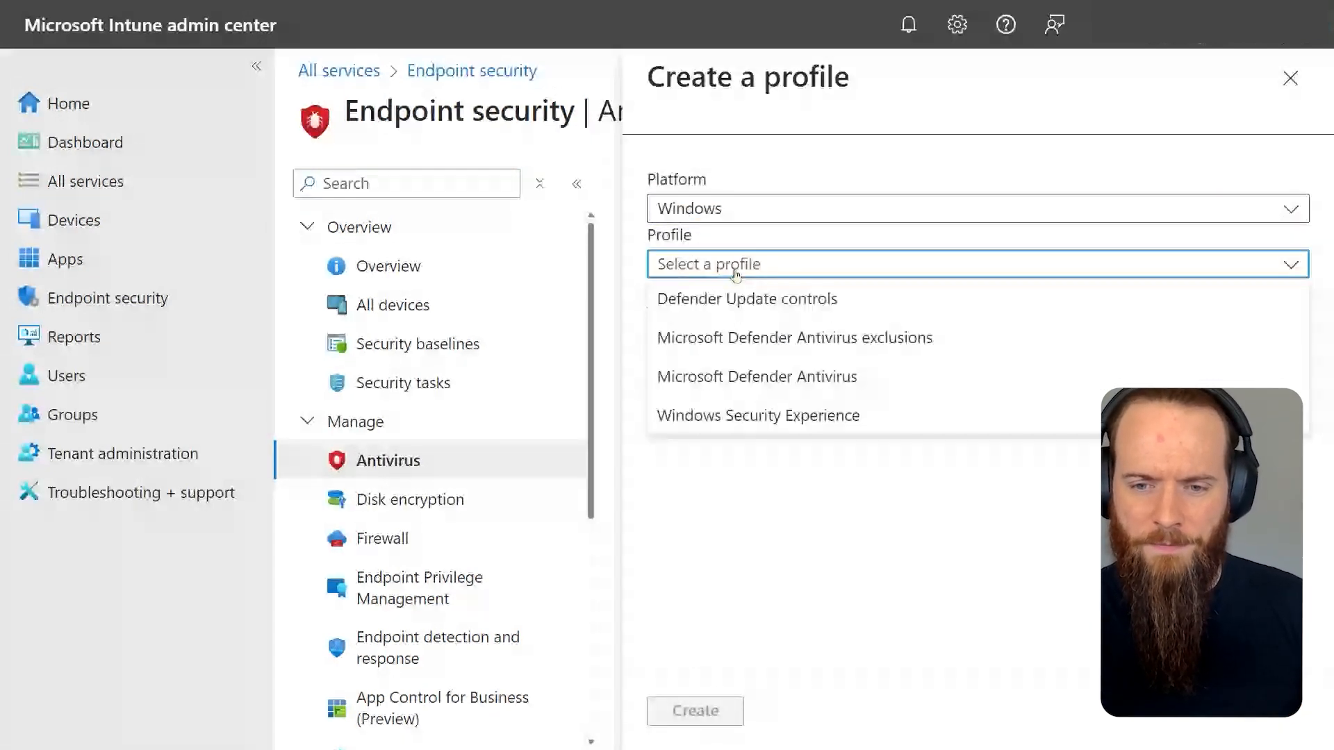
pyautogui.click(755, 376)
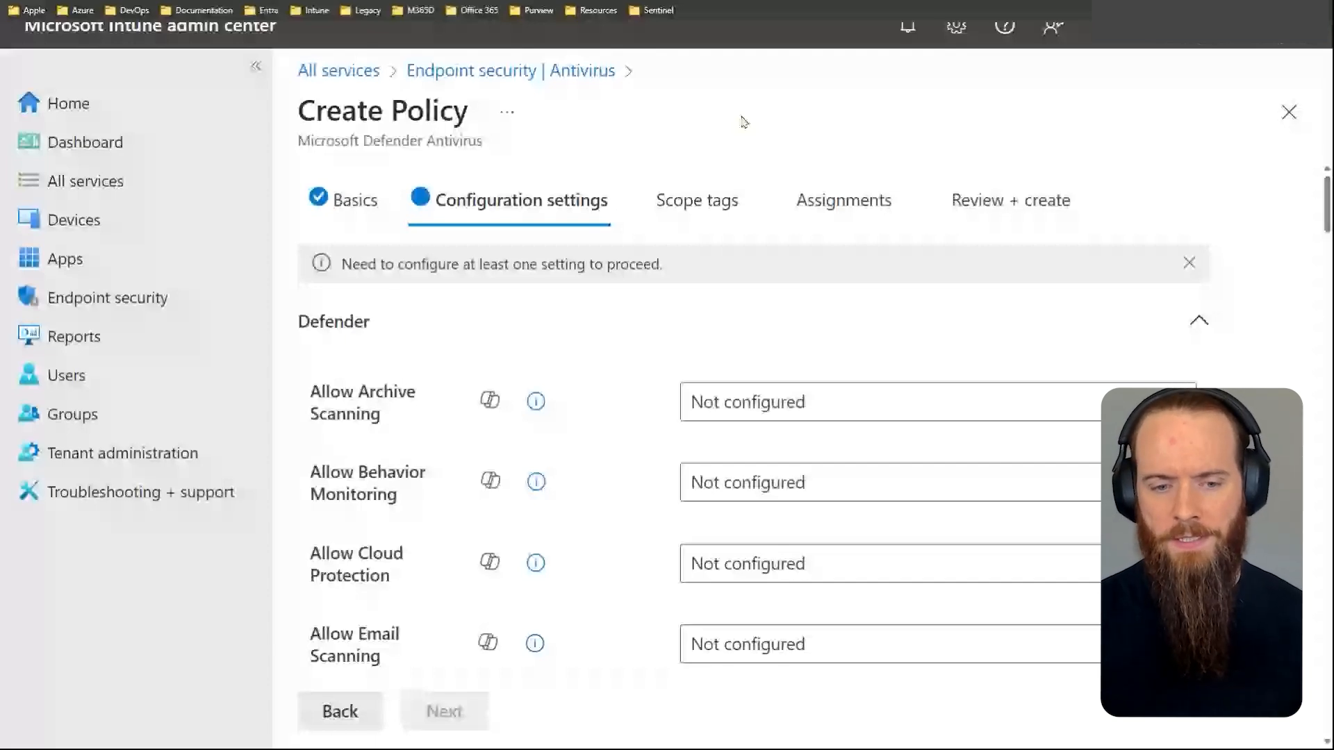
# Browse the policy's update settings, then close back to the Endpoint security overview
pyautogui.scroll(-3)
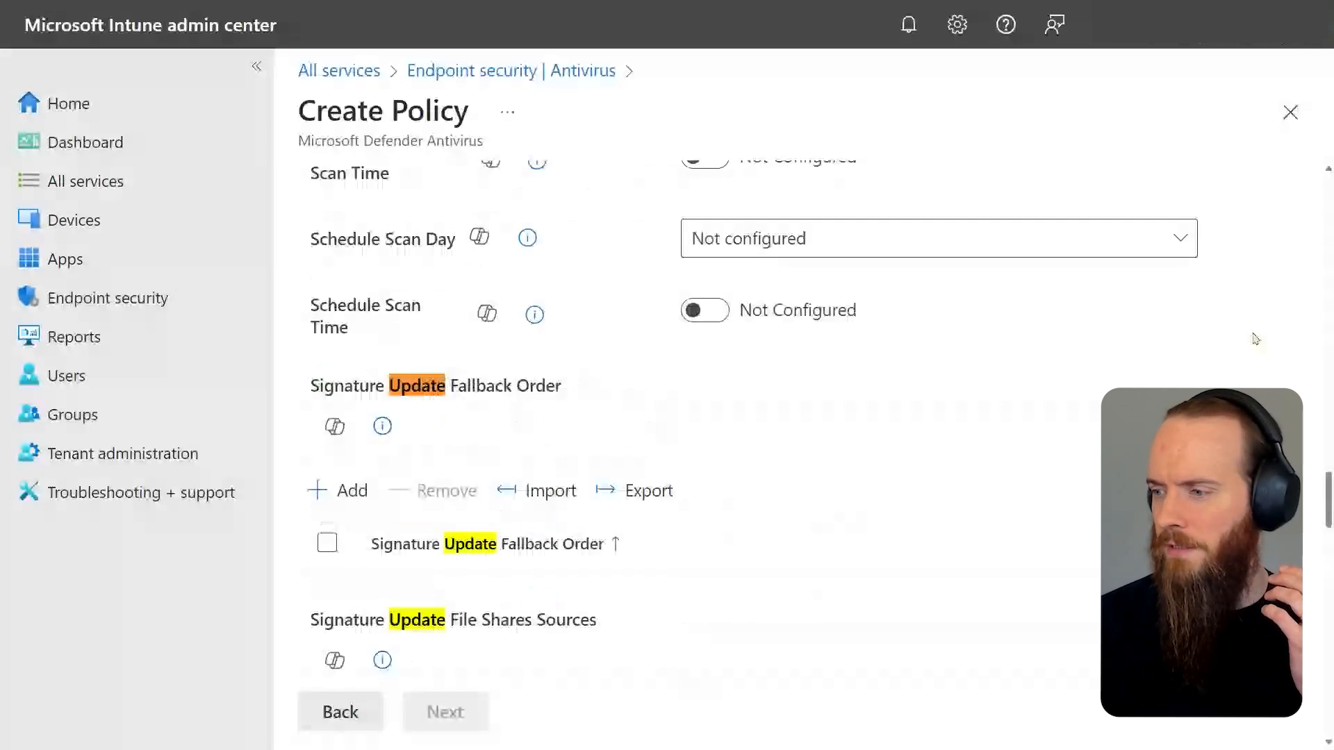
pyautogui.scroll(-3)
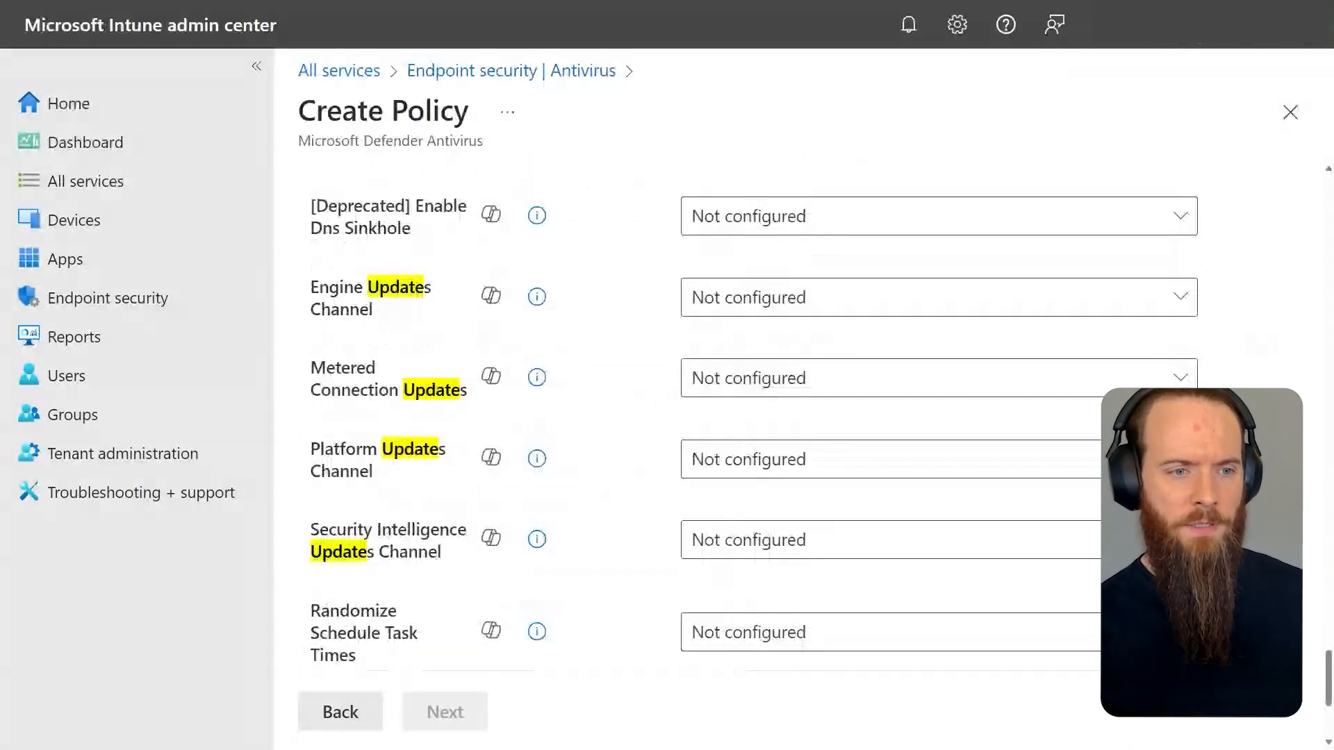
pyautogui.click(1289, 111)
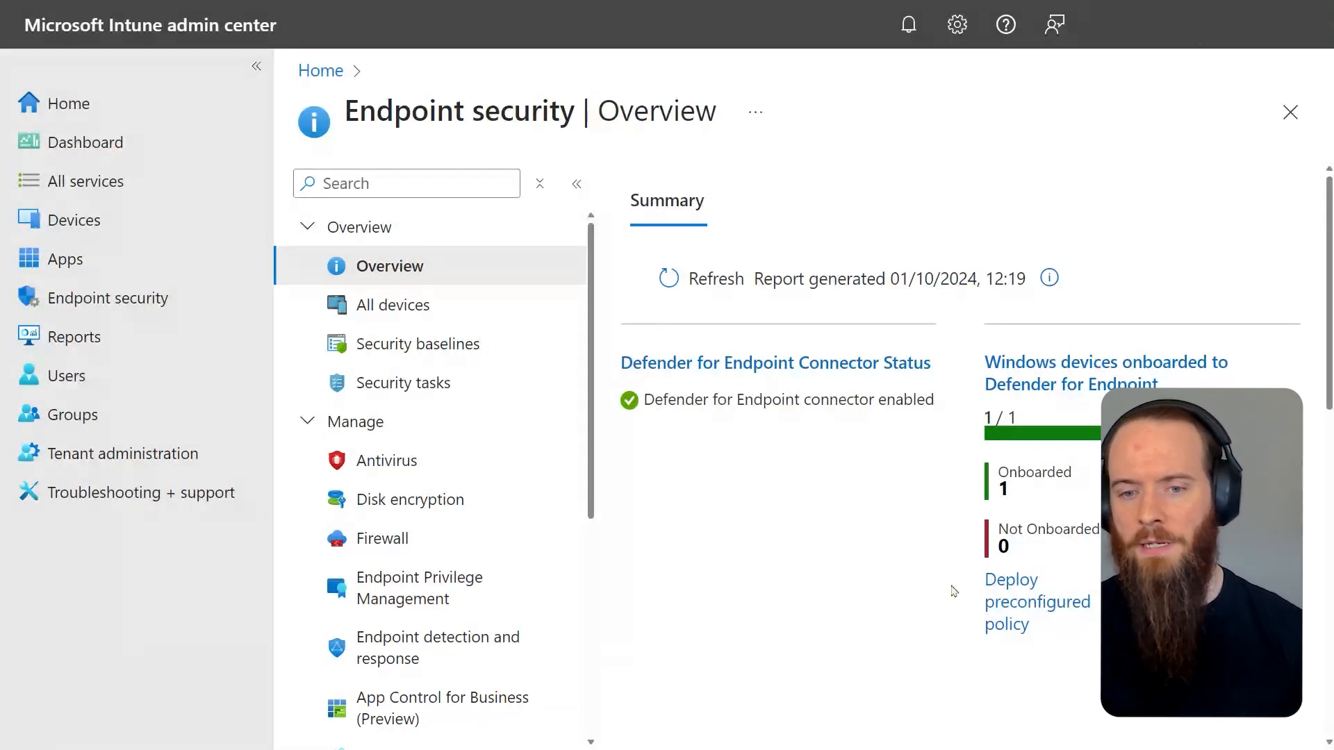
# Start a new Windows Microsoft Defender Antivirus policy from the Antivirus area
pyautogui.click(389, 460)
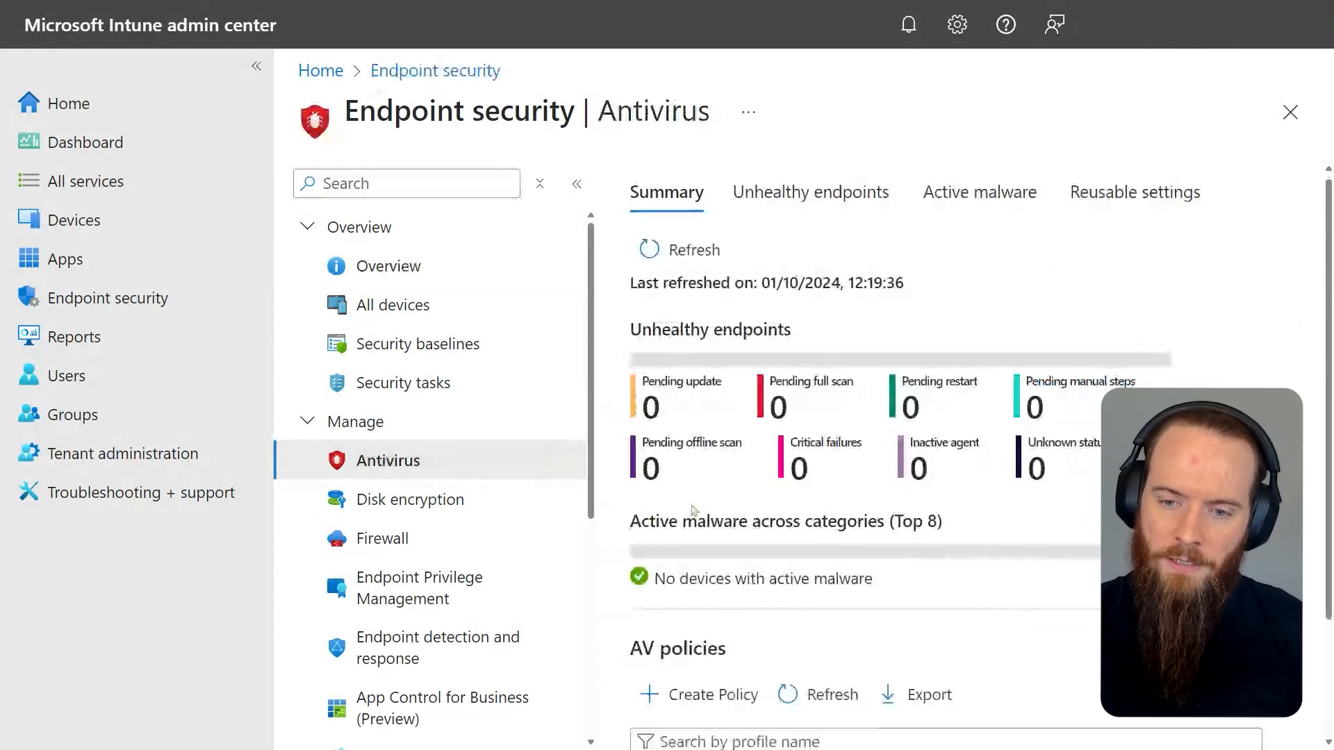
pyautogui.click(711, 695)
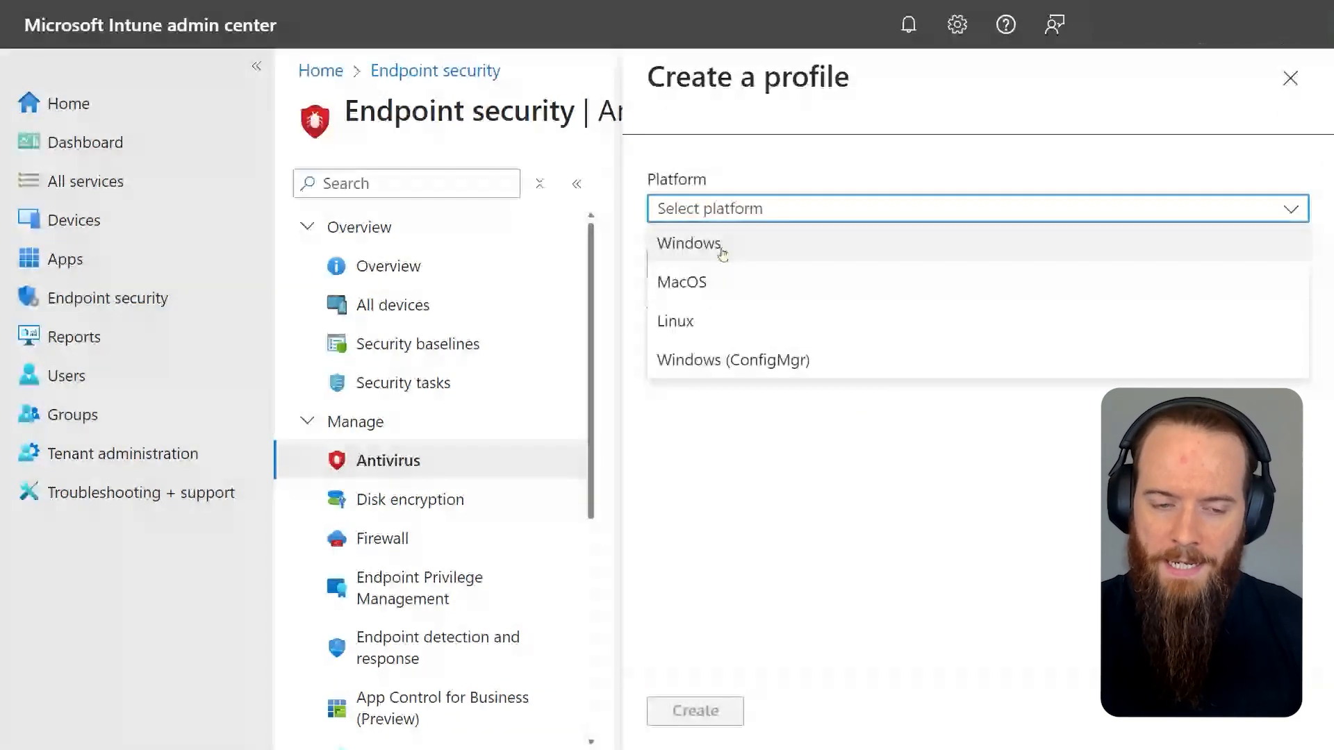
pyautogui.click(688, 244)
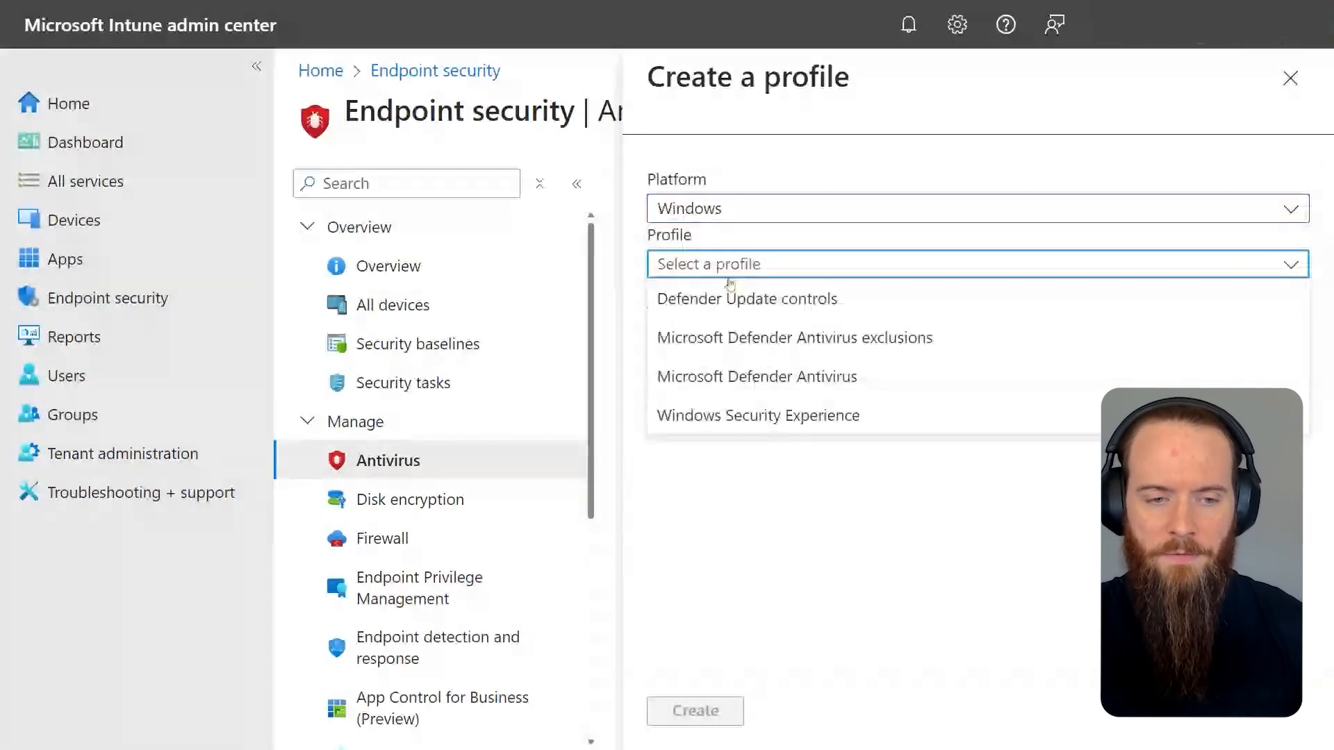
pyautogui.click(756, 376)
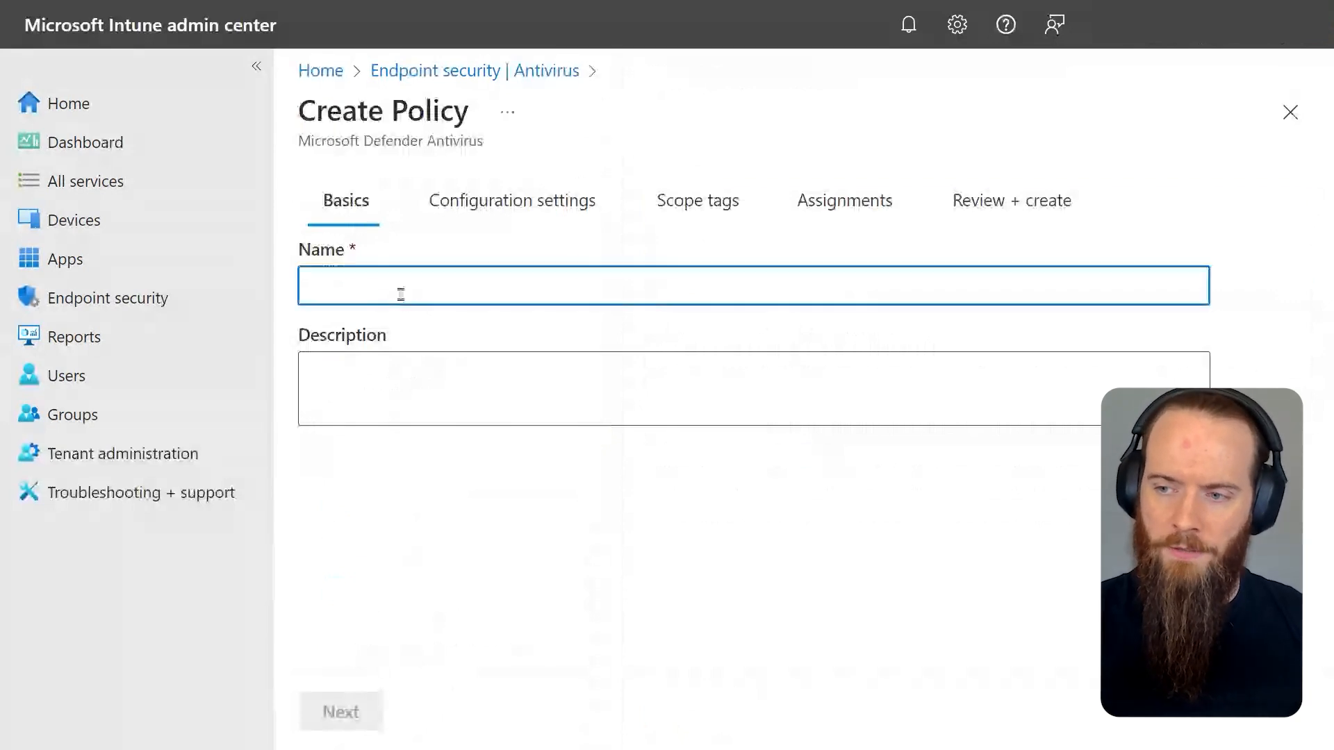
# Name the policy and scroll to the Updates Channel settings, all Not configured
pyautogui.click(341, 711)
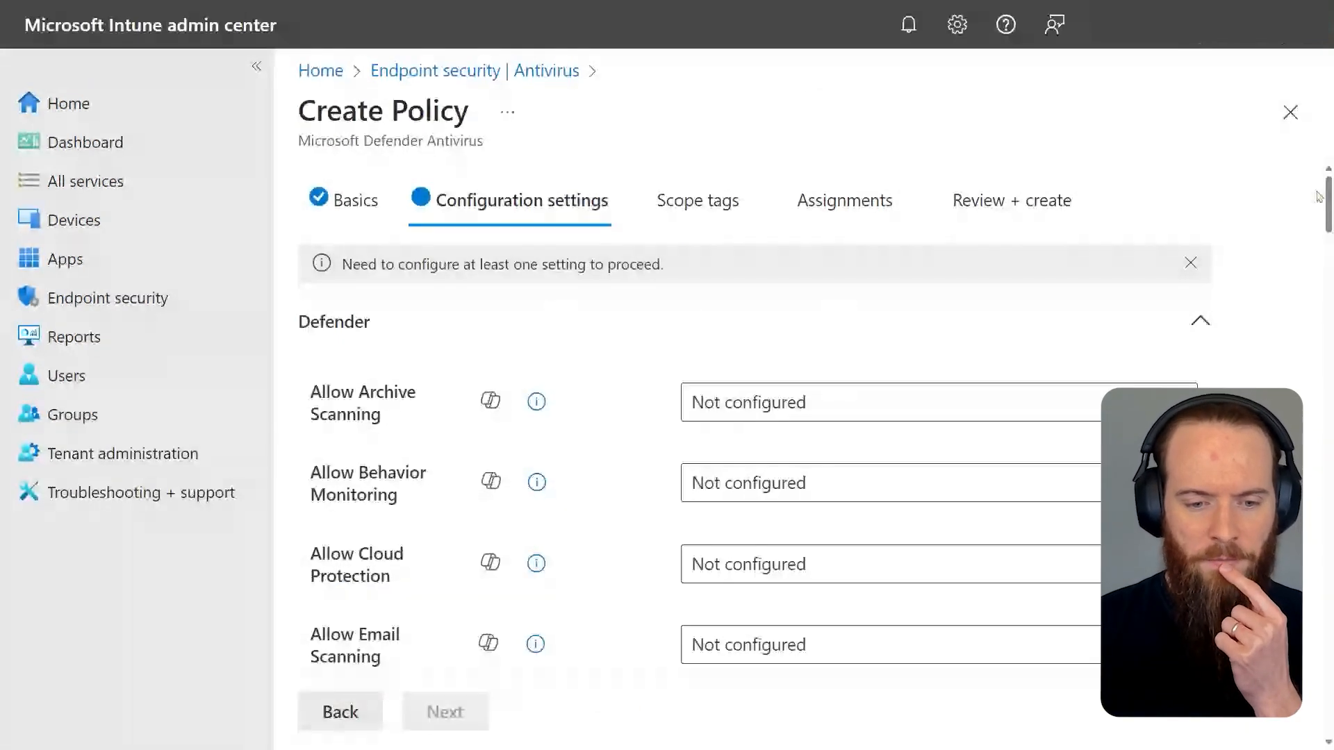
pyautogui.scroll(-3)
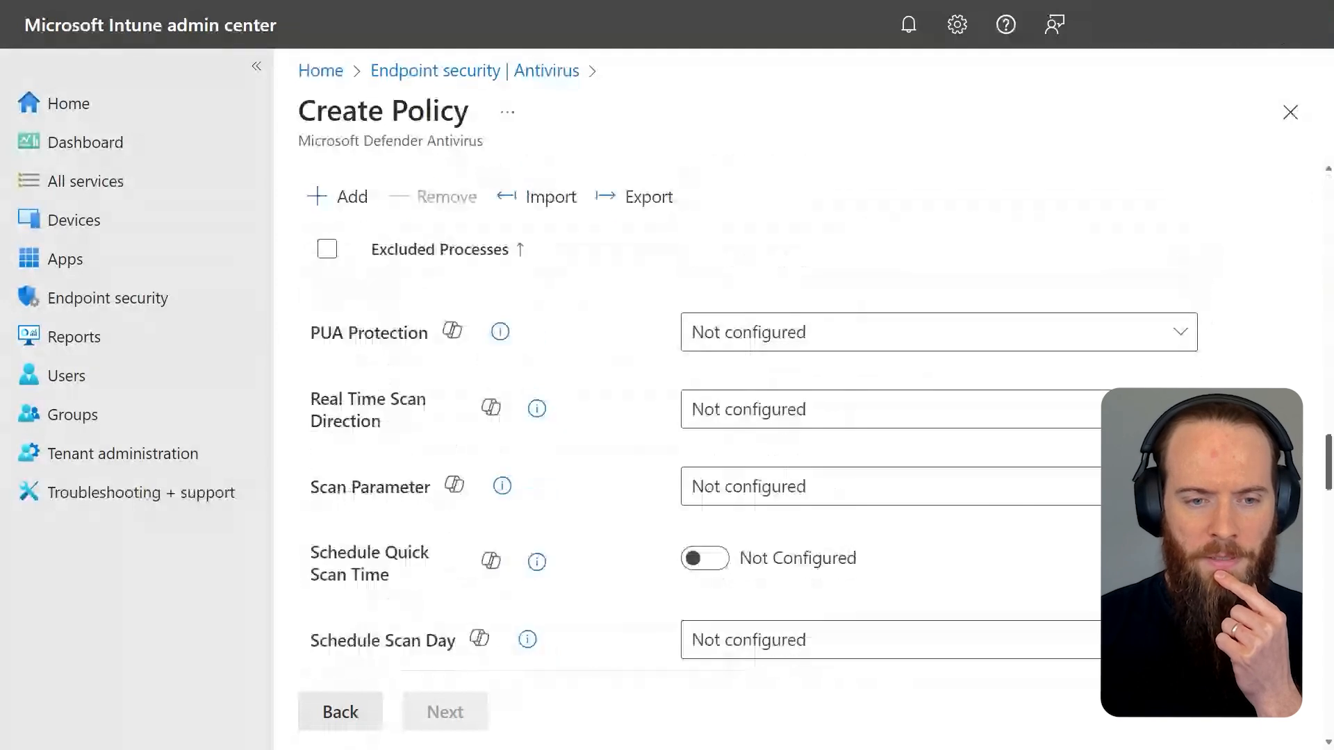
pyautogui.scroll(3)
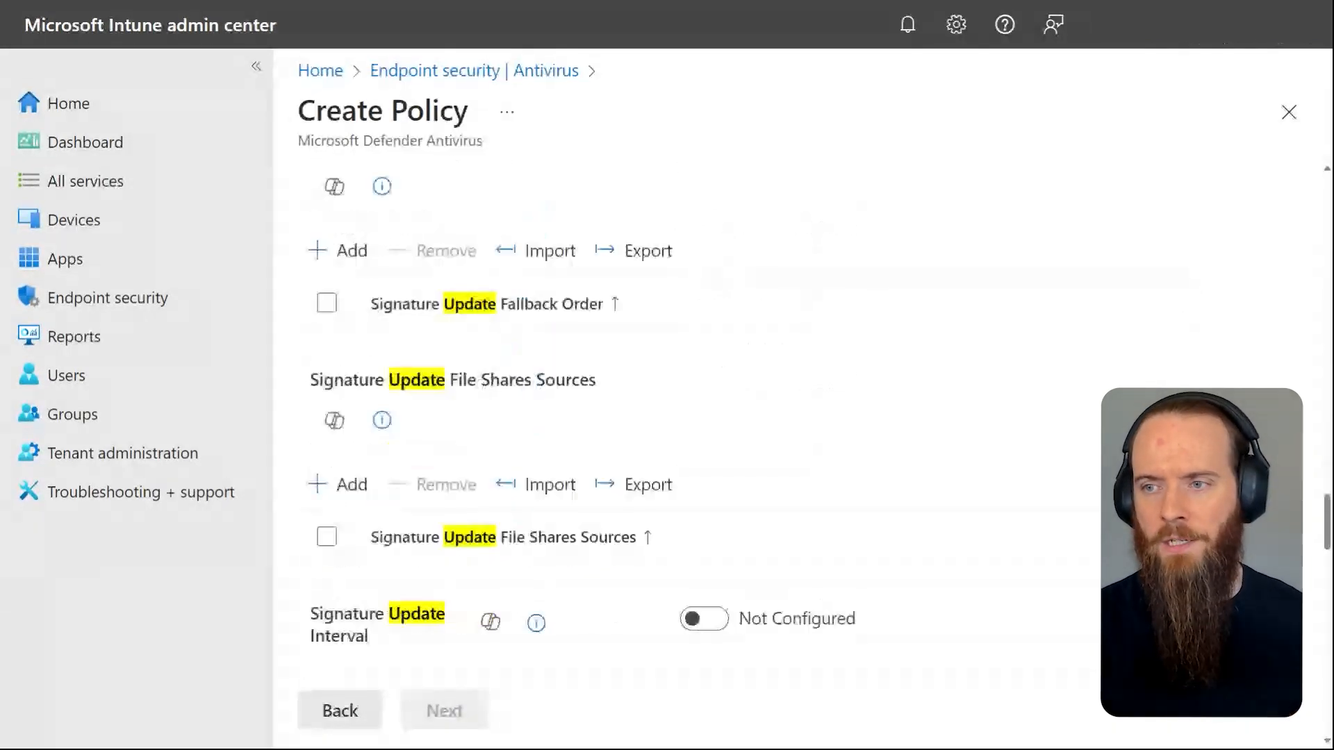
pyautogui.scroll(3)
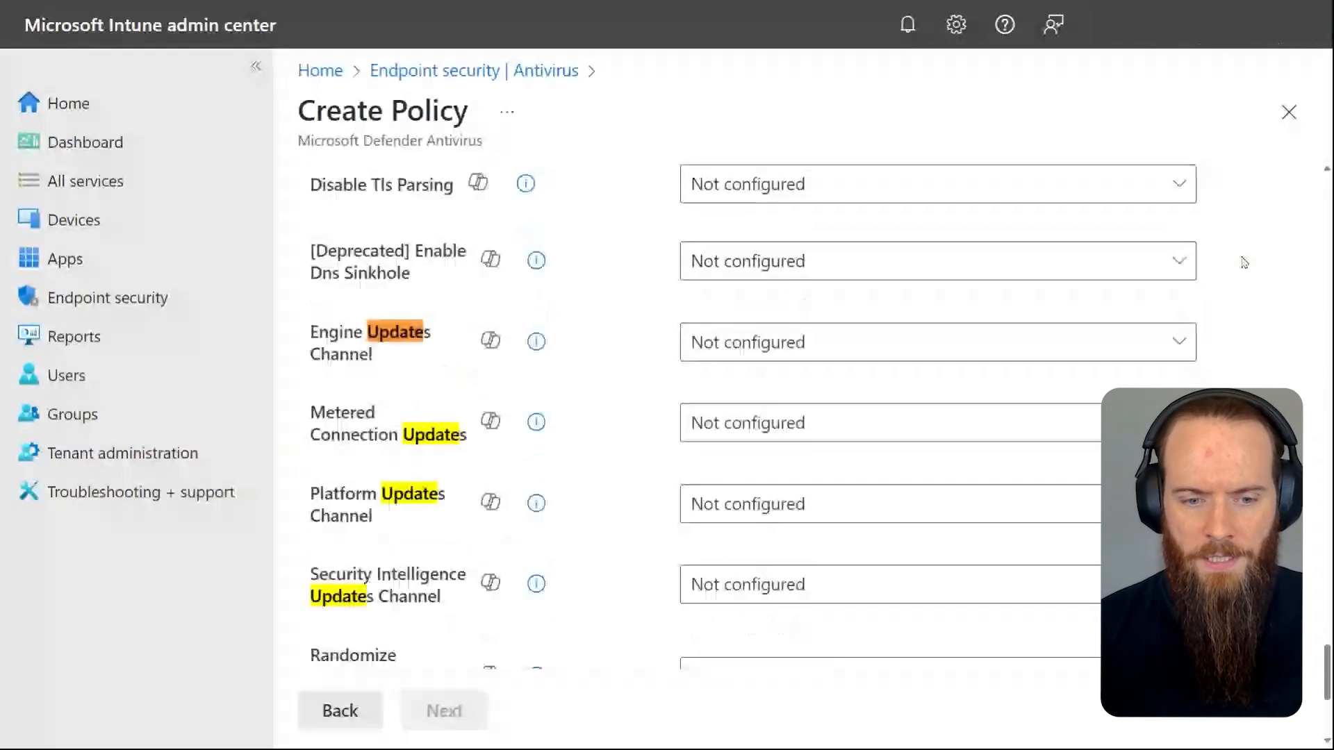
pyautogui.scroll(-3)
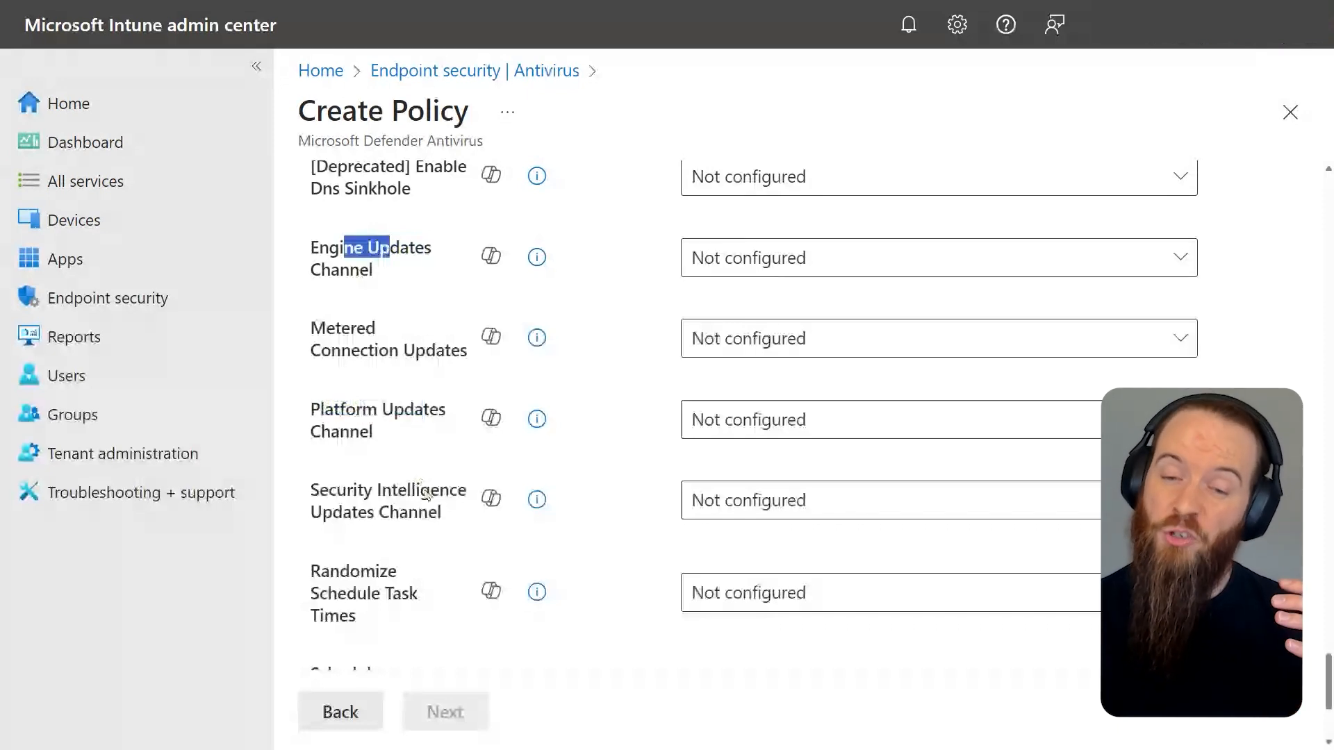
# Expand the Platform Updates Channel dropdown, listing choices from Beta to Critical - Time delay
pyautogui.click(850, 500)
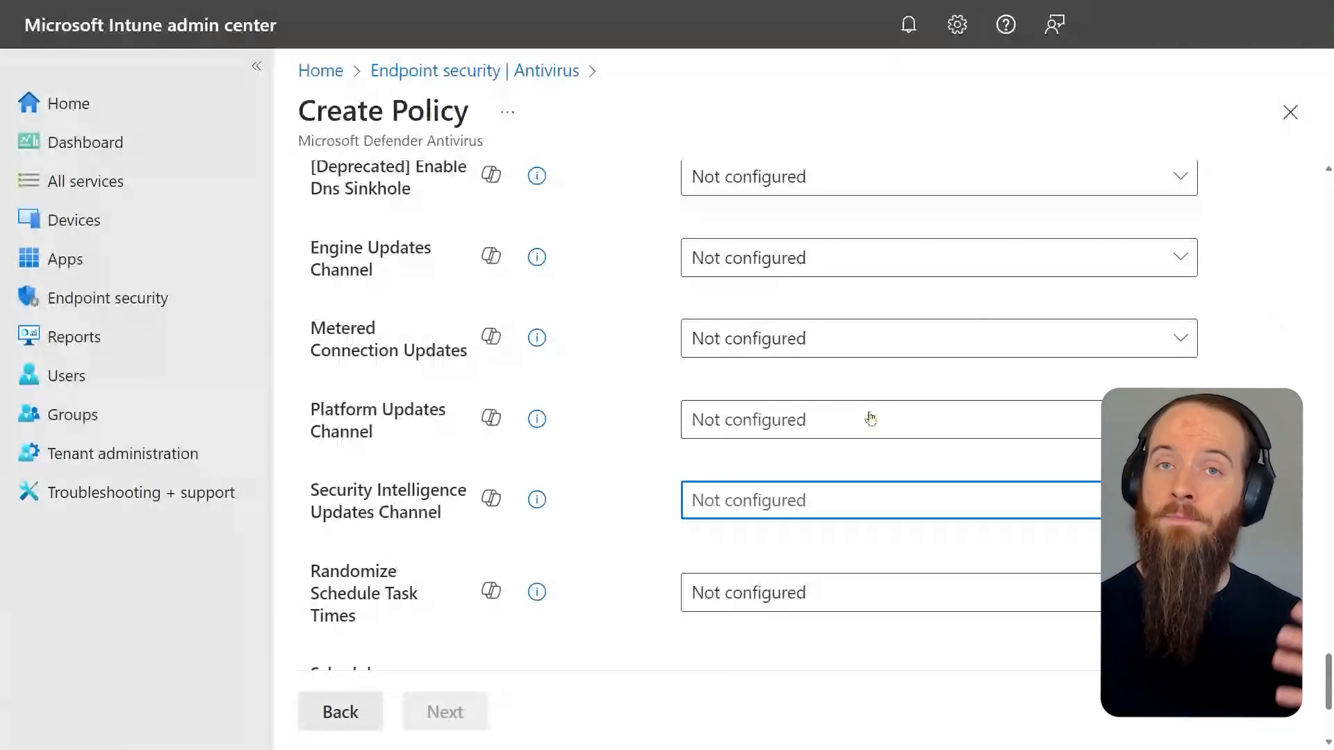
pyautogui.click(885, 420)
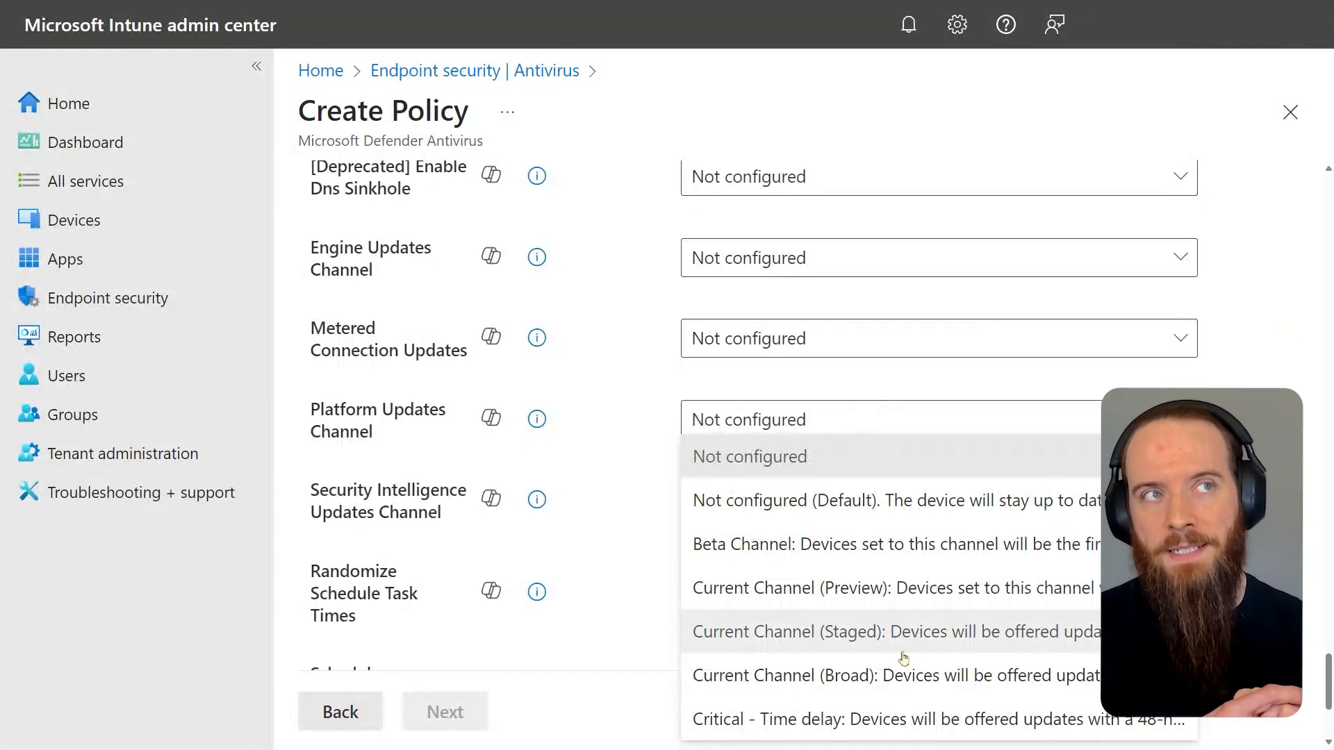
pyautogui.moveTo(932, 719)
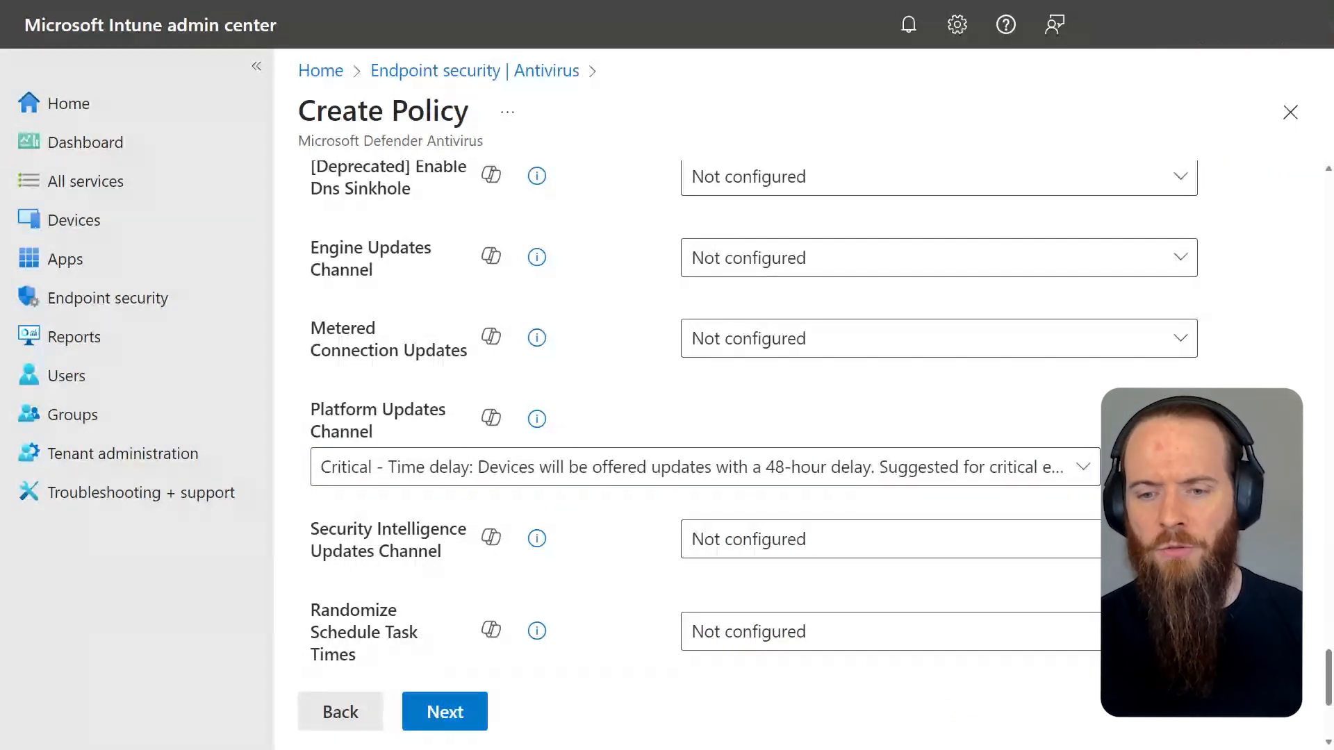
# Set Platform Updates Channel to Current Channel (Staged) and review the remaining settings
pyautogui.click(702, 466)
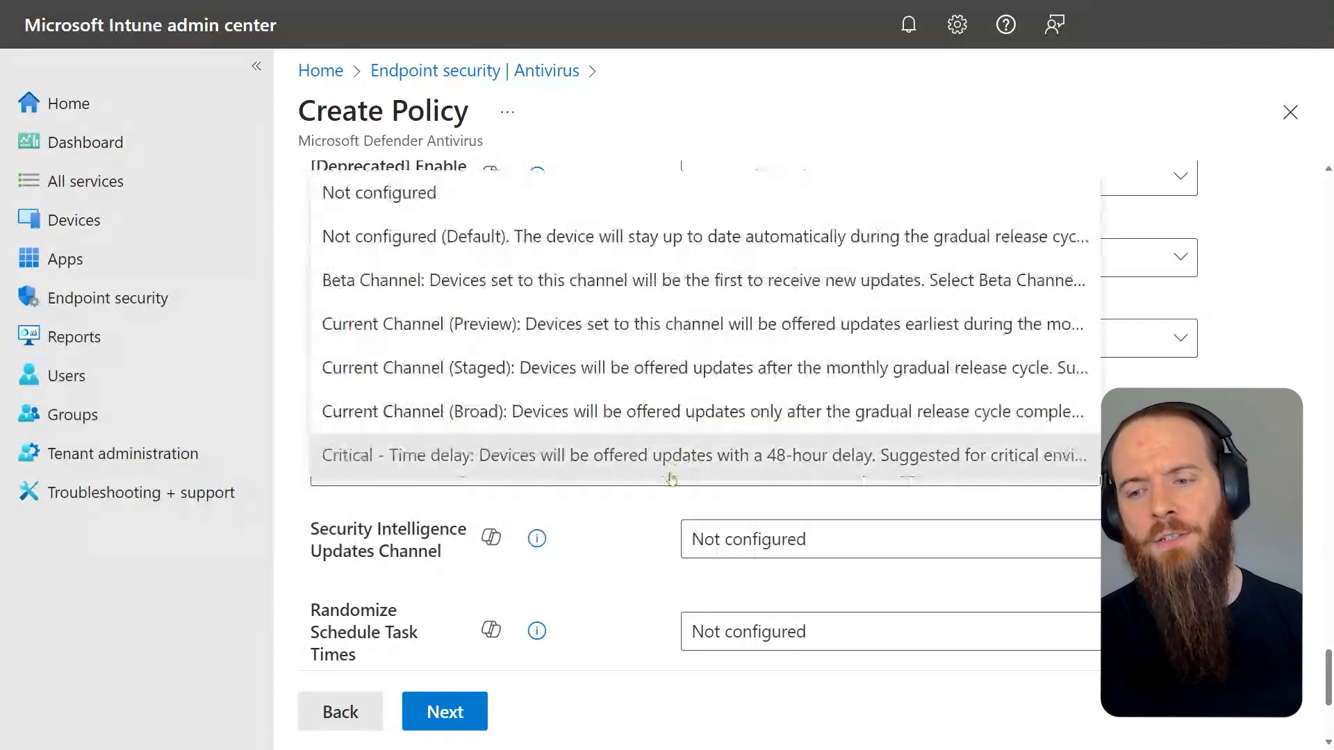
pyautogui.moveTo(612, 368)
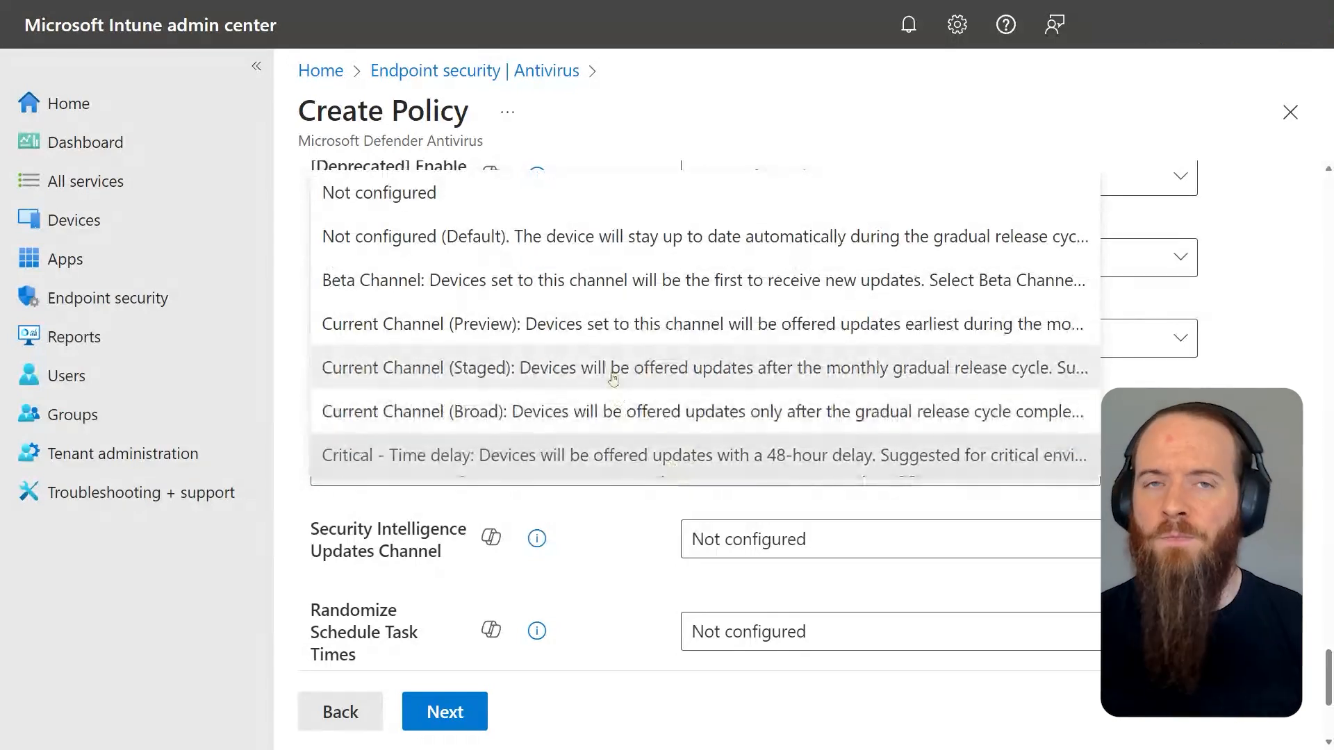
pyautogui.click(613, 368)
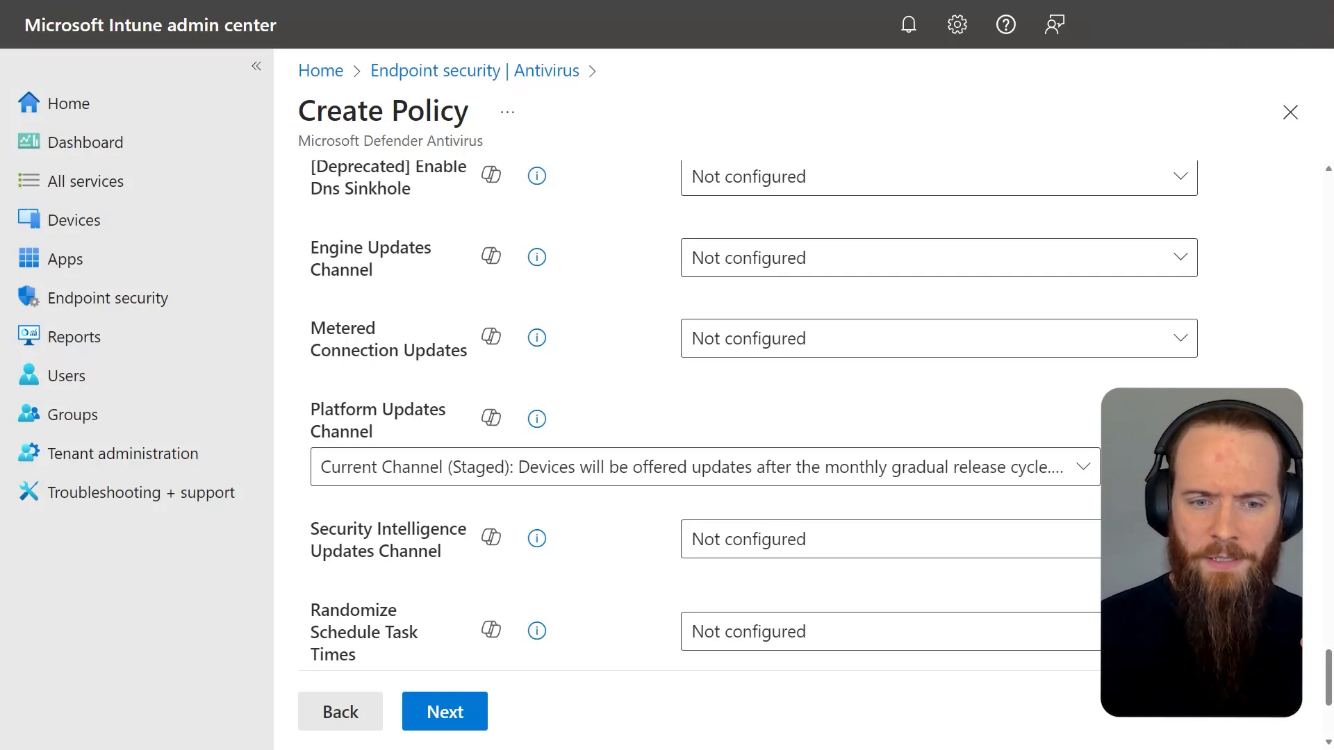
pyautogui.scroll(3)
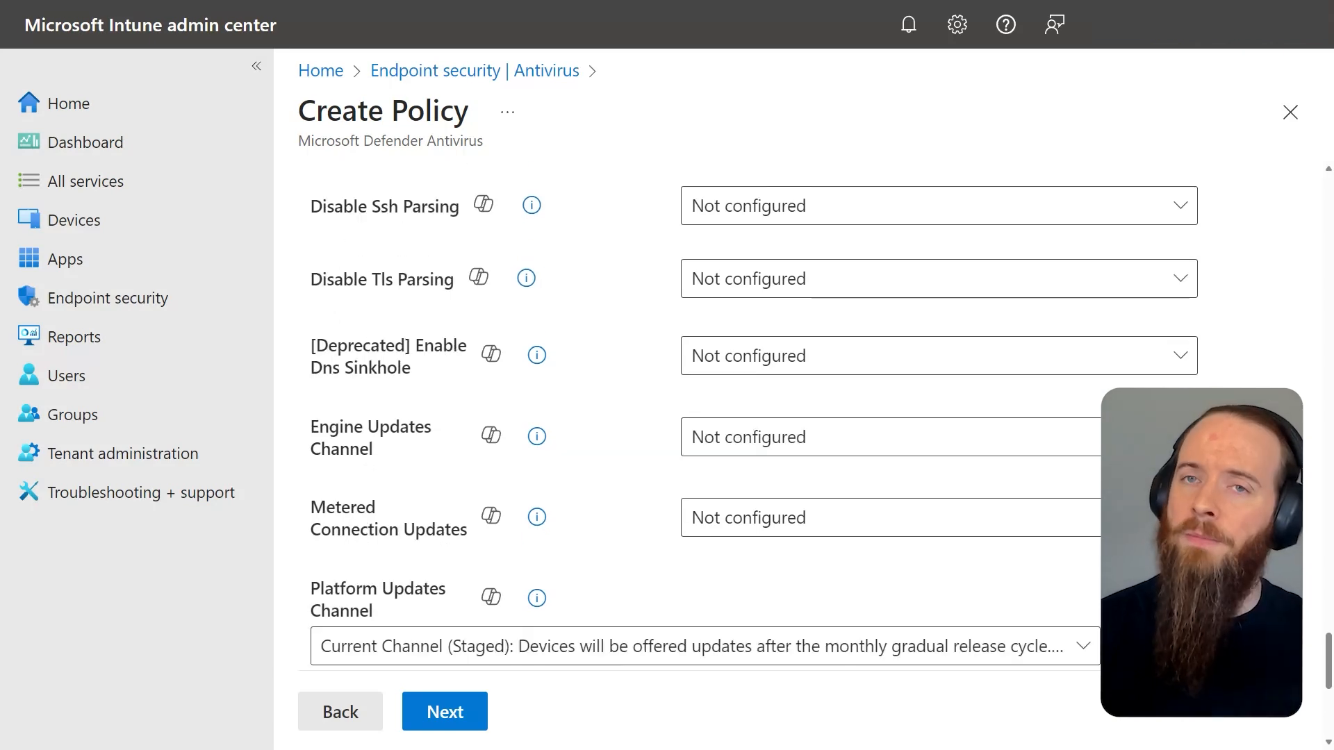
pyautogui.scroll(-3)
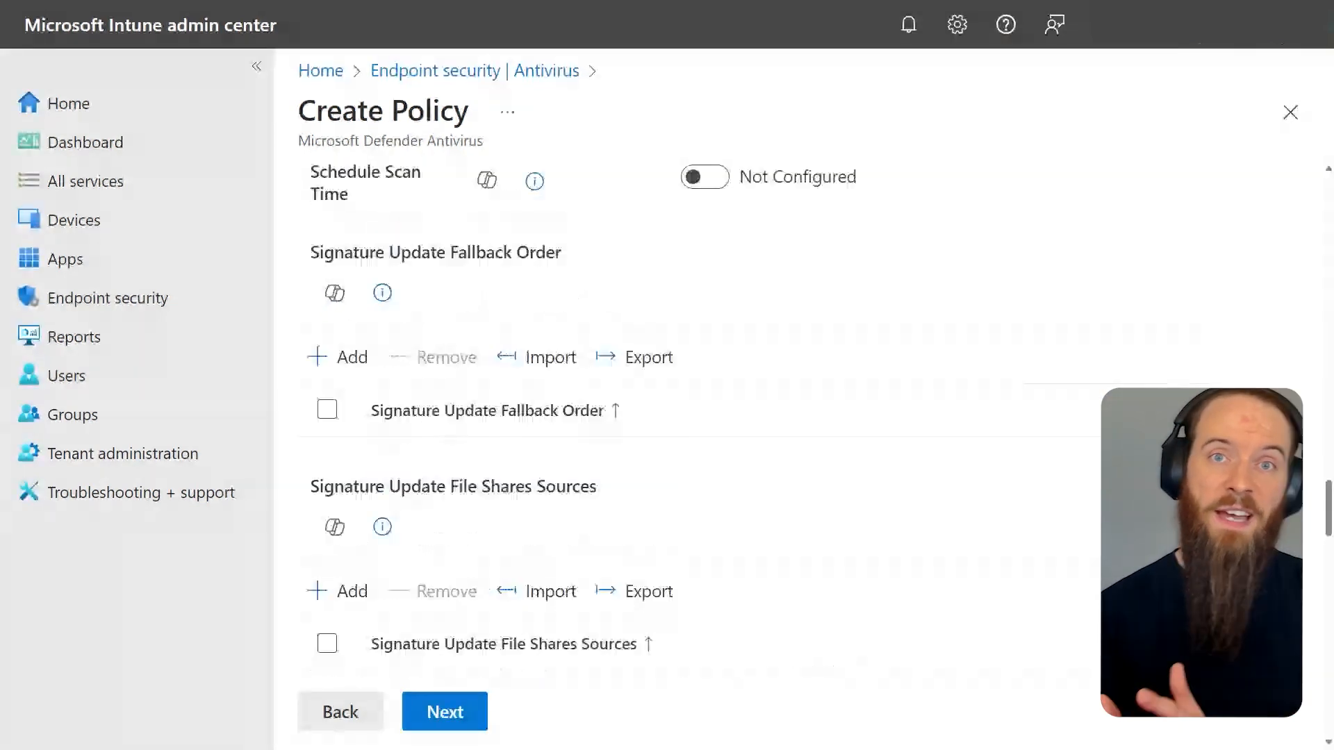
pyautogui.scroll(-3)
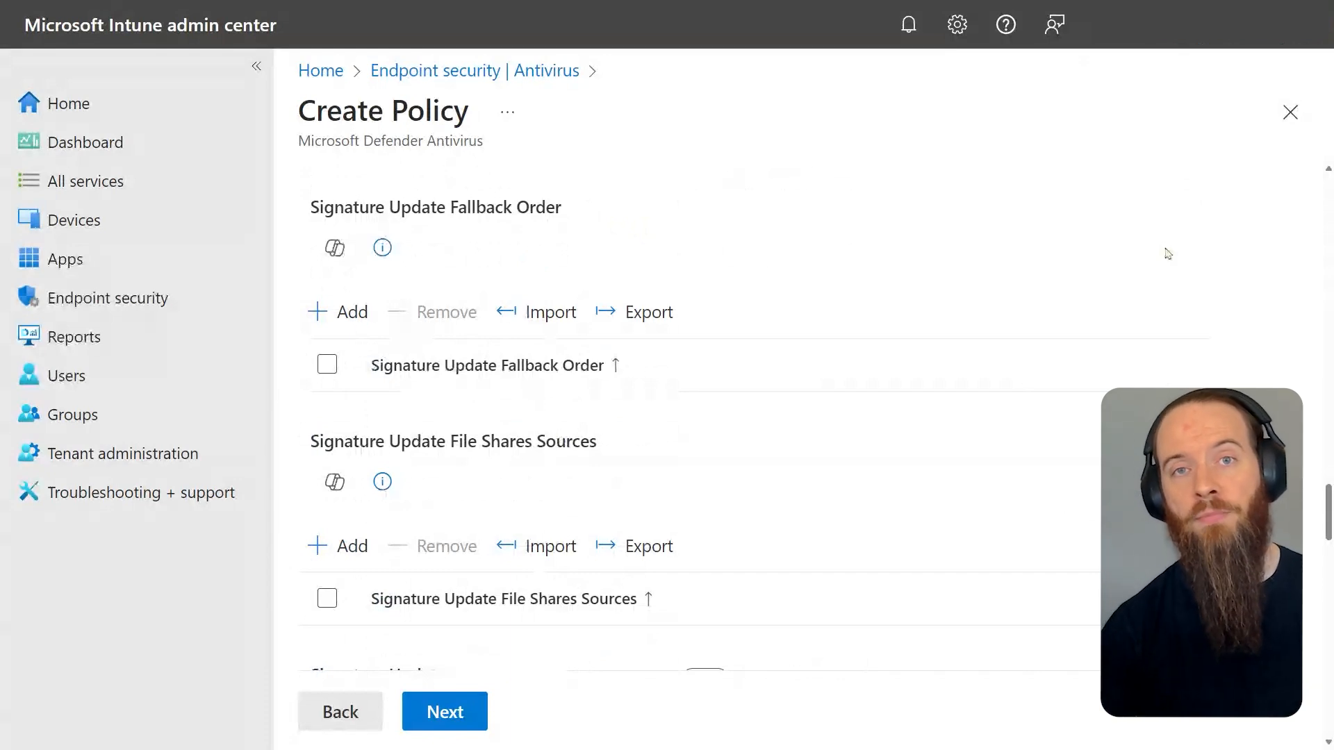